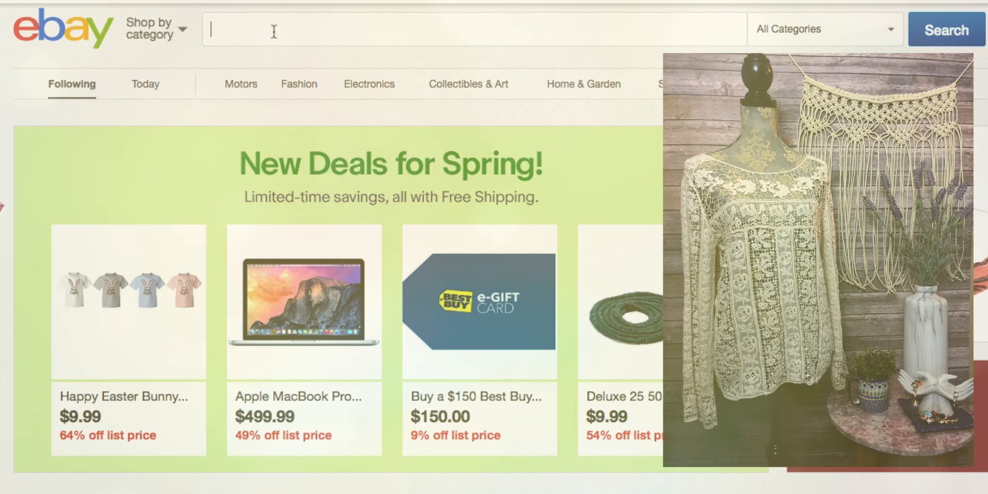
- Search eBay for 'xhilaration long sleeve' to find comparable tops
{"action": "type", "text": "x"}
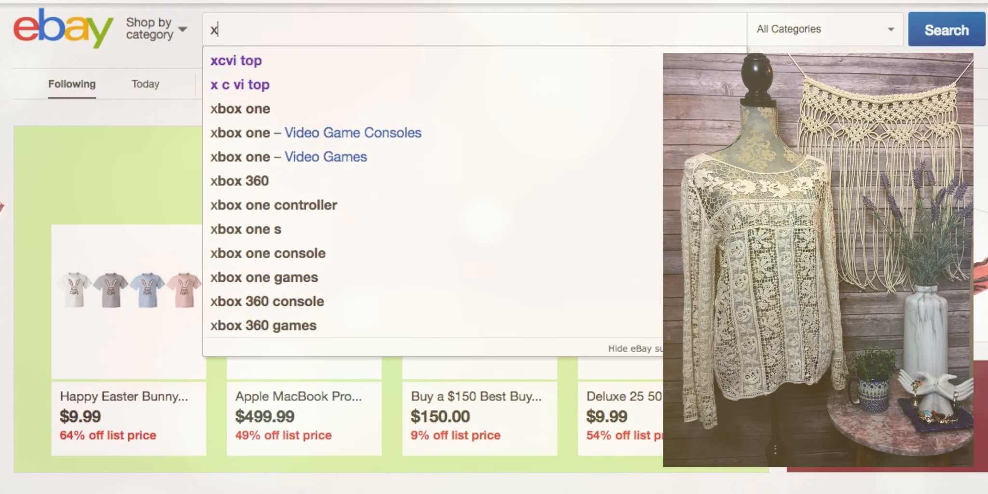
{"action": "type", "text": "hilaratio"}
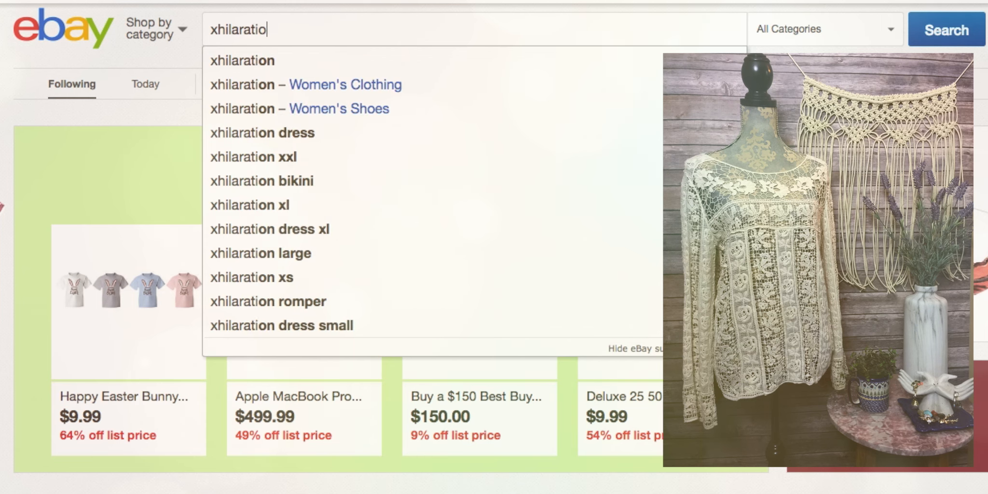
{"action": "type", "text": "n long"}
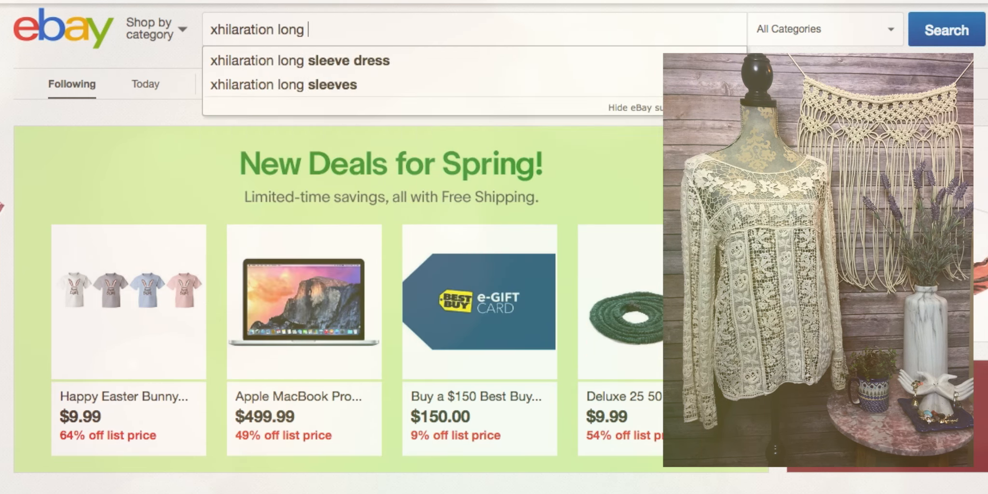
{"action": "type", "text": "sleeve"}
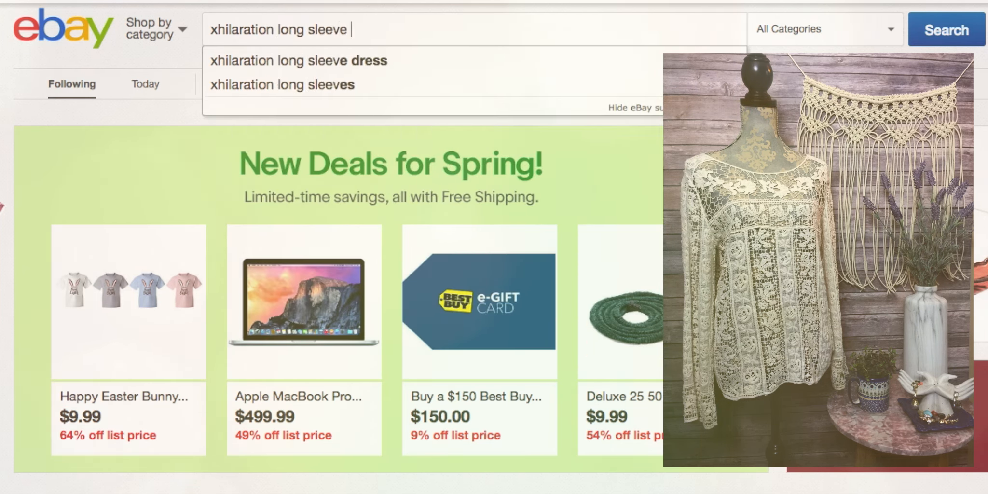
{"action": "left_click", "coordinate": [946, 29]}
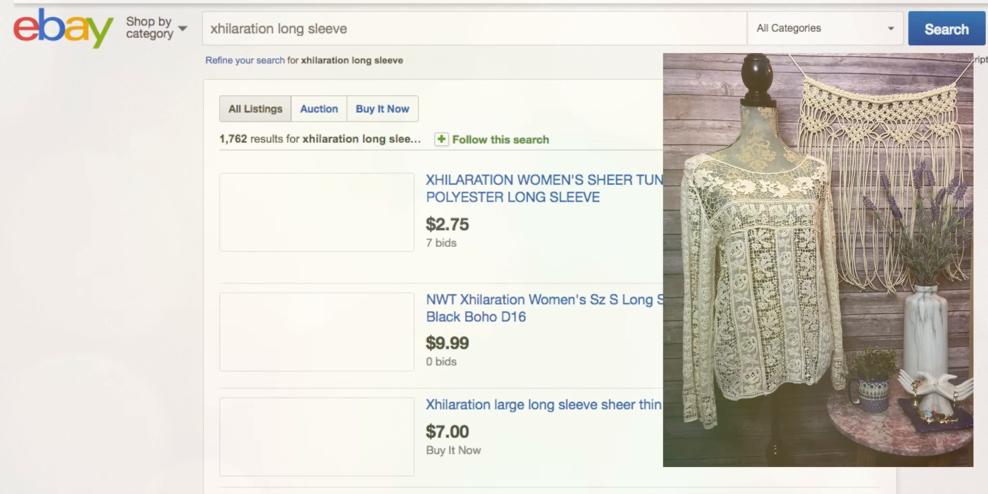
{"action": "scroll", "scroll_direction": "down", "scroll_amount": 3}
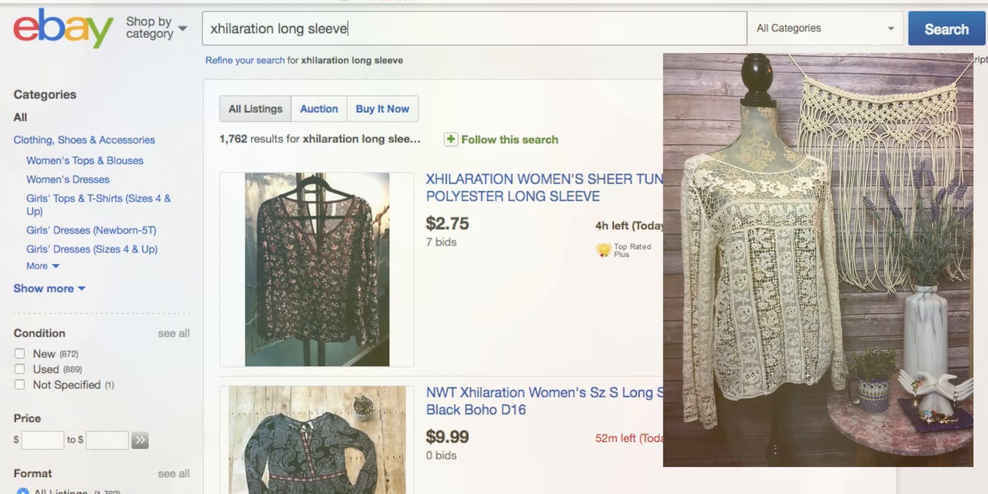
- Refine the search to 'xhilaration long sleeve top' and browse the 506 results
{"action": "type", "text": "top"}
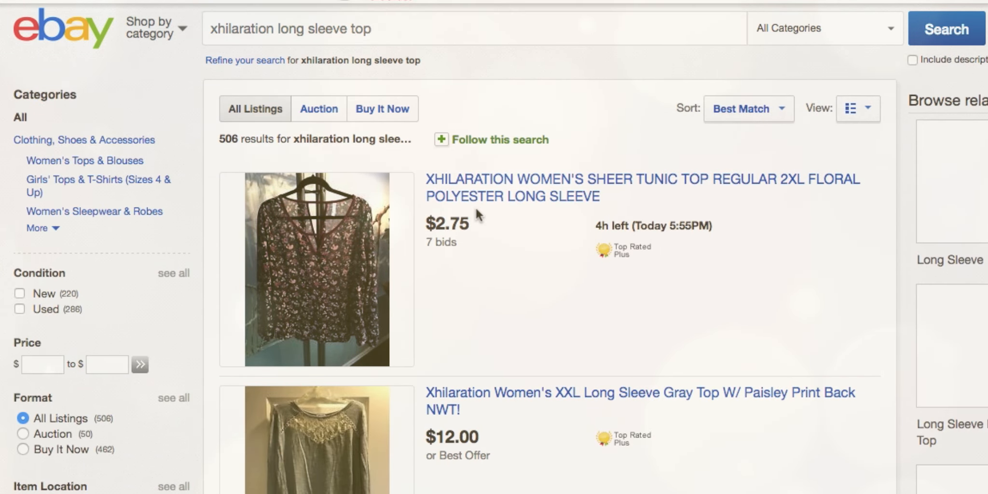
{"action": "scroll", "scroll_direction": "down", "scroll_amount": 3}
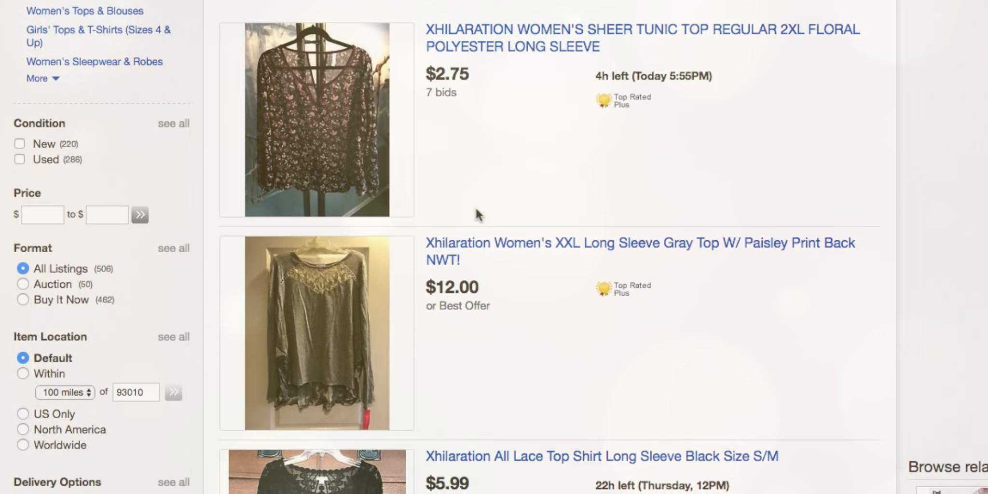
{"action": "scroll", "scroll_direction": "down", "scroll_amount": 3}
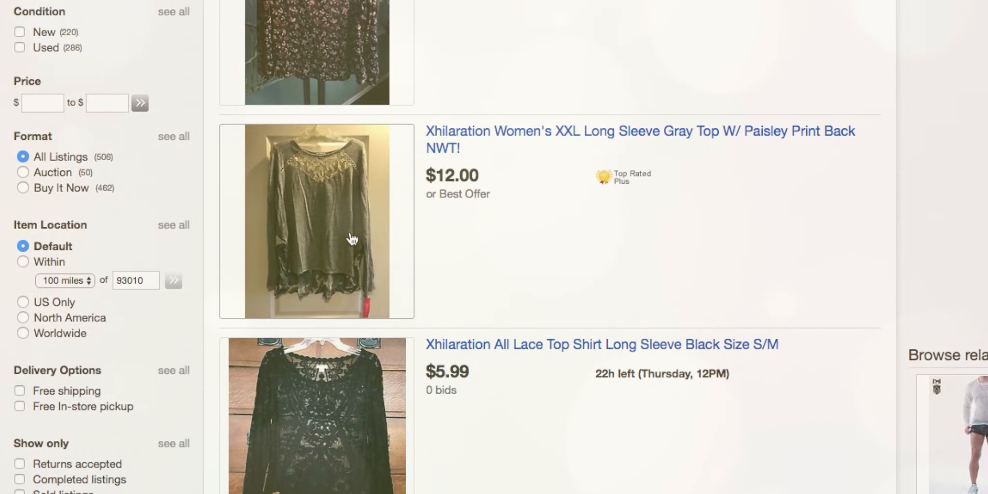
{"action": "scroll", "scroll_direction": "down", "scroll_amount": 3}
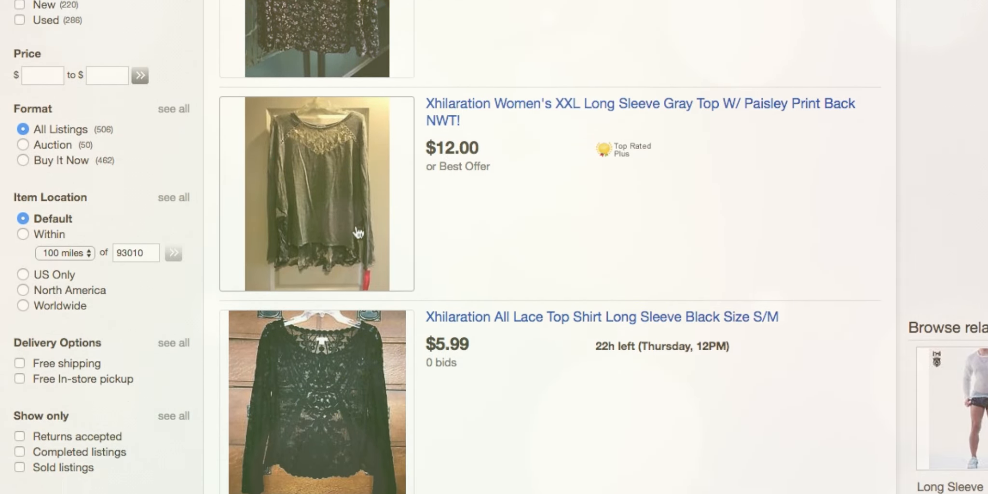
{"action": "scroll", "scroll_direction": "down", "scroll_amount": 3}
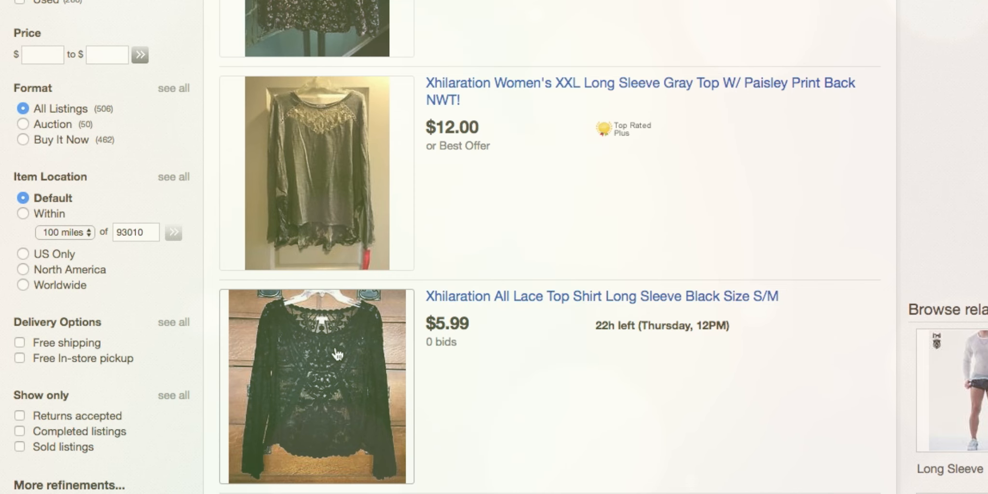
- Review the black Xhilaration lace top listing's $5.99 starting bid and $3.25 shipping
{"action": "left_click", "coordinate": [602, 296]}
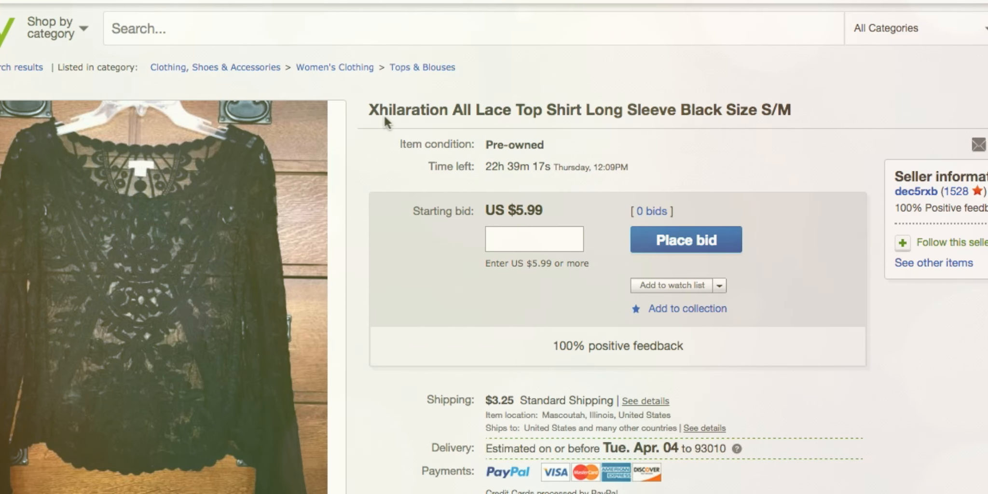
{"action": "mouse_move", "coordinate": [421, 101]}
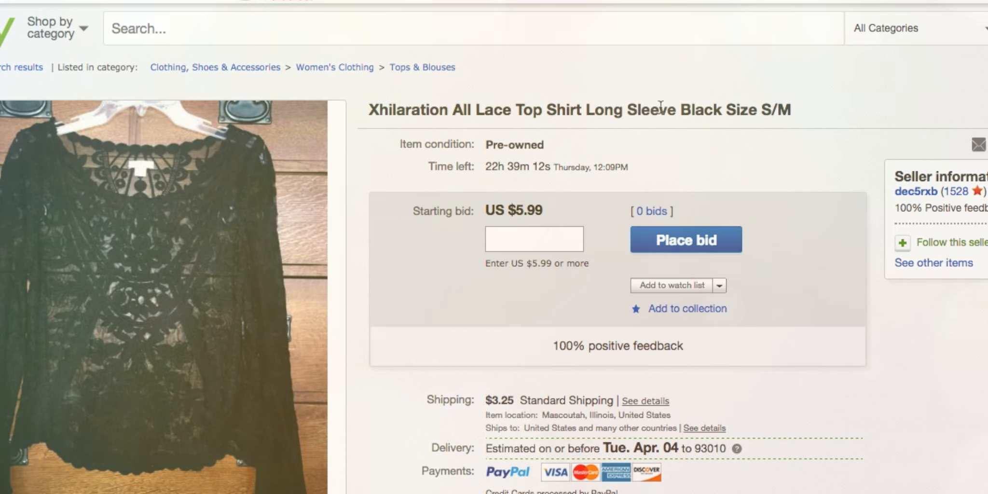
{"action": "mouse_move", "coordinate": [513, 119]}
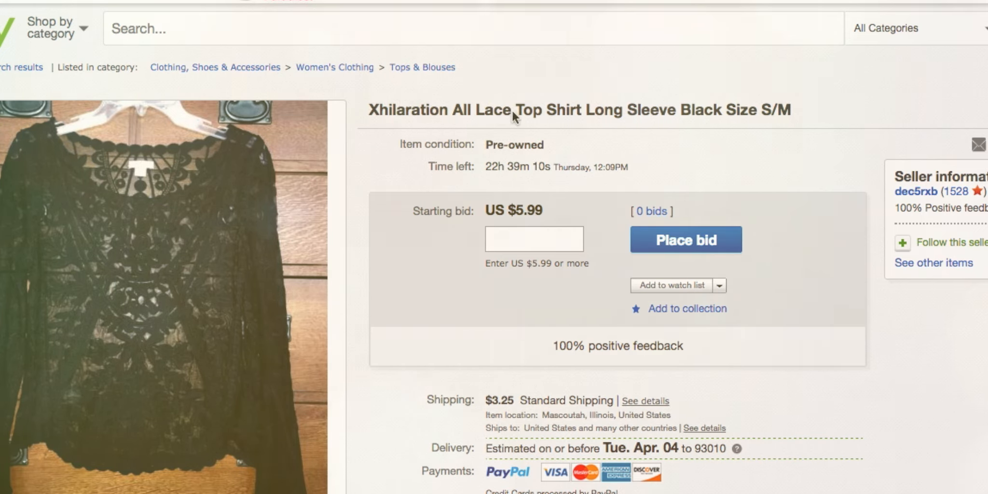
{"action": "mouse_move", "coordinate": [710, 165]}
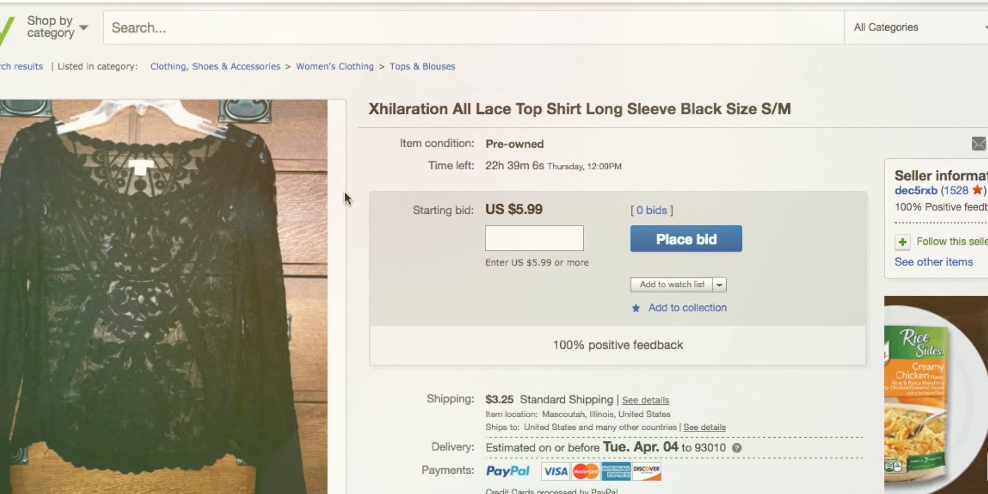
{"action": "scroll", "scroll_direction": "down", "scroll_amount": 3}
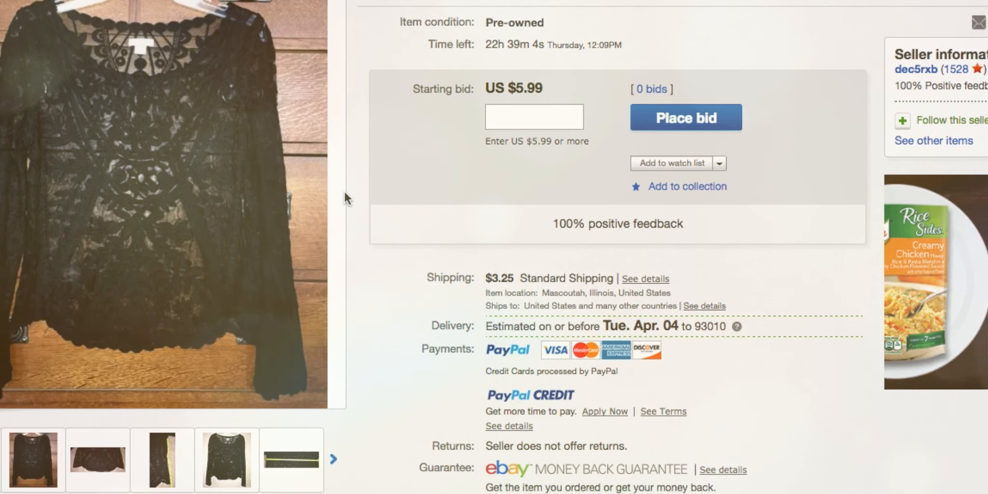
{"action": "scroll", "scroll_direction": "down", "scroll_amount": 3}
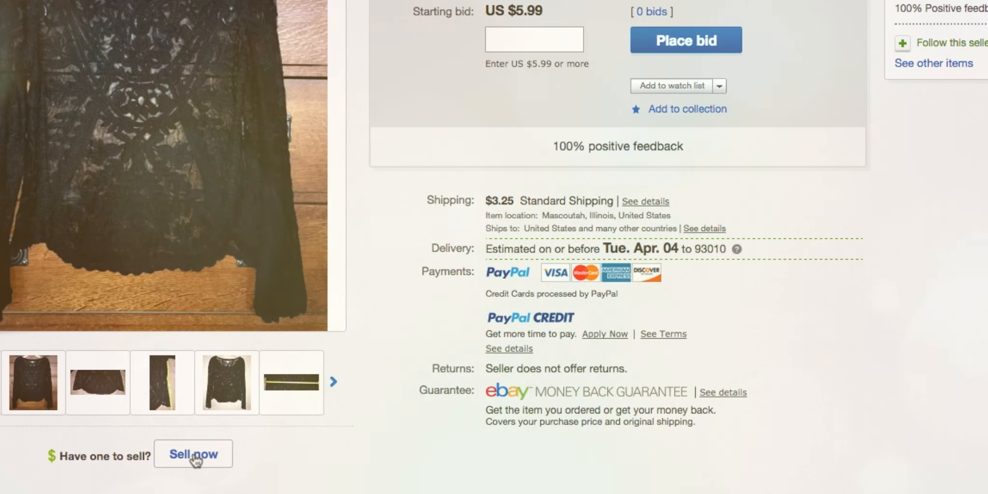
- Start a Sell-similar listing prefilled with the black Xhilaration lace top's title and category
{"action": "left_click", "coordinate": [193, 454]}
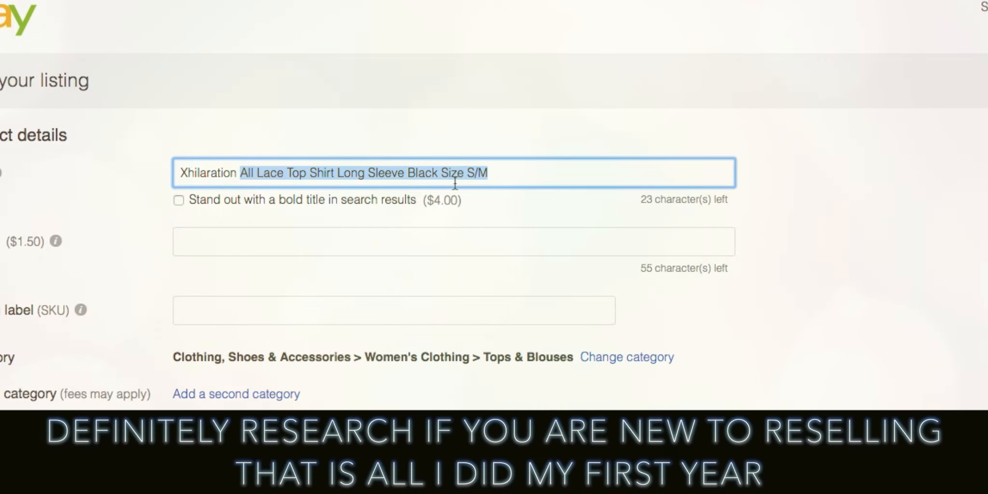
{"action": "left_click", "coordinate": [533, 174]}
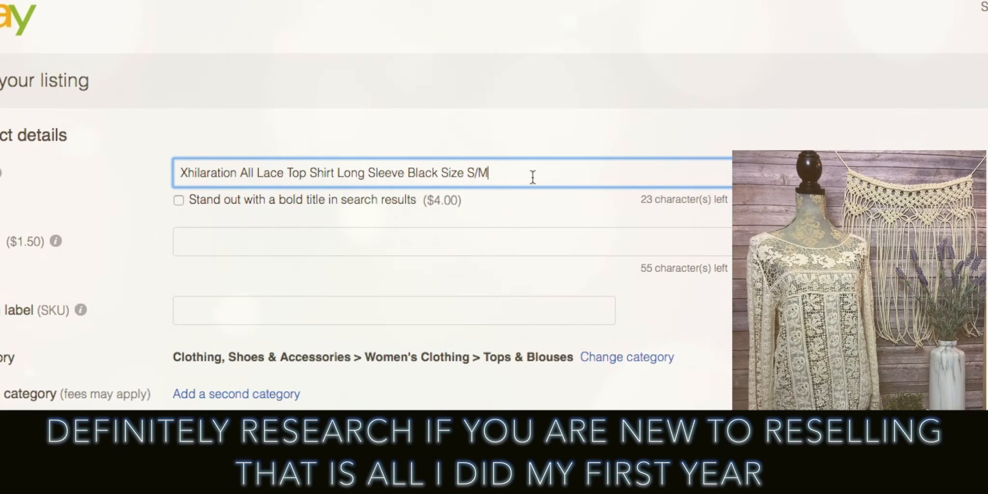
{"action": "scroll", "scroll_direction": "down", "scroll_amount": 3}
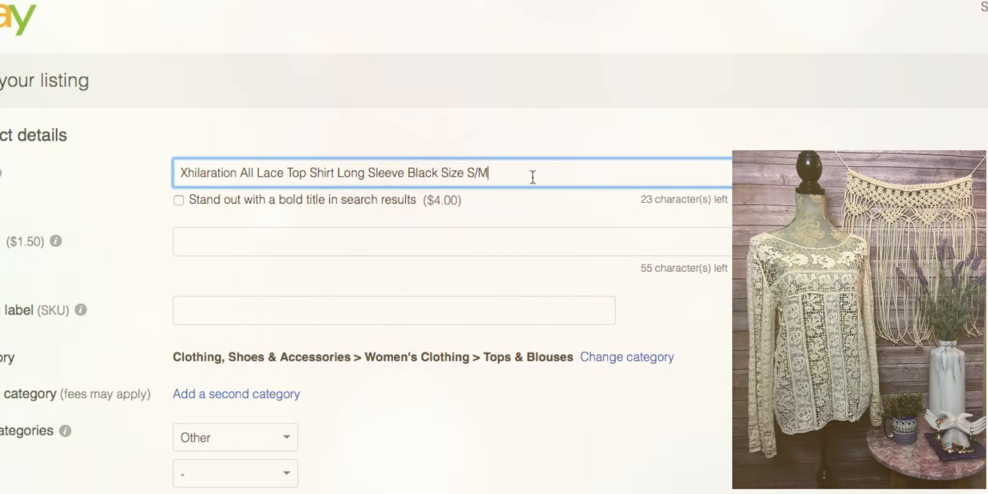
- Replace 'Black Size S/M' in the title with 'Ivory' and add 'Boho Cute Lace'
{"action": "key", "text": "Backspace"}
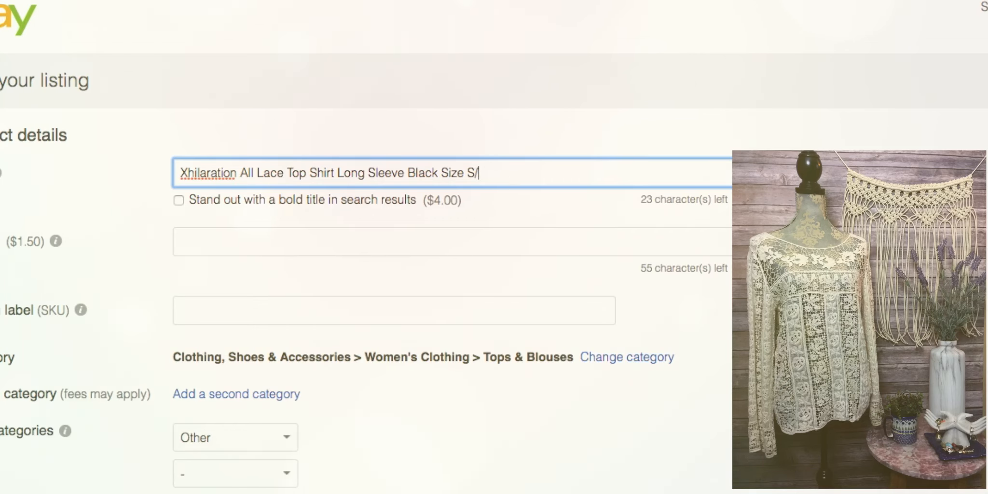
{"action": "key", "text": "BackSpace"}
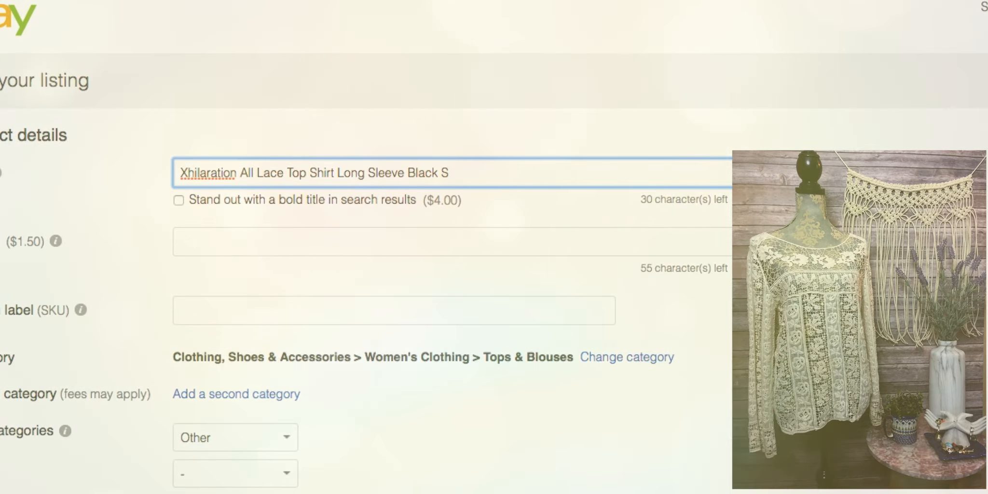
{"action": "key", "text": "Backspace"}
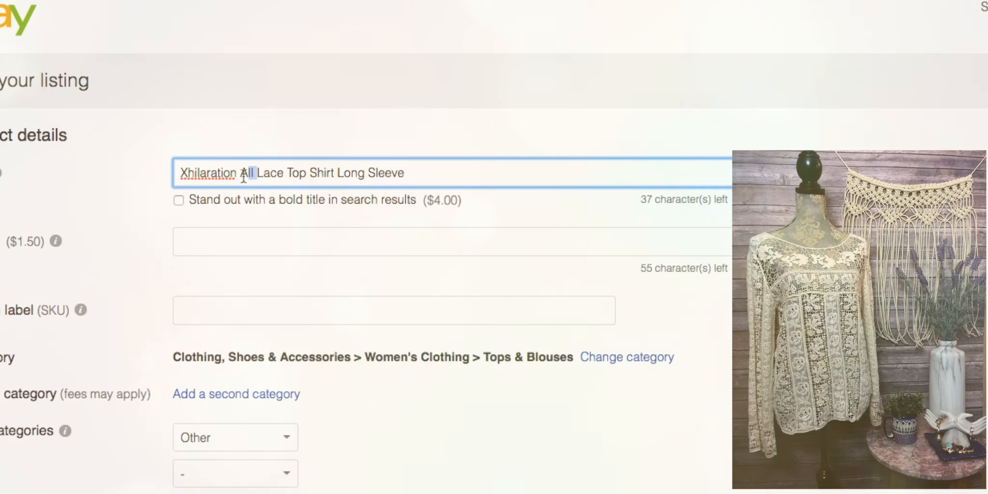
{"action": "type", "text": "Ivor"}
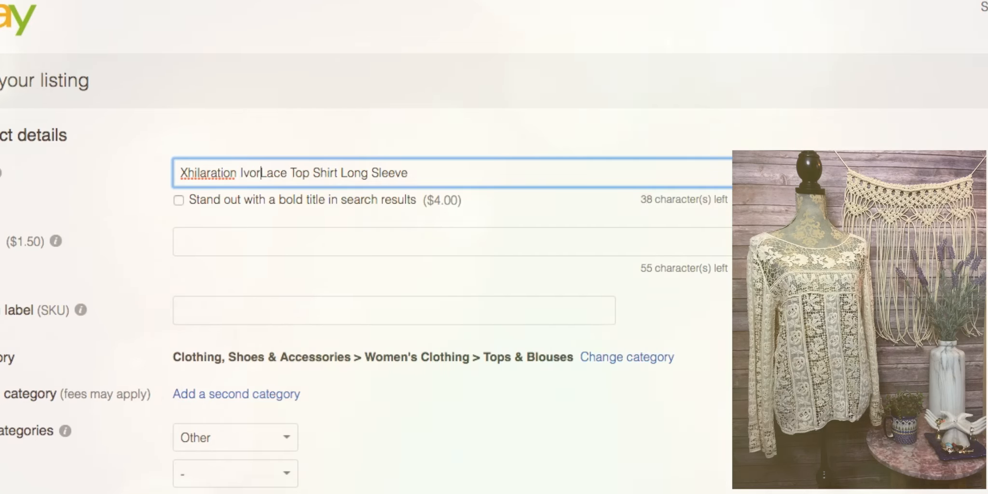
{"action": "type", "text": "y"}
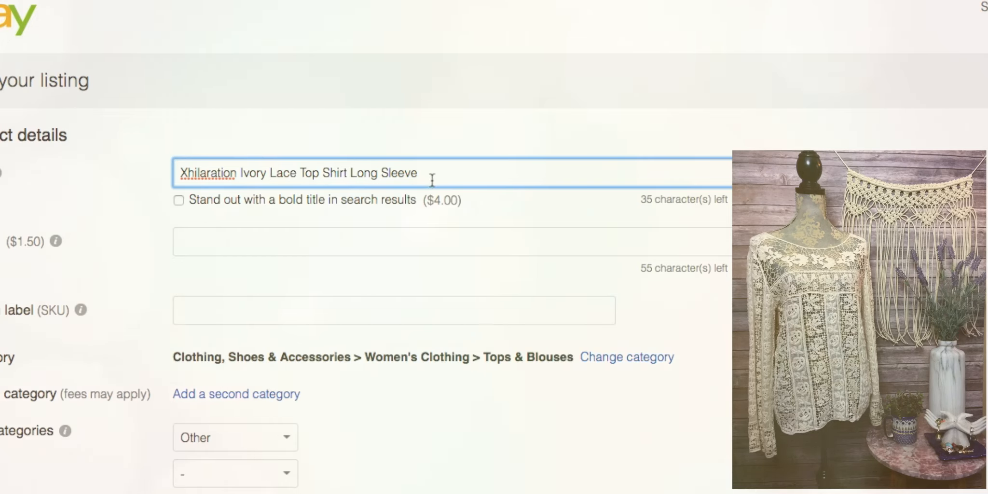
{"action": "type", "text": "Boho Cute"}
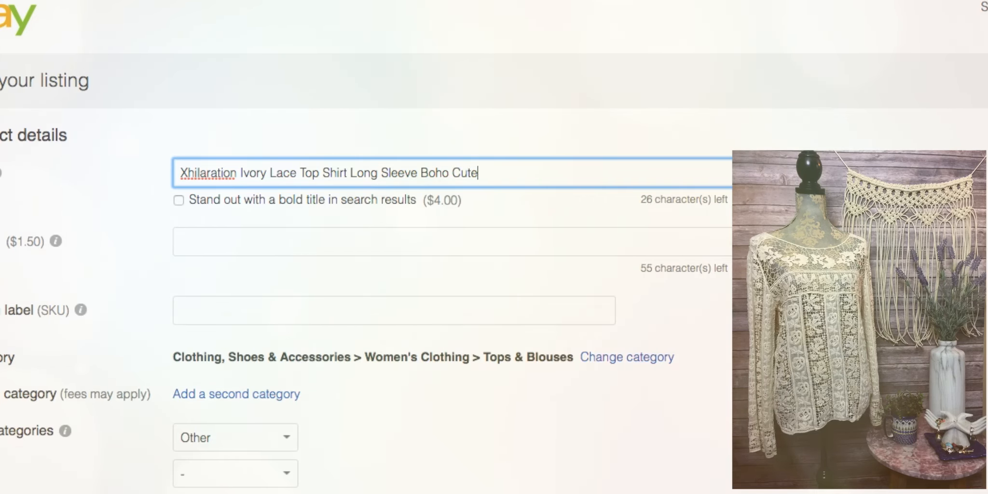
{"action": "type", "text": "Lace Croc"}
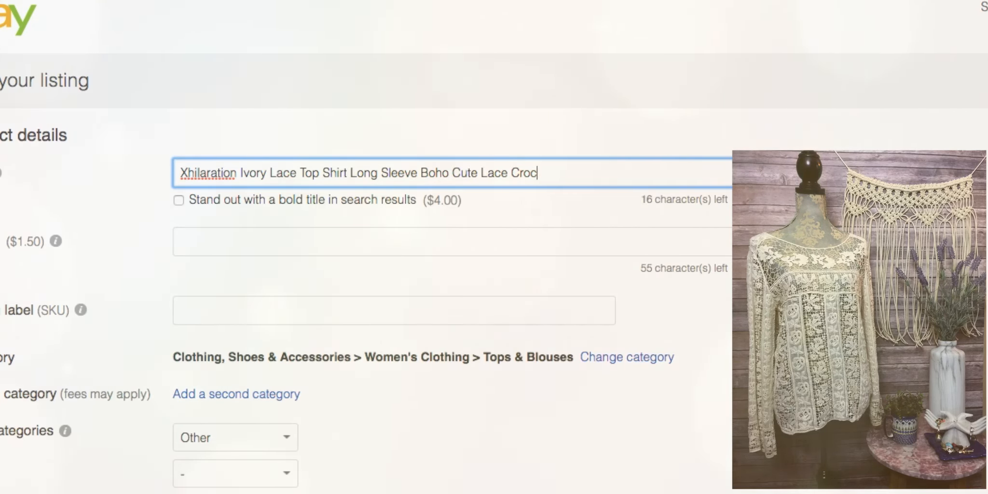
- Finish the title wording with 'Crochet Detail', dropping a partial extra word
{"action": "key", "text": "Backspace"}
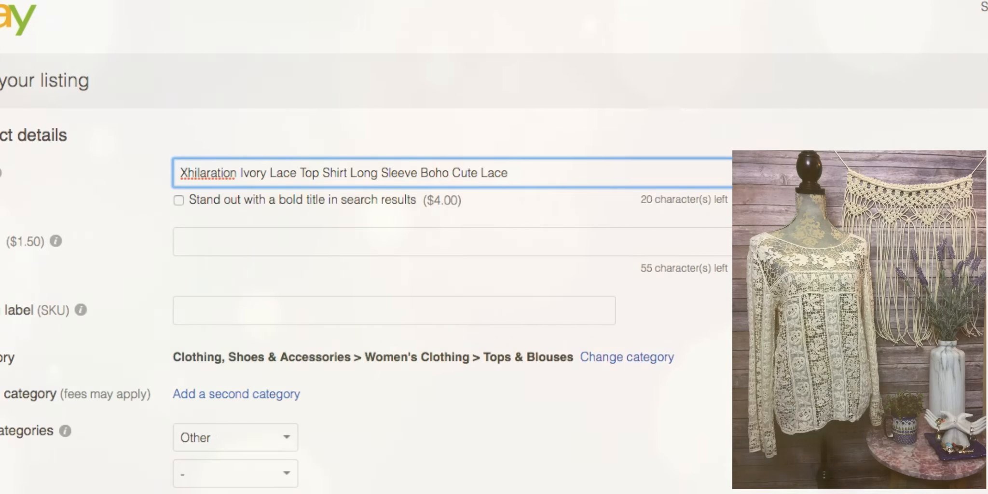
{"action": "type", "text": "Croc"}
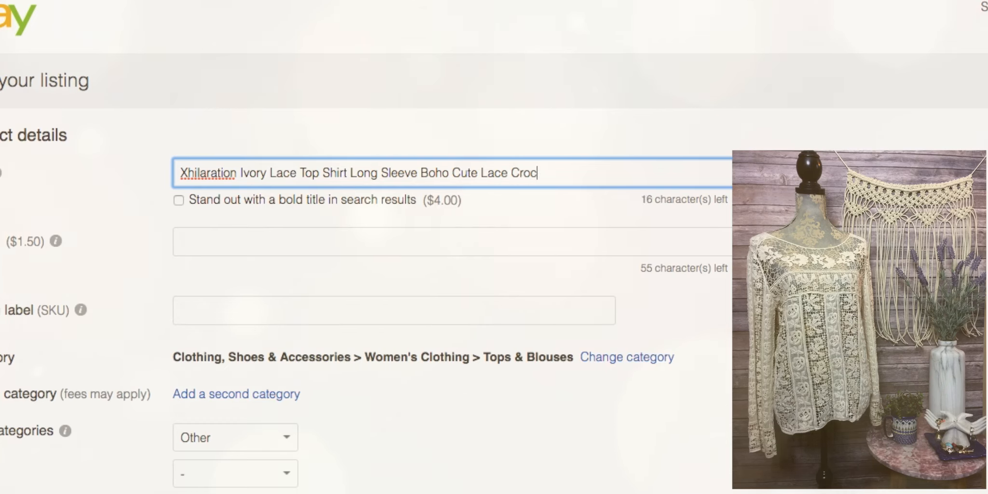
{"action": "type", "text": "het Detail"}
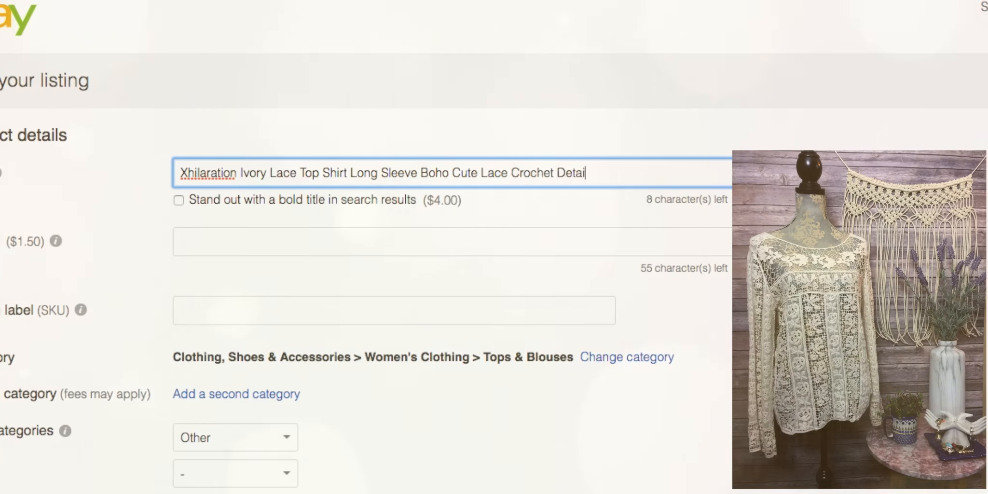
{"action": "type", "text": "F"}
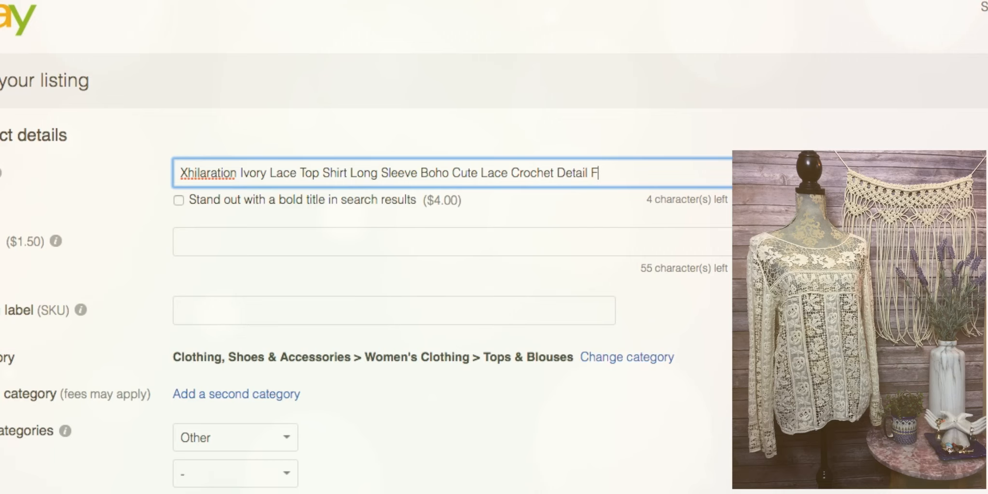
{"action": "type", "text": "esti"}
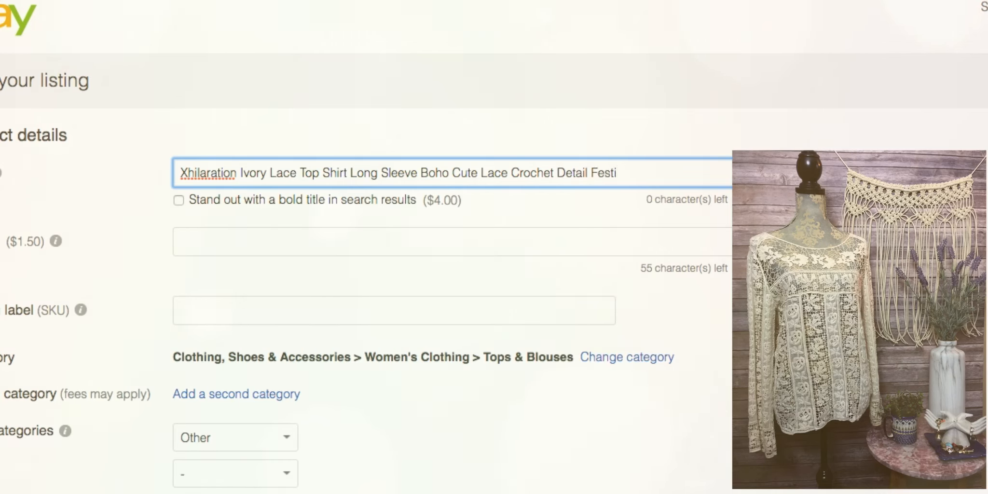
{"action": "key", "text": "Backspace"}
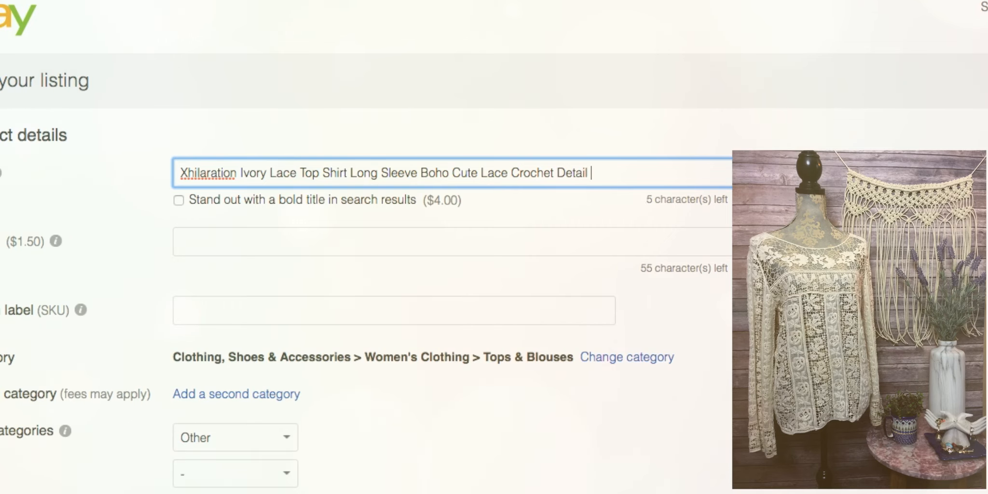
- End the title with 'SZ SP' and set the store category to Tops & Blouses
{"action": "type", "text": "SZ S"}
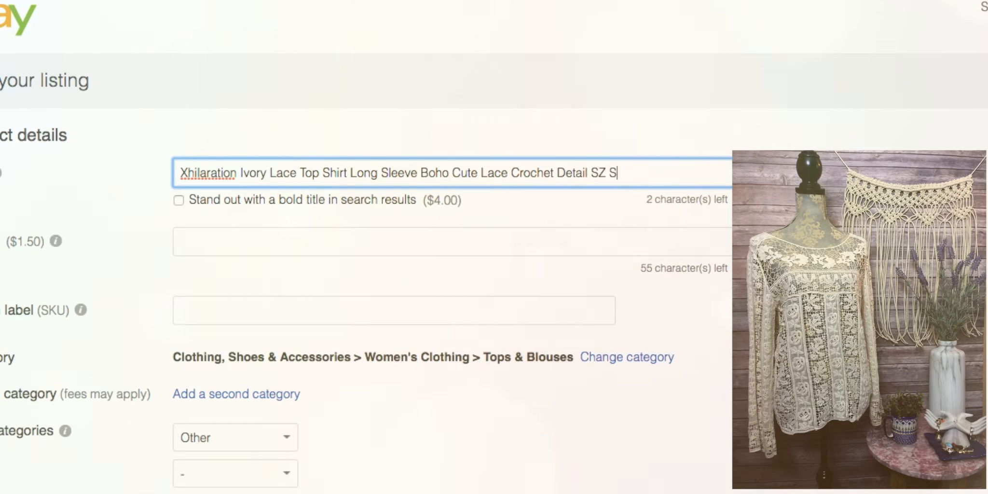
{"action": "type", "text": "P"}
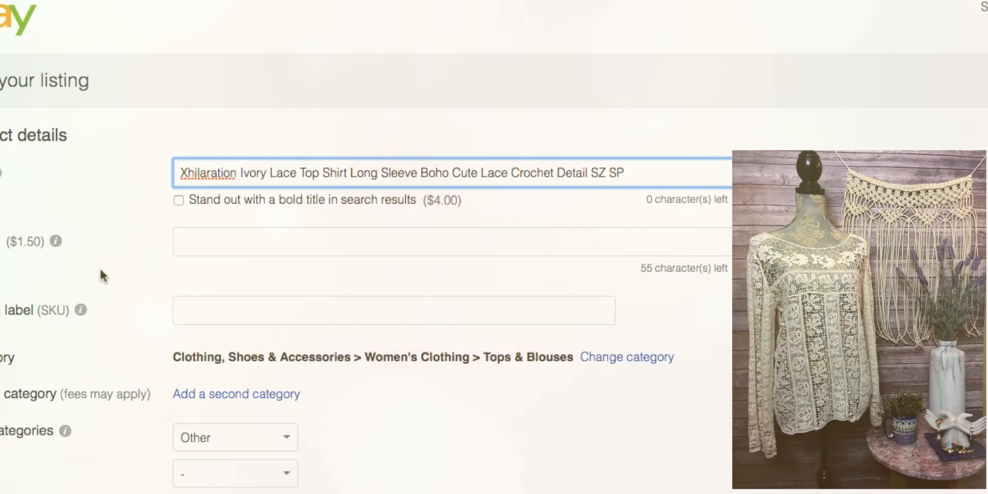
{"action": "scroll", "scroll_direction": "down", "scroll_amount": 3}
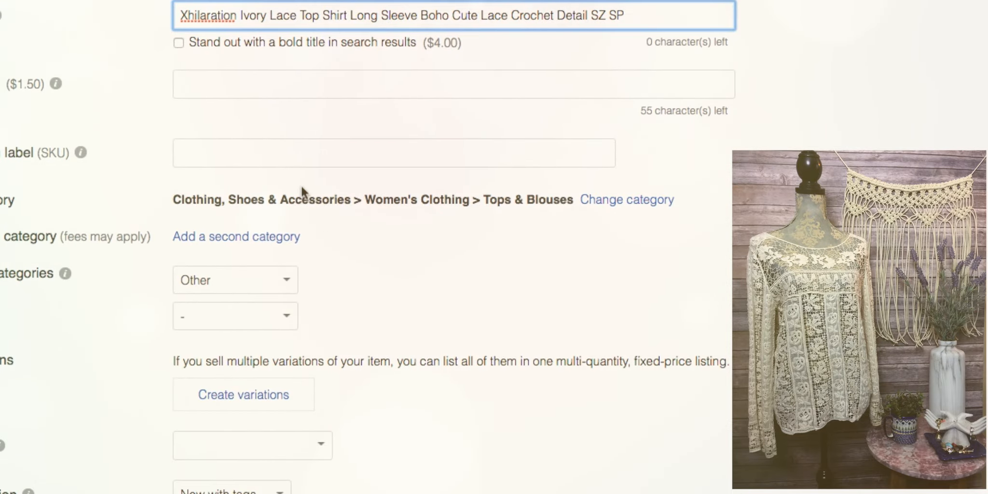
{"action": "scroll", "scroll_direction": "down", "scroll_amount": 3}
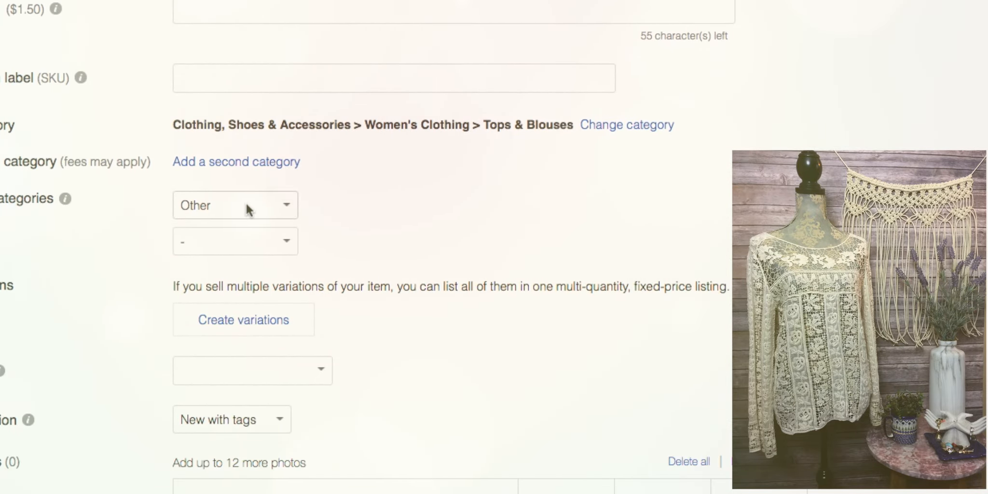
{"action": "left_click", "coordinate": [235, 204]}
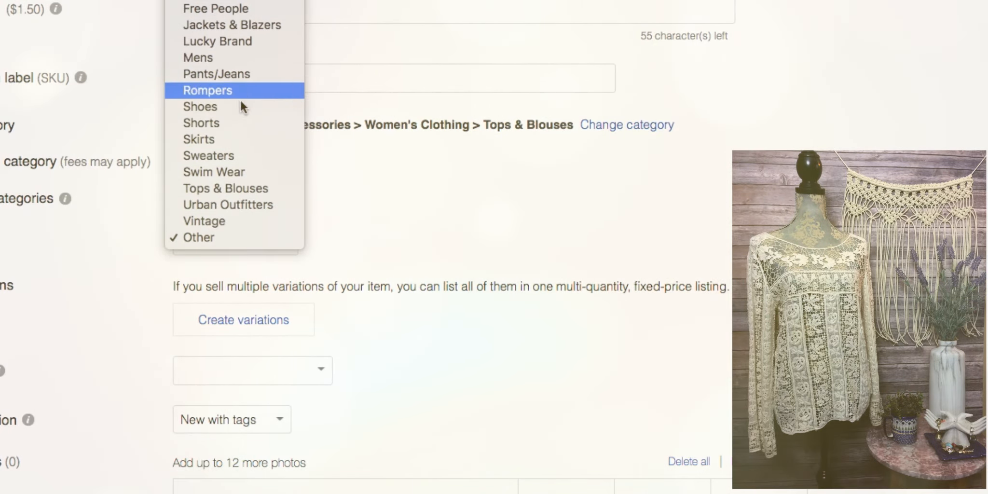
{"action": "left_click", "coordinate": [225, 188]}
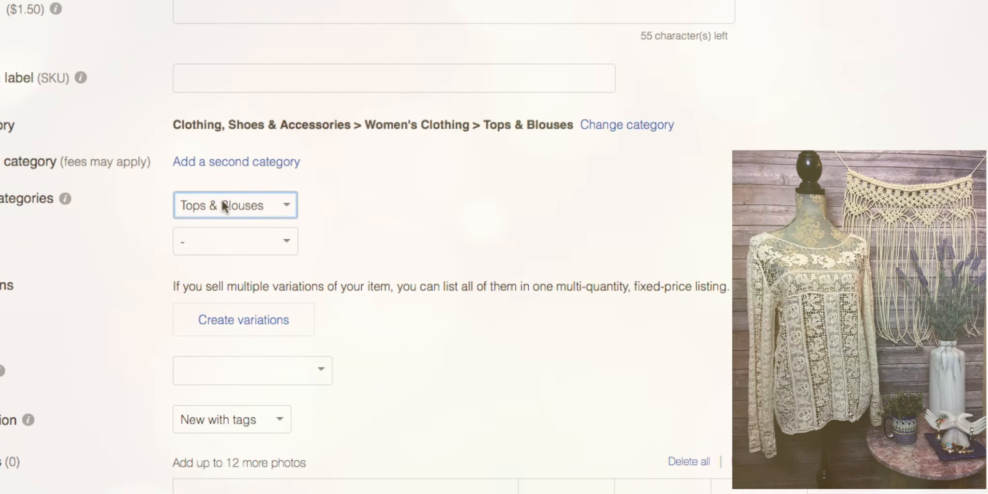
{"action": "left_click", "coordinate": [234, 205]}
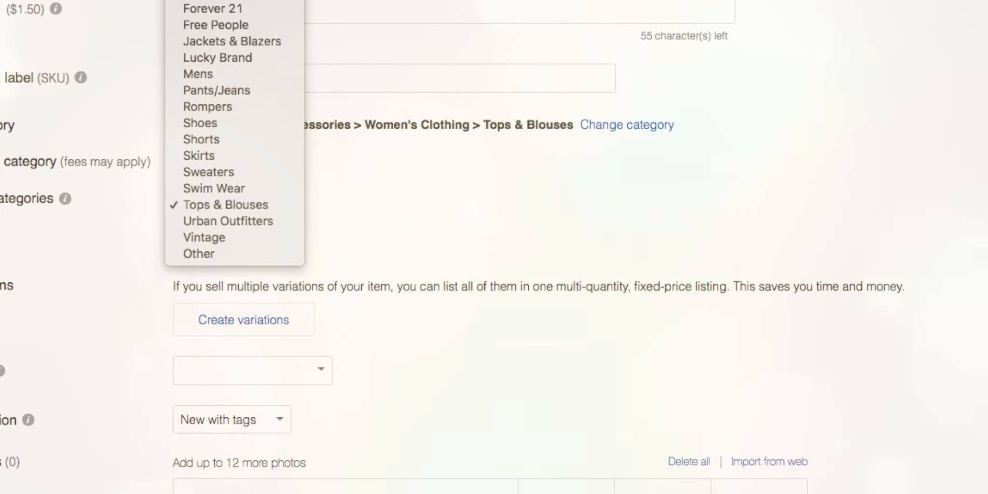
{"action": "mouse_move", "coordinate": [209, 172]}
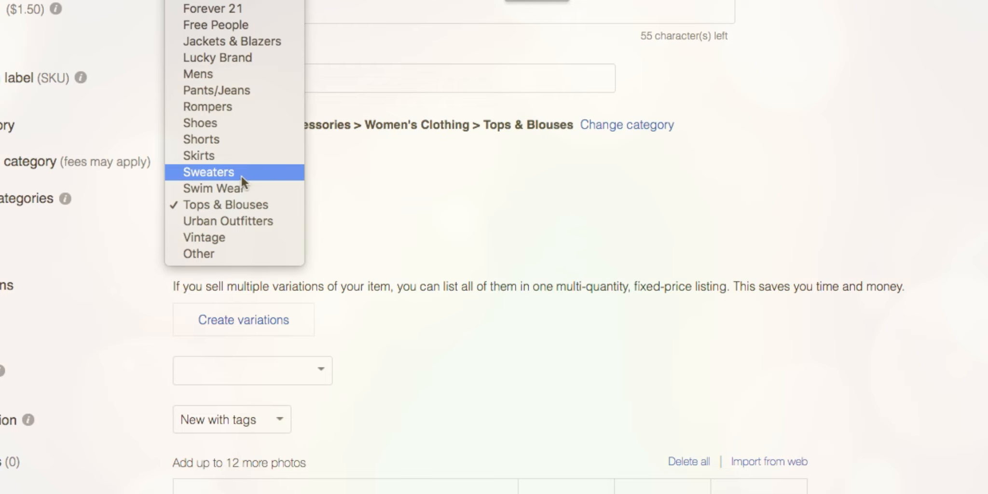
{"action": "mouse_move", "coordinate": [240, 183]}
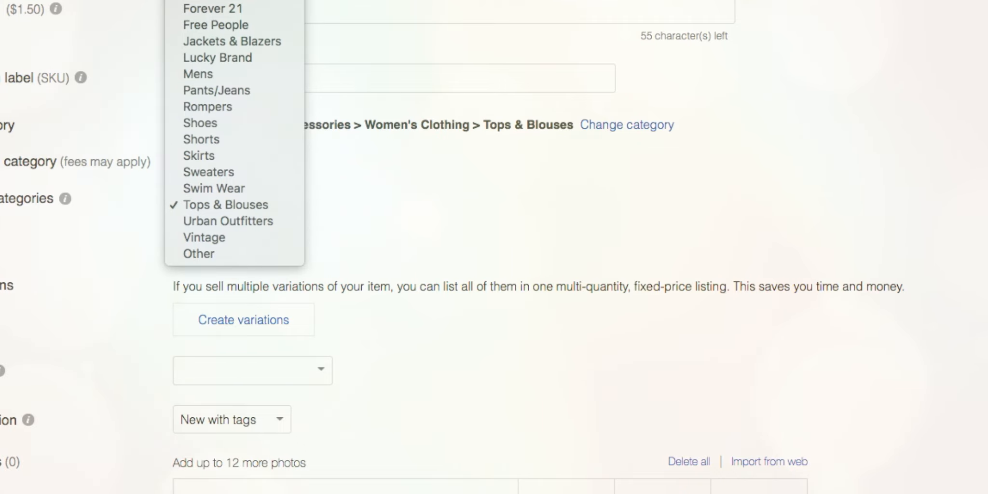
{"action": "mouse_move", "coordinate": [215, 25]}
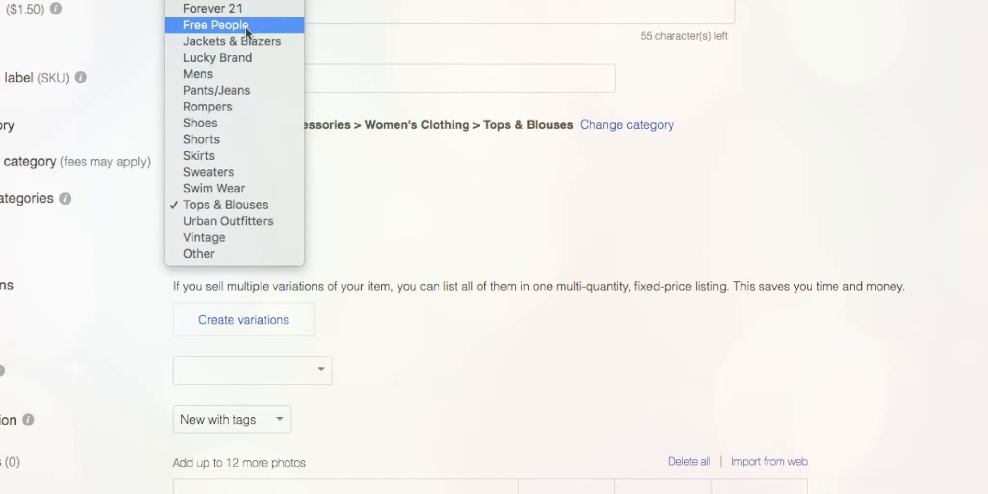
{"action": "mouse_move", "coordinate": [232, 40]}
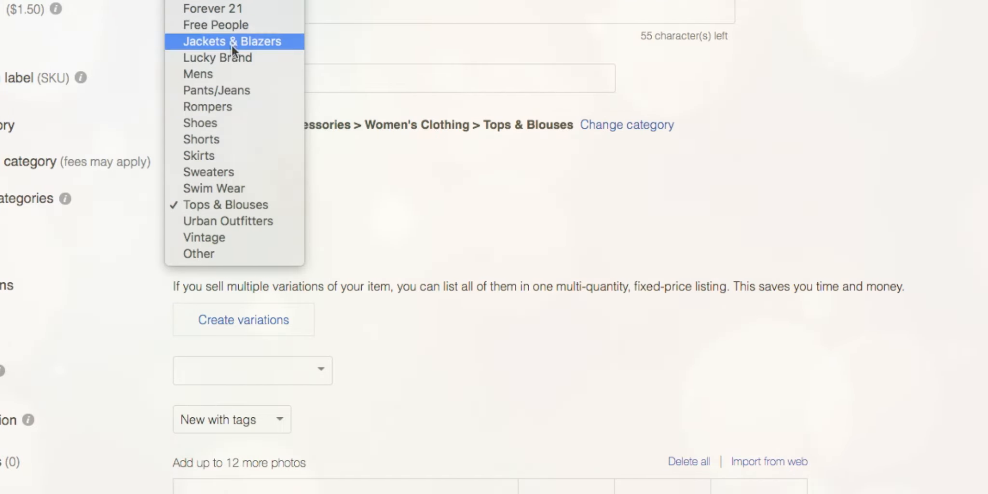
{"action": "mouse_move", "coordinate": [255, 24]}
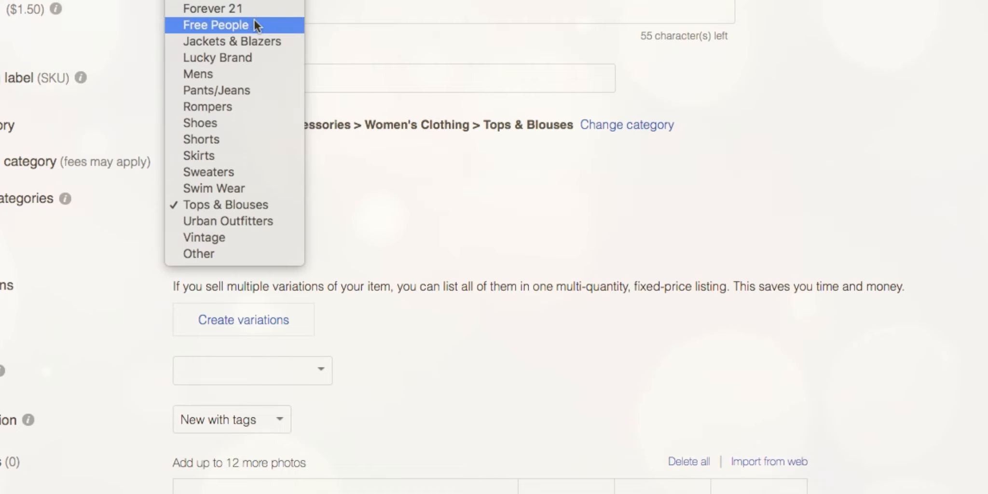
{"action": "mouse_move", "coordinate": [217, 57]}
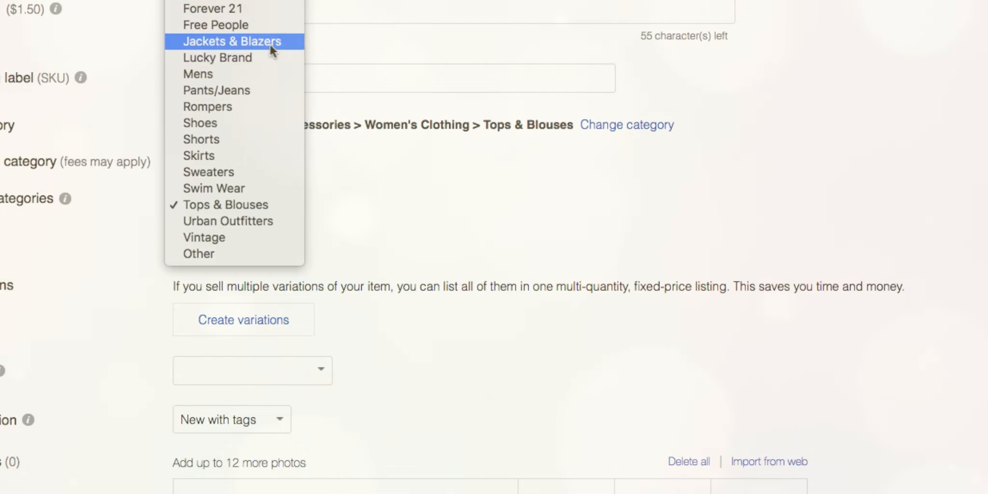
{"action": "mouse_move", "coordinate": [246, 139]}
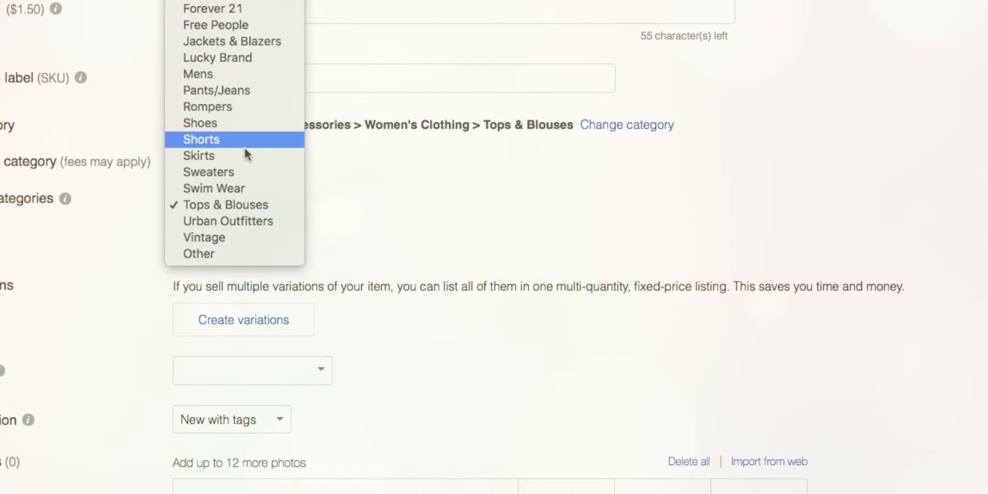
{"action": "mouse_move", "coordinate": [199, 253]}
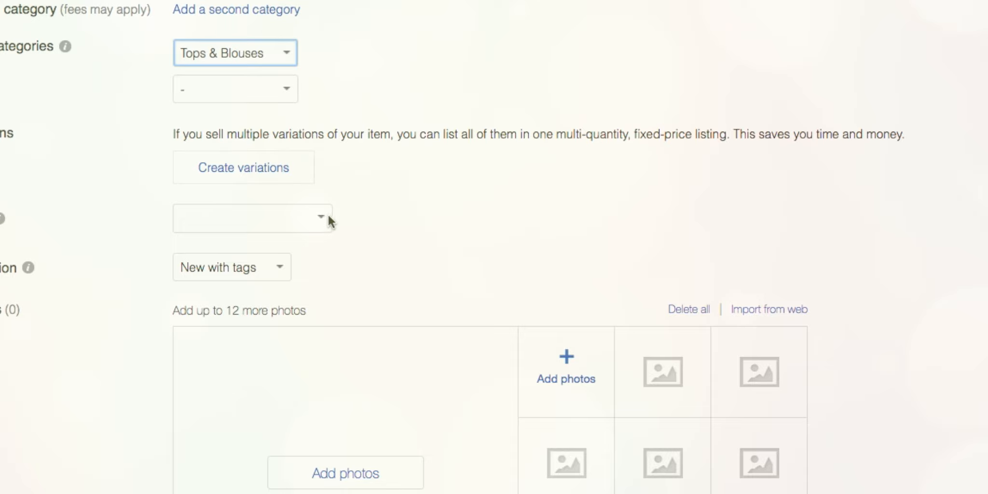
- Set the field to Does not apply and describe condition as 'no holes, stains or flaws'
{"action": "left_click", "coordinate": [252, 220]}
{"action": "type", "text": "no h"}
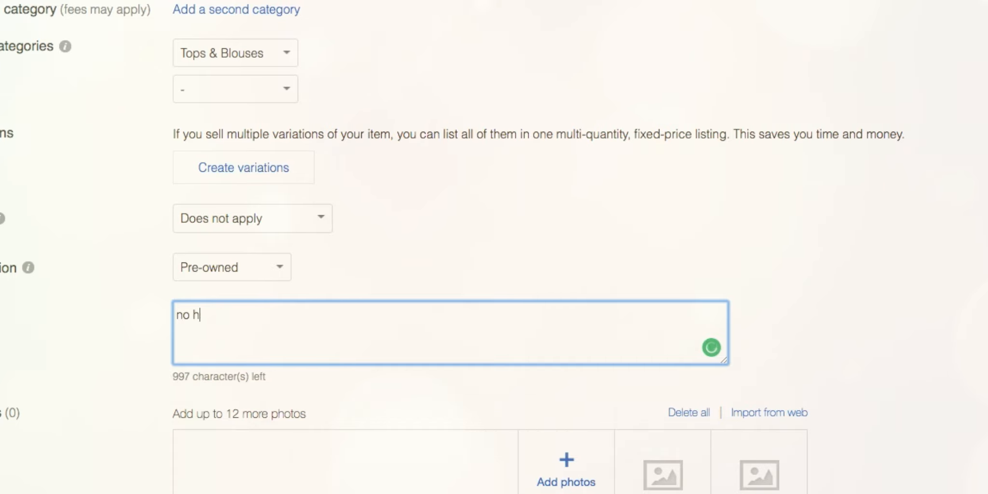
{"action": "type", "text": "oles, stains"}
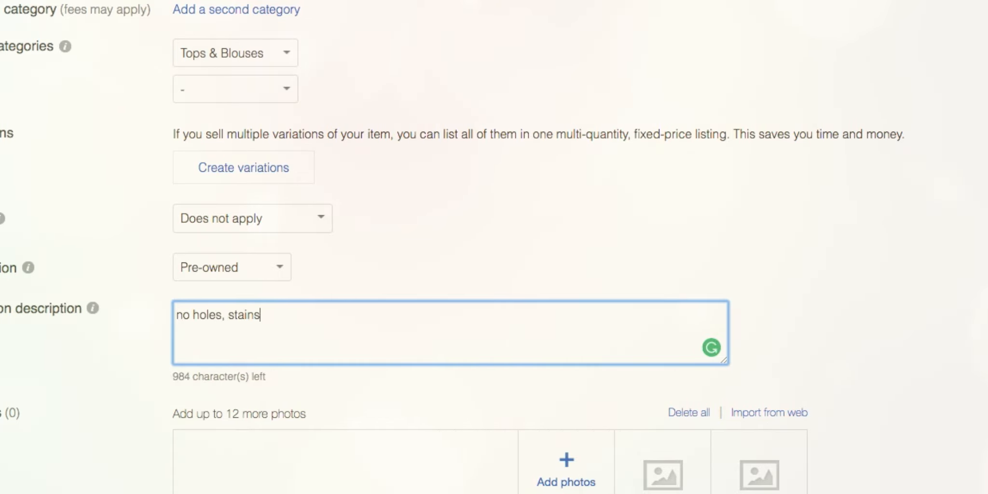
{"action": "type", "text": "or flaws"}
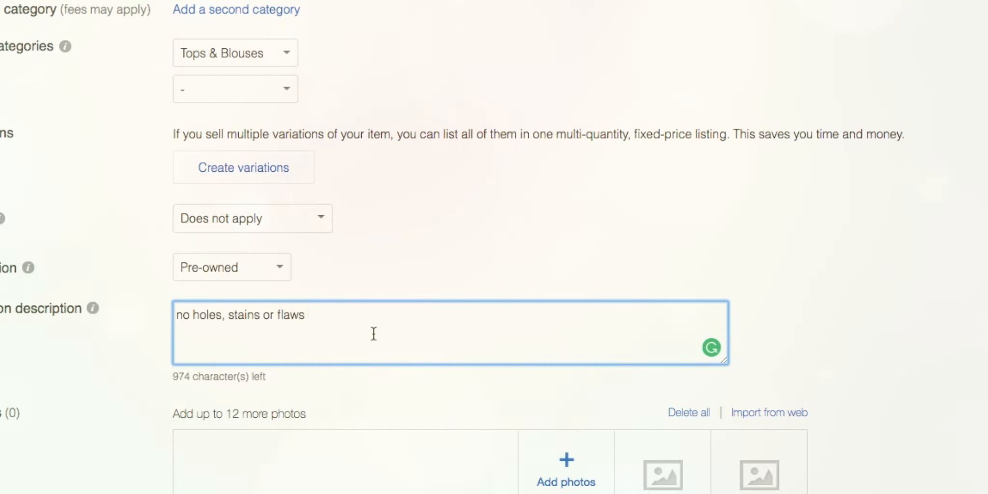
{"action": "right_click", "coordinate": [373, 333]}
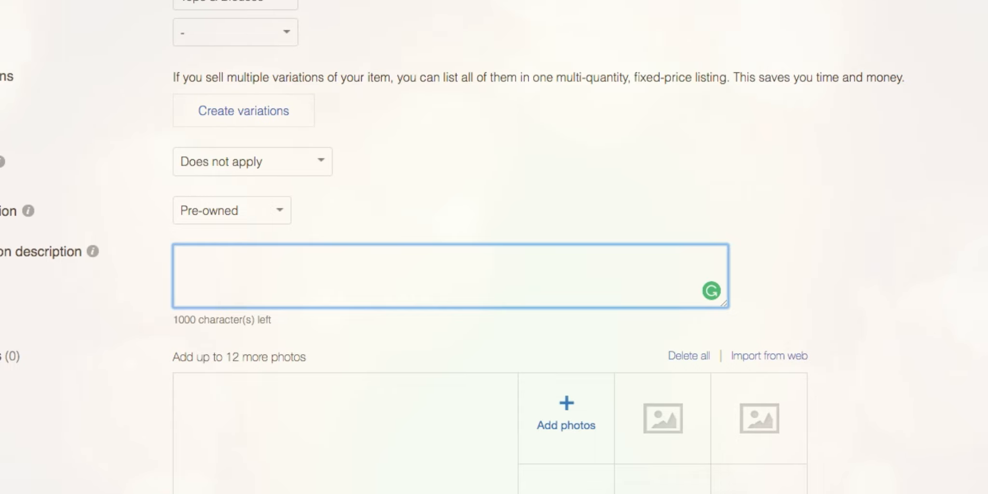
{"action": "type", "text": "no holes, stains or flaws"}
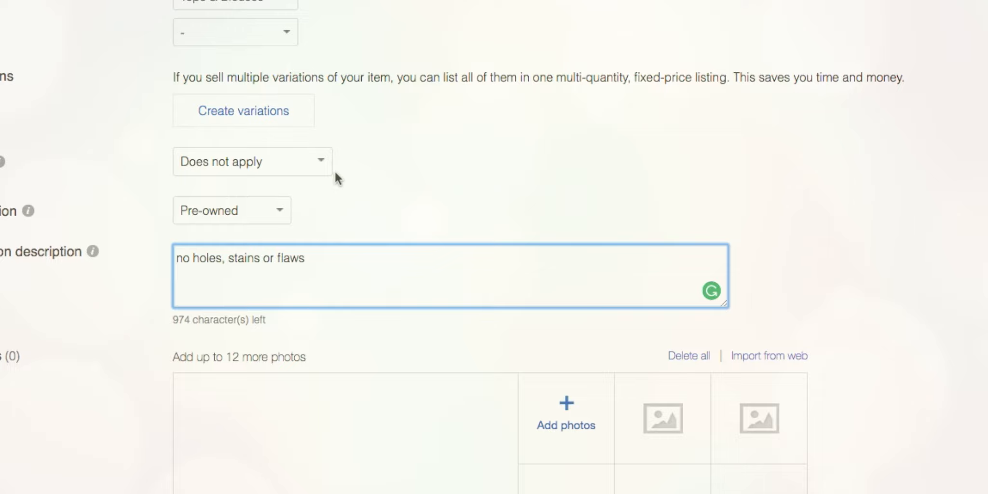
{"action": "scroll", "scroll_direction": "down", "scroll_amount": 3}
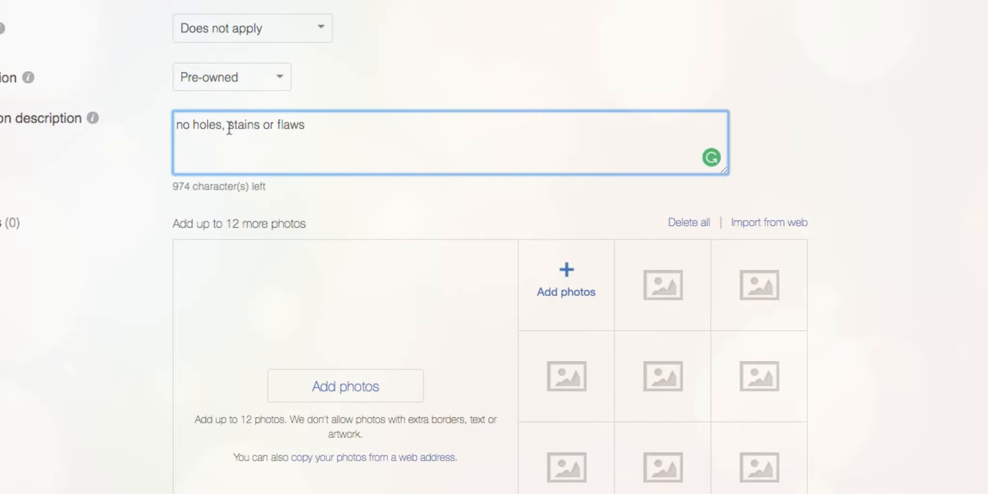
- Set item specifics Size S/P, Color Ivory and Pattern lace
{"action": "scroll", "scroll_direction": "down", "scroll_amount": 3}
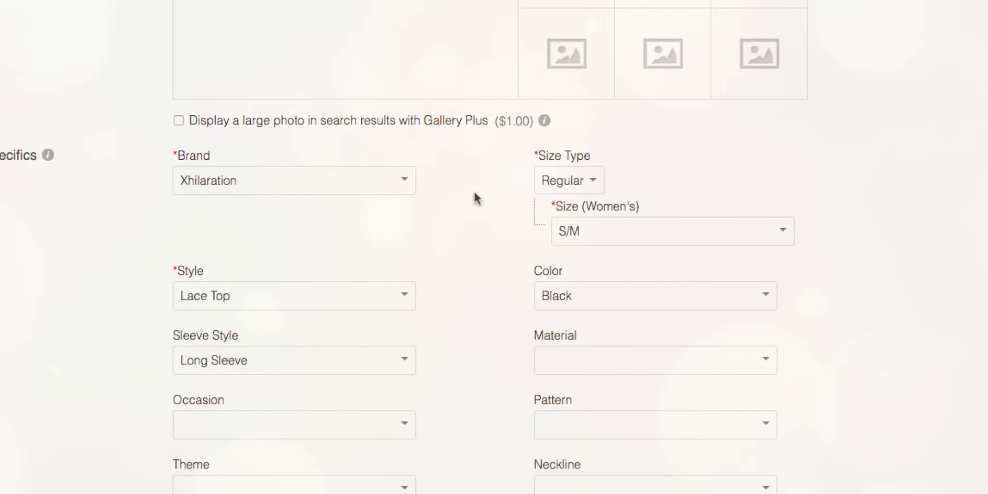
{"action": "scroll", "scroll_direction": "down", "scroll_amount": 3}
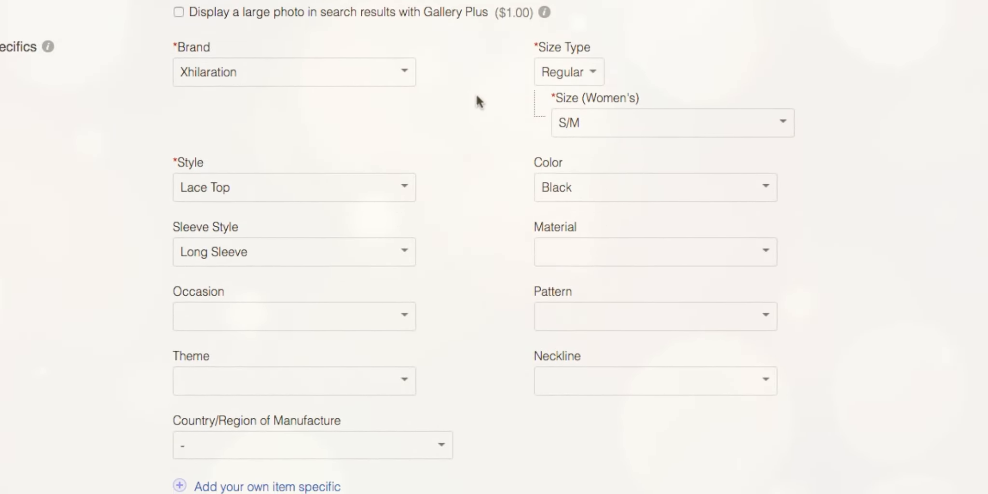
{"action": "left_click", "coordinate": [672, 123]}
{"action": "type", "text": "I"}
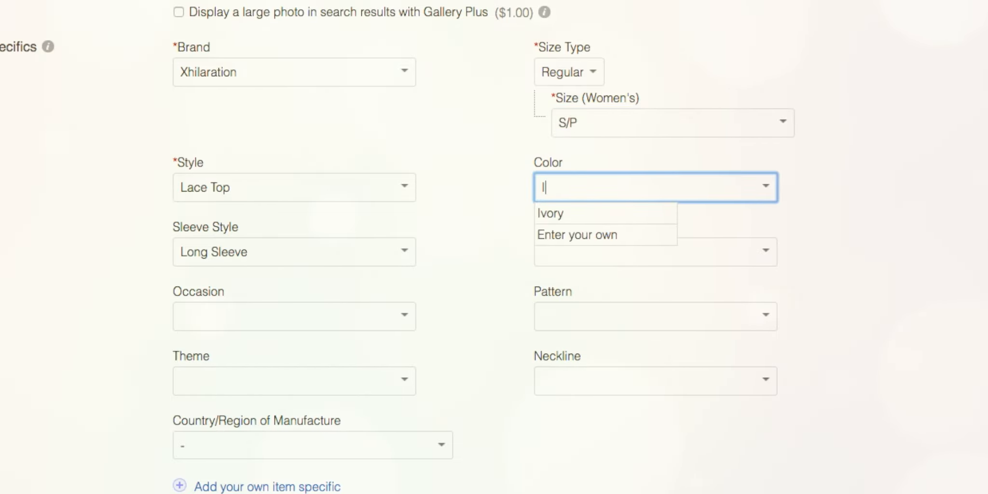
{"action": "left_click", "coordinate": [550, 213]}
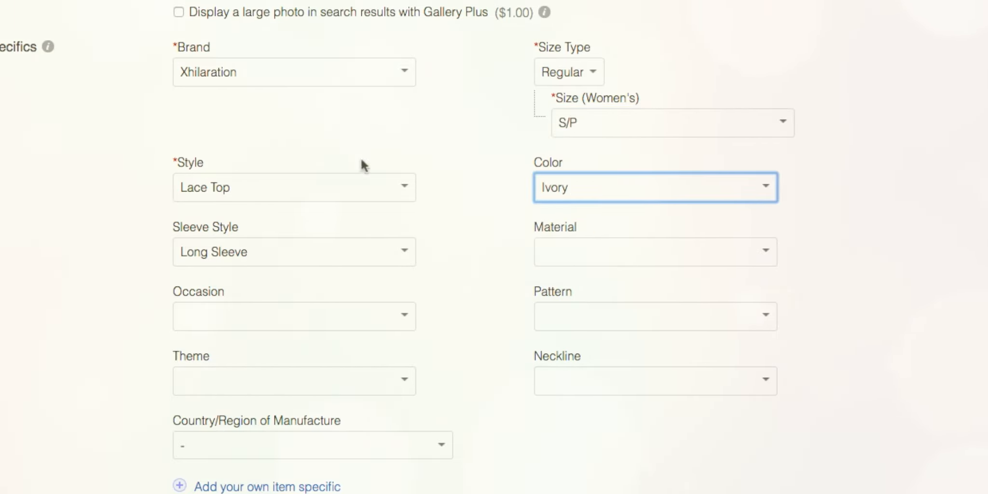
{"action": "scroll", "scroll_direction": "down", "scroll_amount": 3}
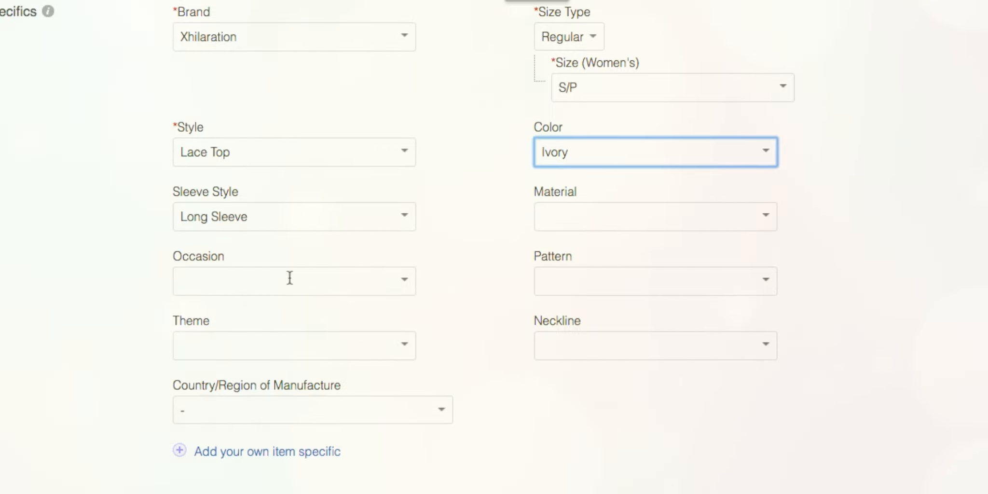
{"action": "scroll", "scroll_direction": "down", "scroll_amount": 3}
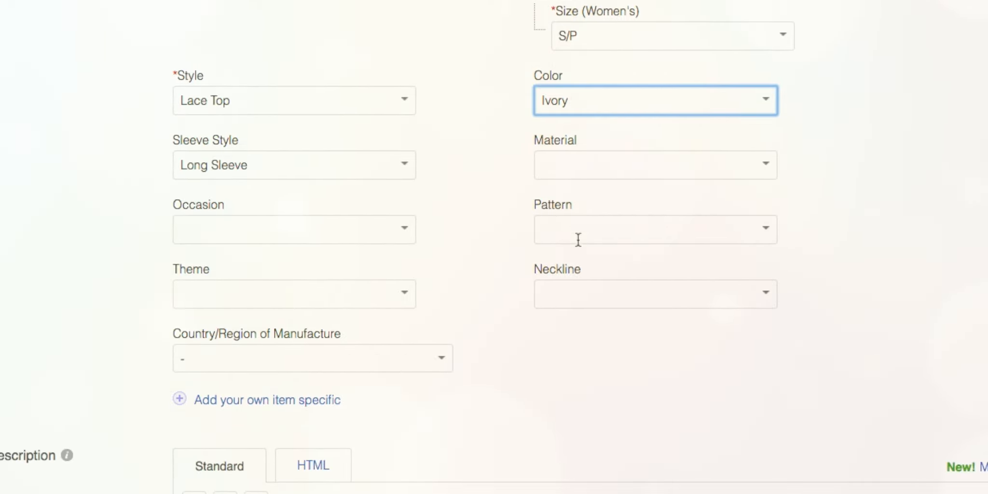
{"action": "type", "text": "lace"}
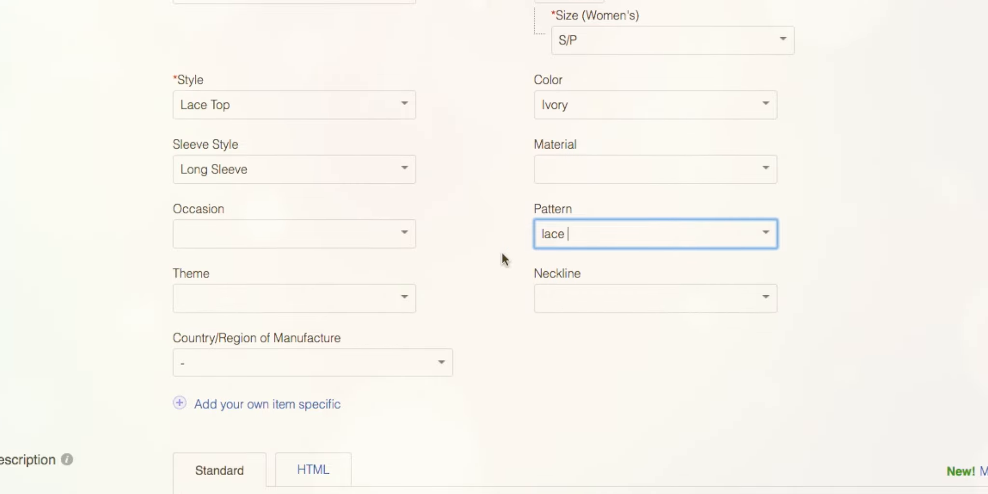
- Move to the Material specific, leaving it blank for now
{"action": "left_click", "coordinate": [655, 169]}
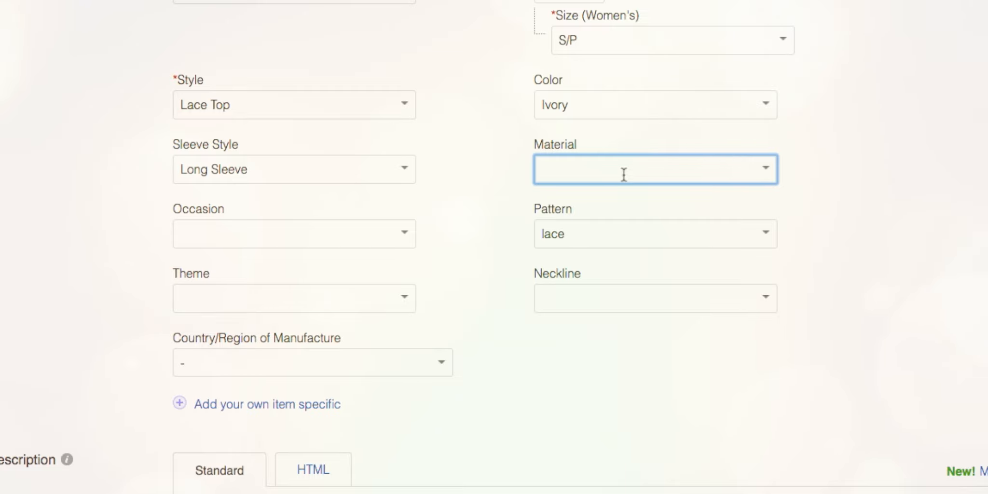
{"action": "mouse_move", "coordinate": [496, 172]}
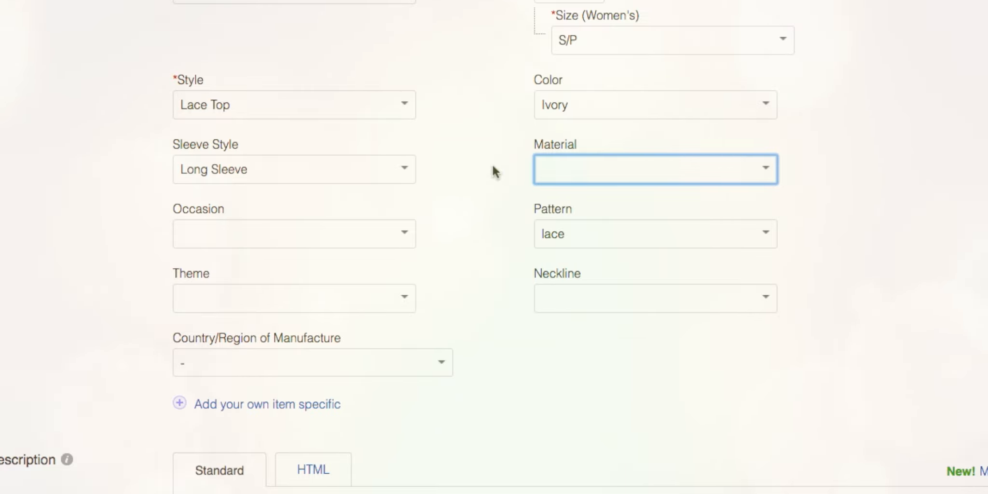
{"action": "mouse_move", "coordinate": [690, 177]}
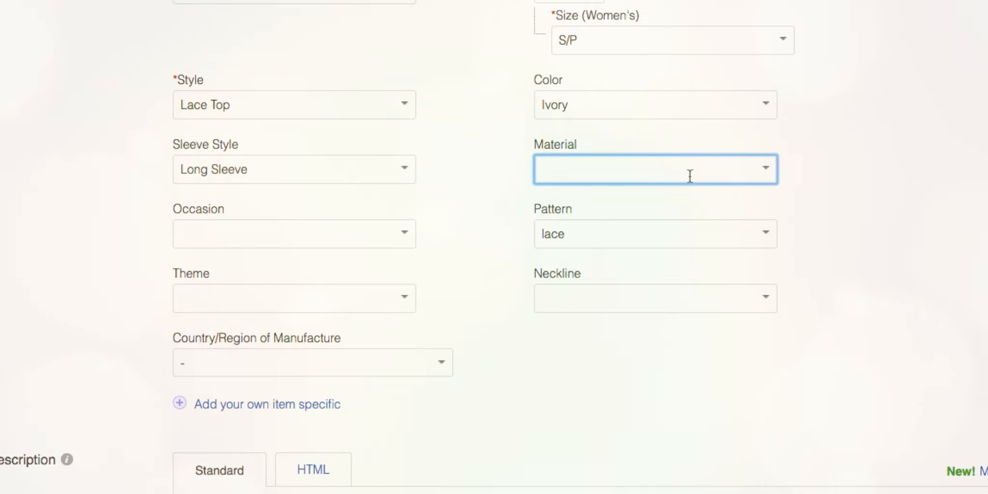
{"action": "mouse_move", "coordinate": [524, 169]}
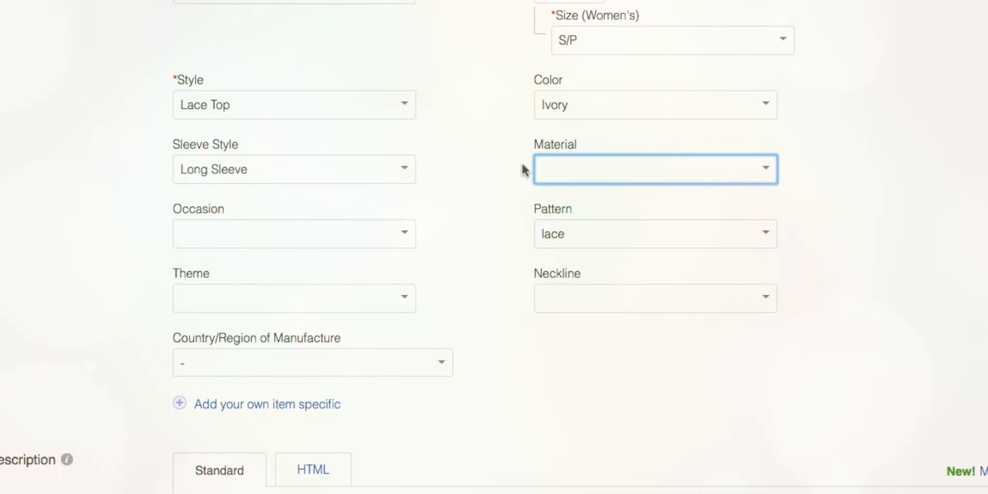
{"action": "mouse_move", "coordinate": [442, 123]}
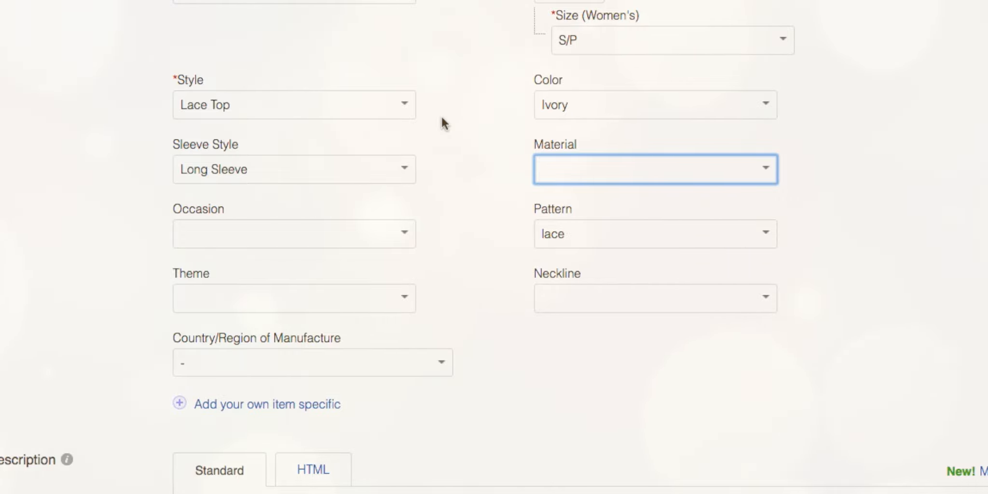
{"action": "scroll", "scroll_direction": "down", "scroll_amount": 3}
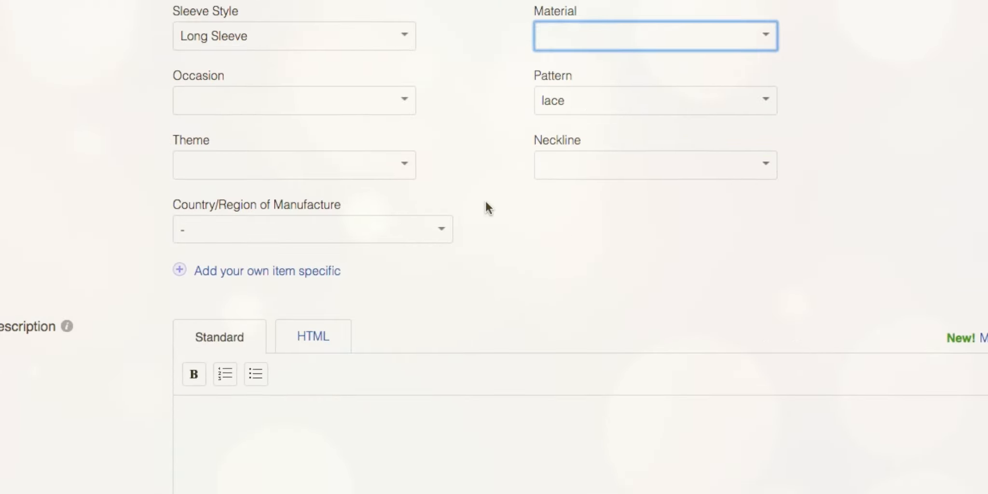
{"action": "scroll", "scroll_direction": "up", "scroll_amount": 3}
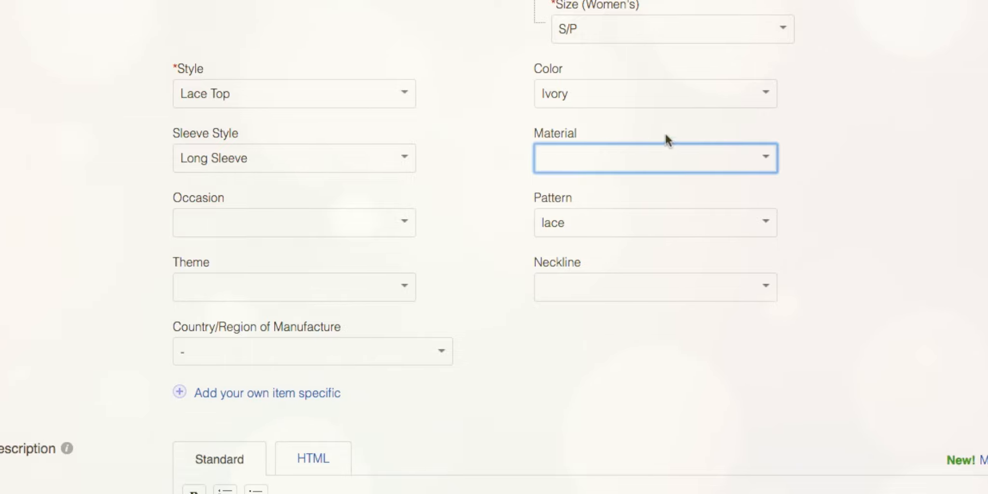
{"action": "scroll", "scroll_direction": "down", "scroll_amount": 3}
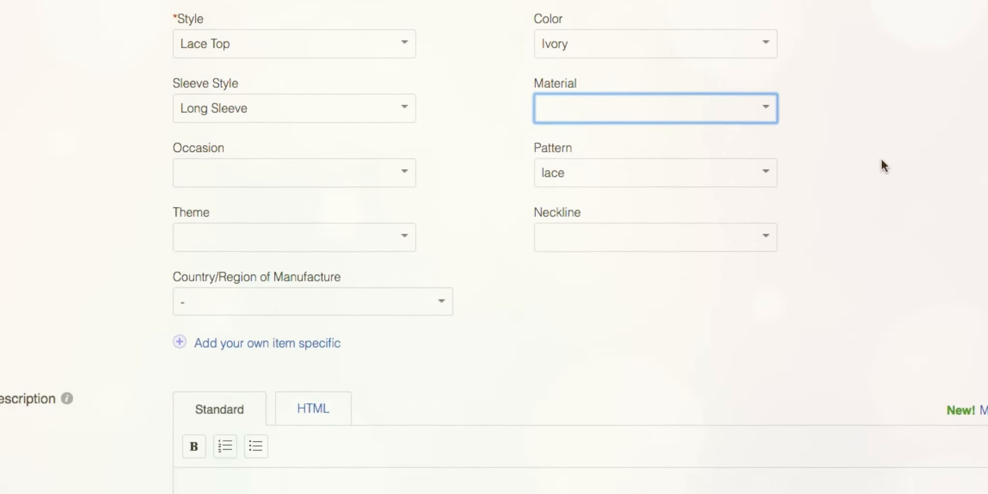
{"action": "scroll", "scroll_direction": "down", "scroll_amount": 3}
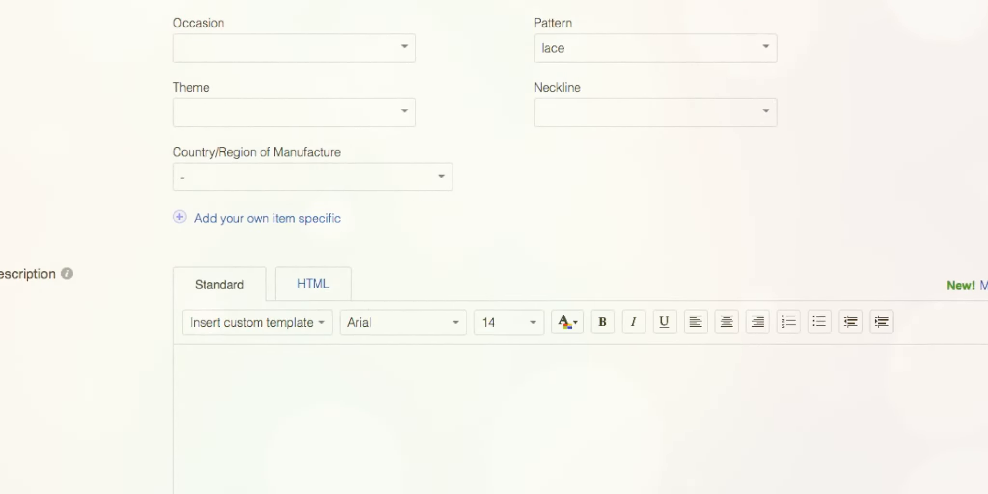
{"action": "scroll", "scroll_direction": "up", "scroll_amount": 3}
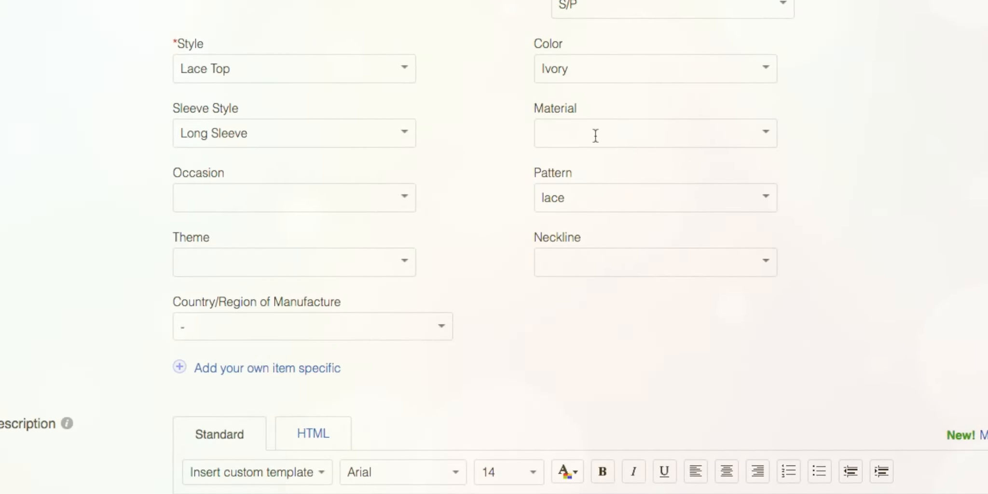
{"action": "left_click", "coordinate": [655, 133]}
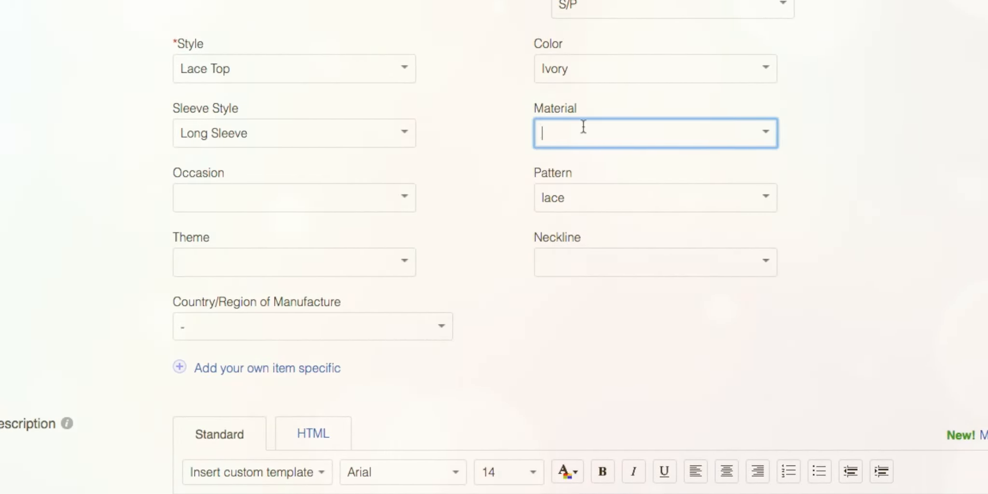
{"action": "mouse_move", "coordinate": [450, 193]}
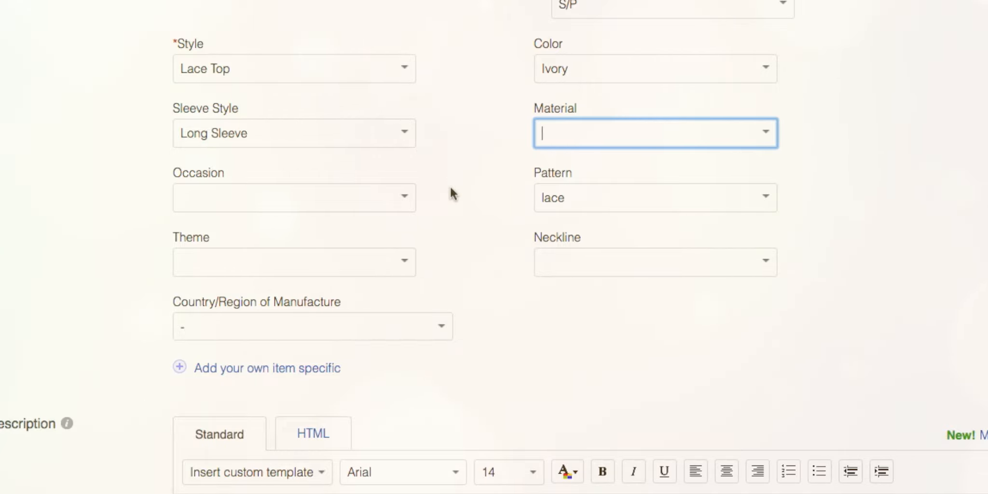
{"action": "scroll", "scroll_direction": "down", "scroll_amount": 3}
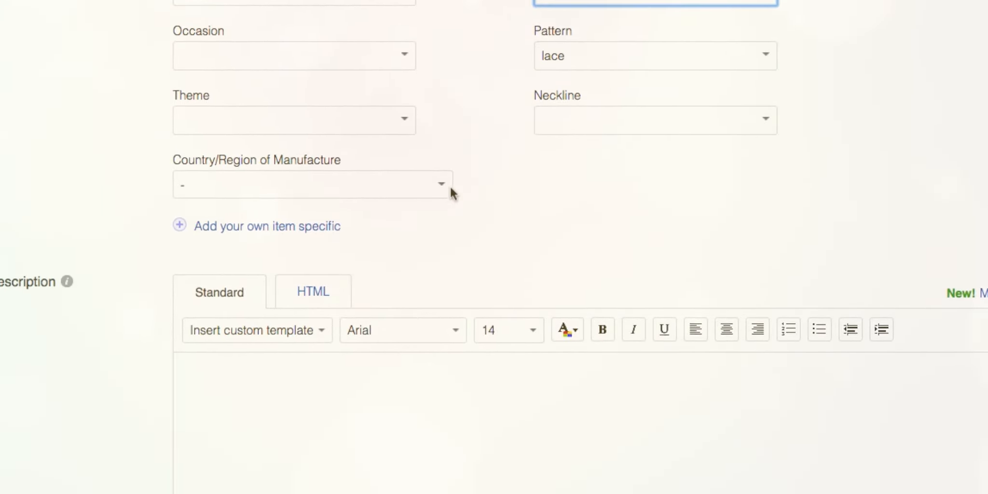
- Insert the Women's Clothing template into the item description
{"action": "scroll", "scroll_direction": "down", "scroll_amount": 3}
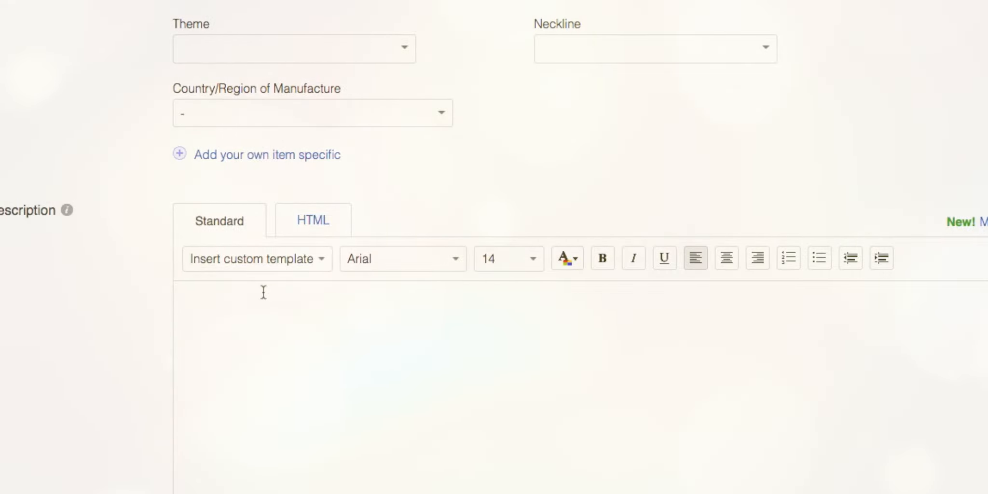
{"action": "left_click", "coordinate": [255, 259]}
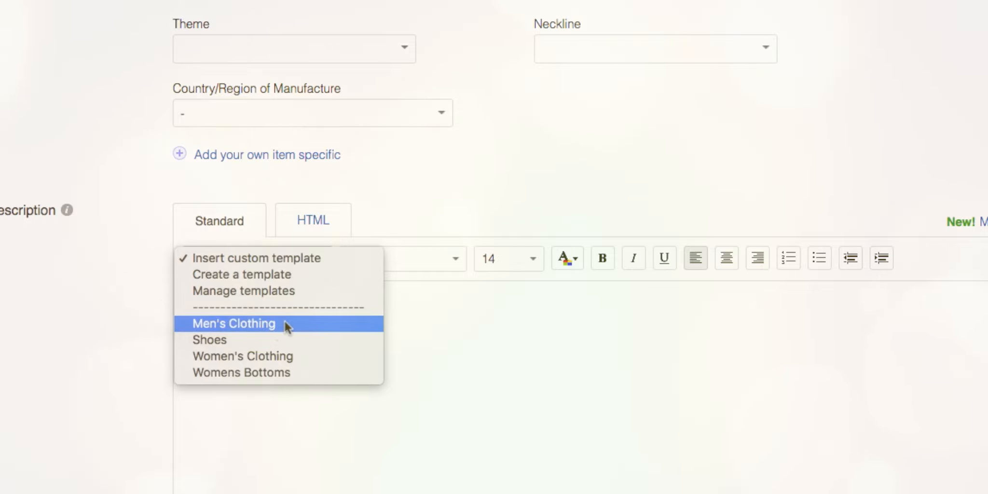
{"action": "mouse_move", "coordinate": [287, 334]}
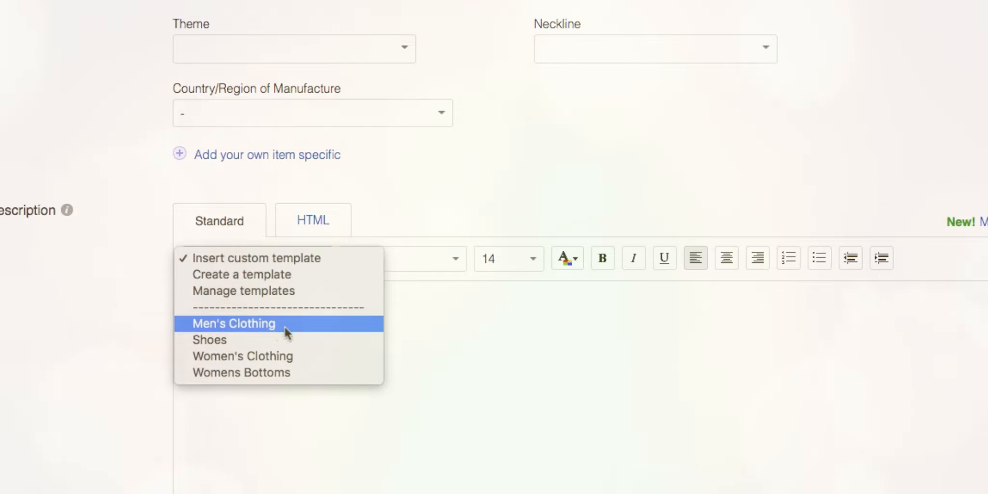
{"action": "mouse_move", "coordinate": [294, 356]}
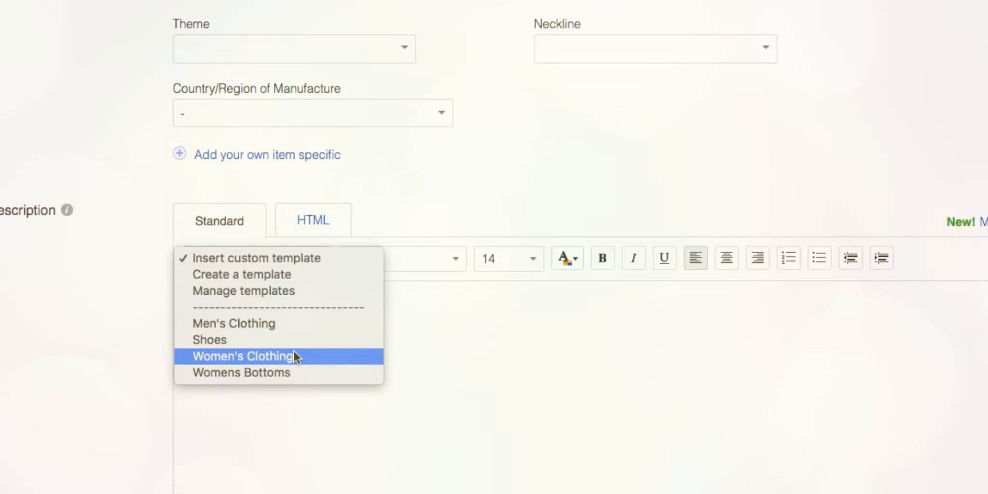
{"action": "left_click", "coordinate": [242, 357]}
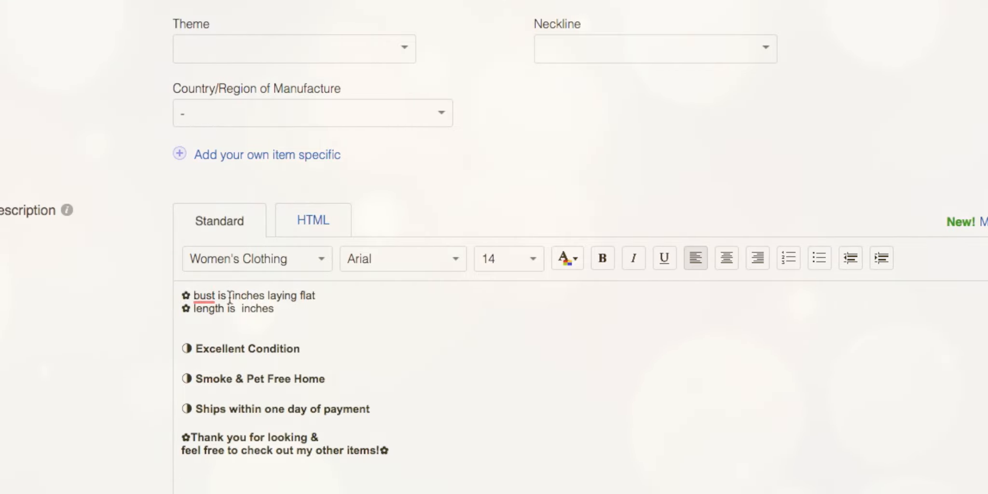
- Enter the bust measurement as 20 inches laying flat
{"action": "left_click", "coordinate": [531, 259]}
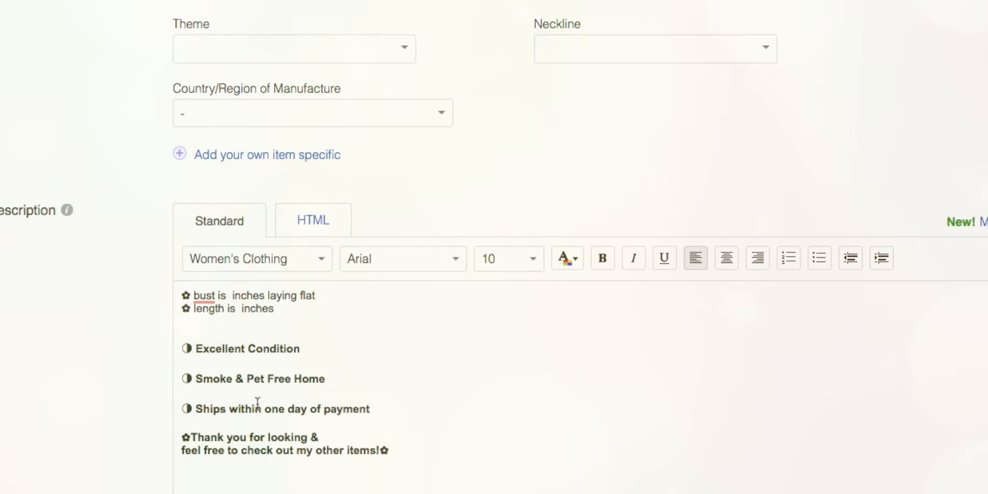
{"action": "mouse_move", "coordinate": [320, 351]}
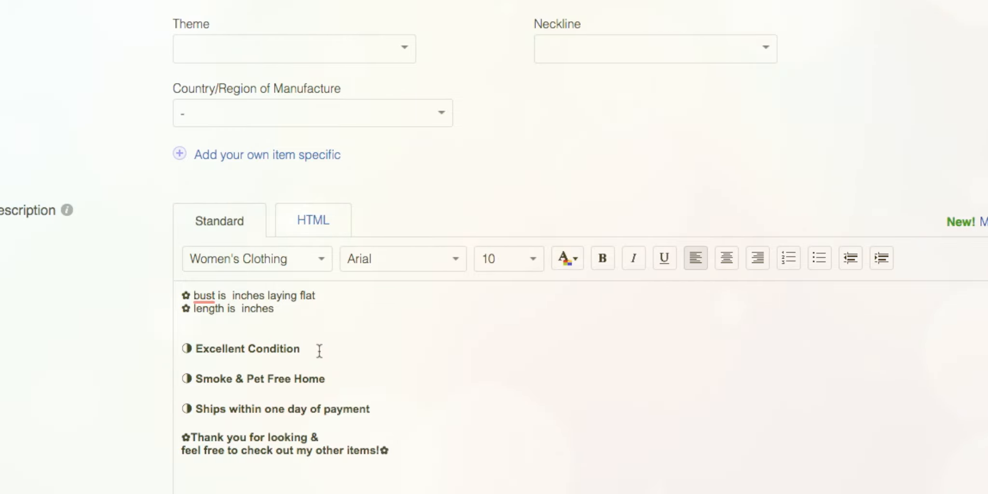
{"action": "mouse_move", "coordinate": [306, 379]}
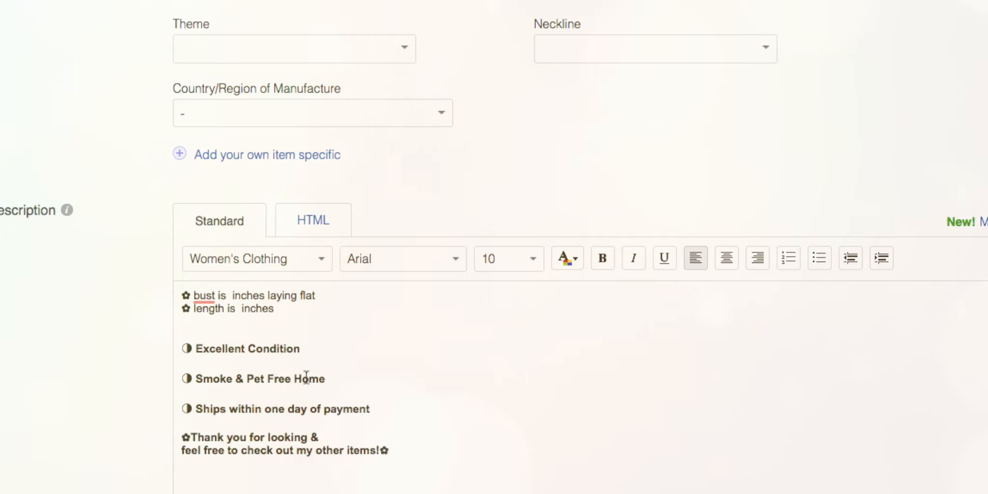
{"action": "mouse_move", "coordinate": [363, 389]}
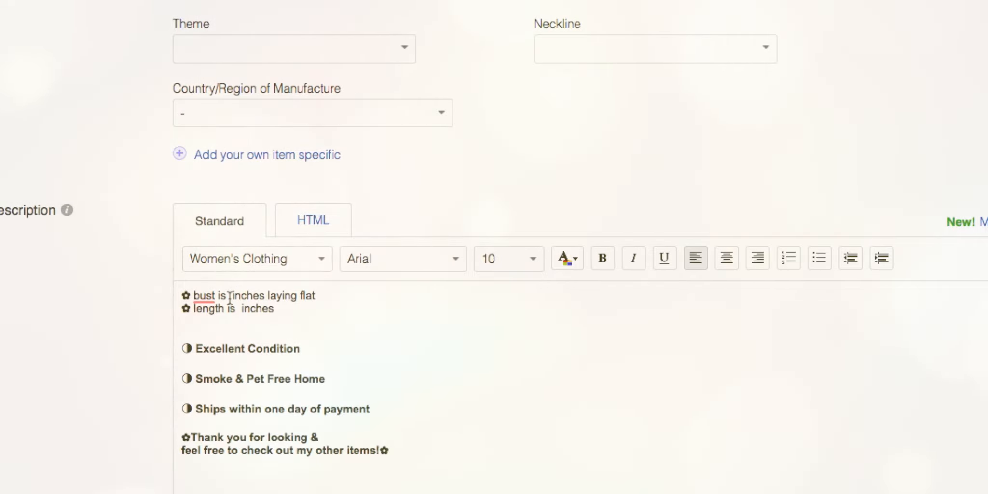
{"action": "type", "text": "20"}
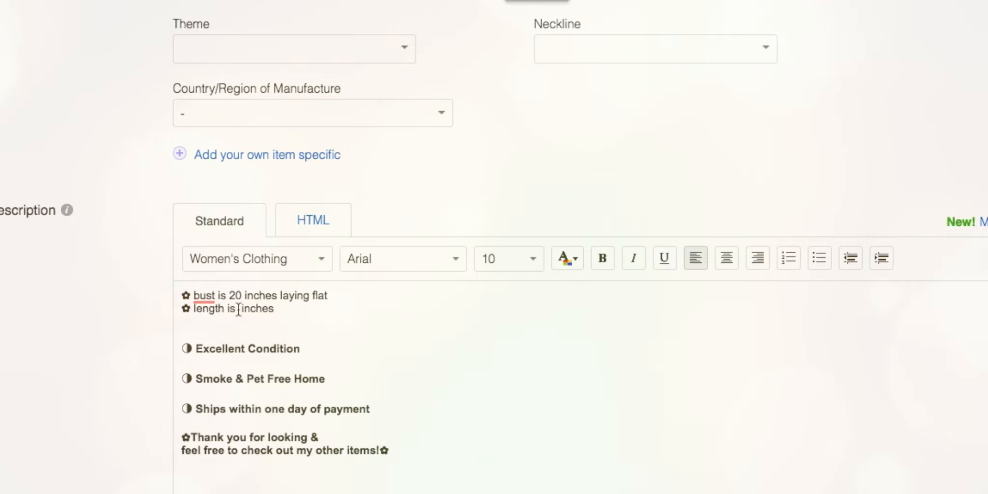
- Enter length 27 inches, then switch the description template to Men's Clothing
{"action": "type", "text": "27"}
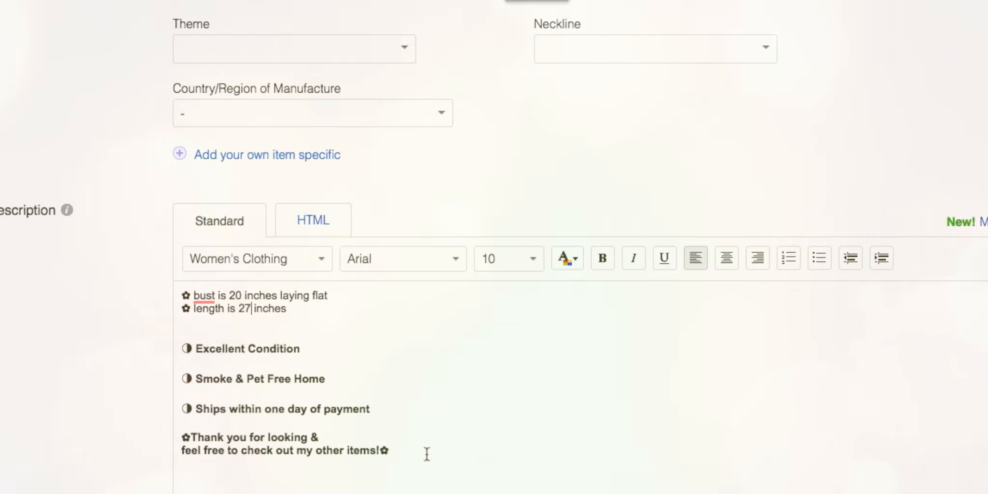
{"action": "left_click", "coordinate": [255, 259]}
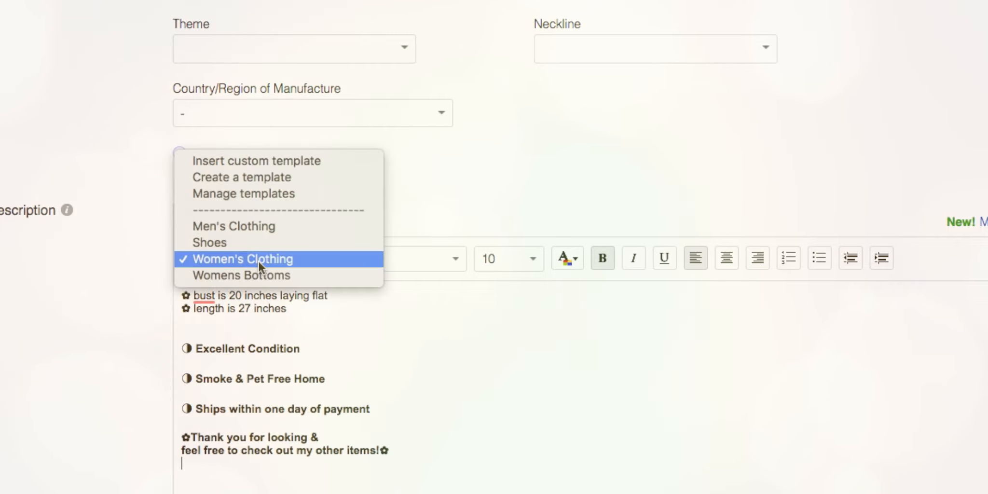
{"action": "mouse_move", "coordinate": [241, 275]}
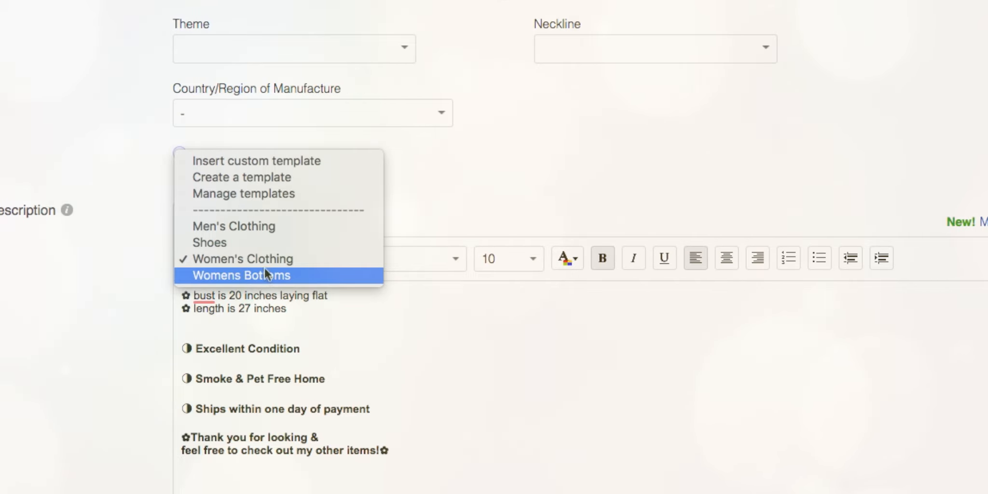
{"action": "mouse_move", "coordinate": [263, 242]}
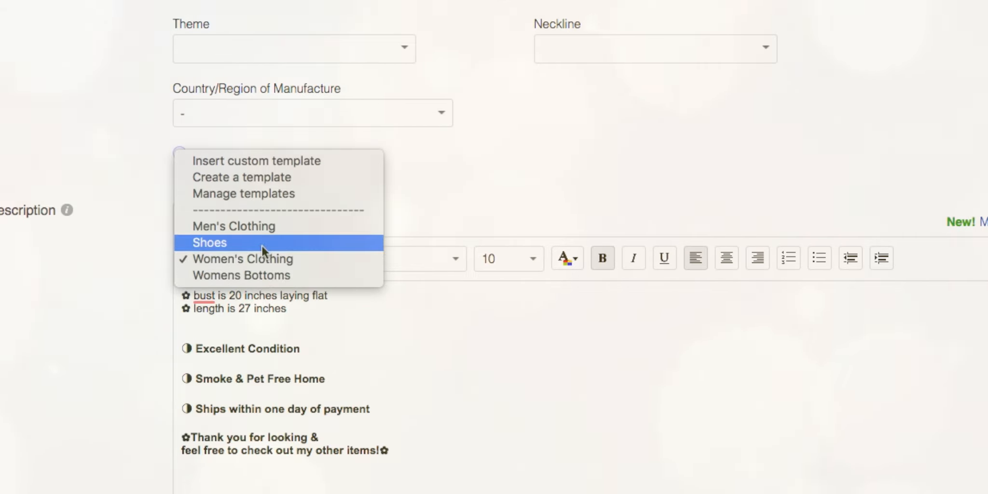
{"action": "mouse_move", "coordinate": [297, 336]}
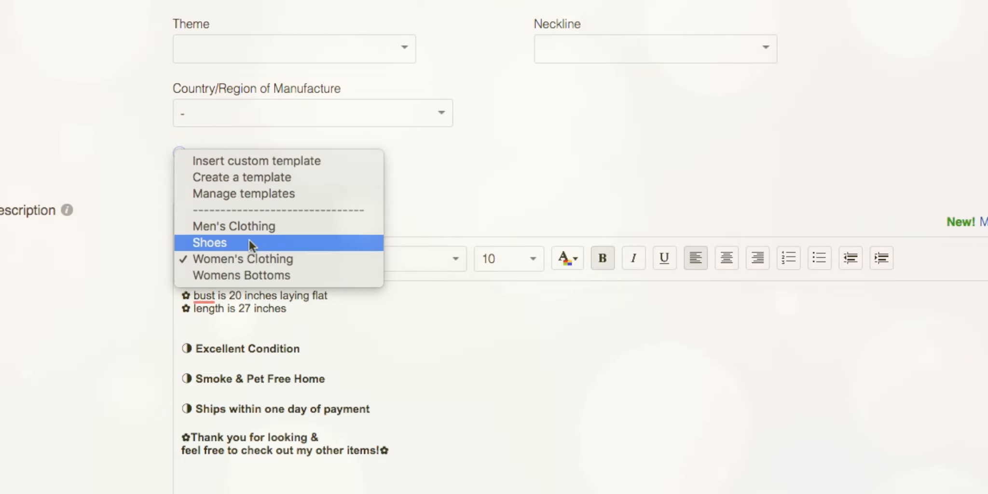
{"action": "left_click", "coordinate": [210, 242]}
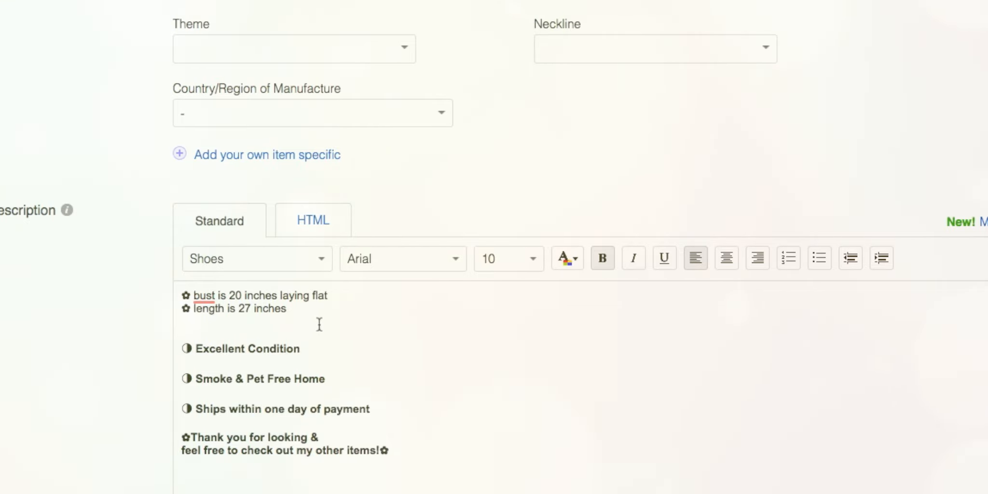
{"action": "left_click", "coordinate": [254, 259]}
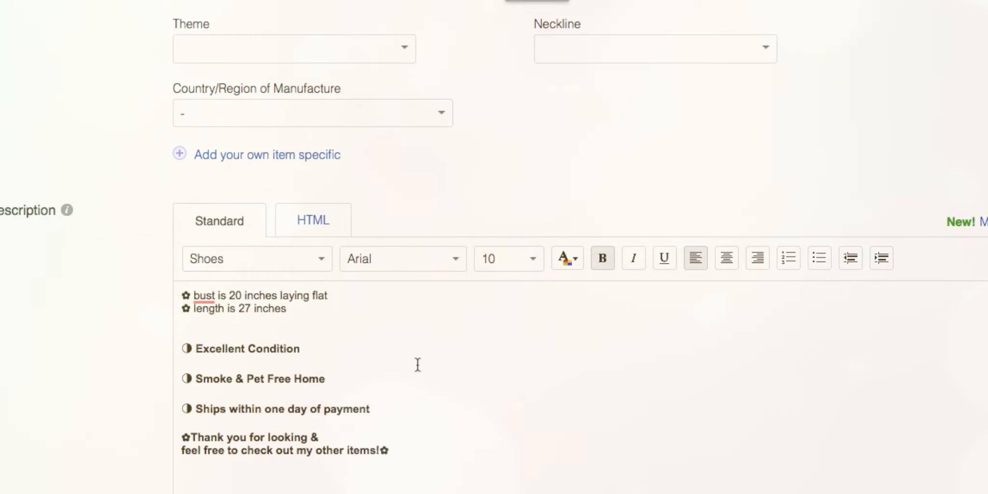
{"action": "left_click", "coordinate": [255, 259]}
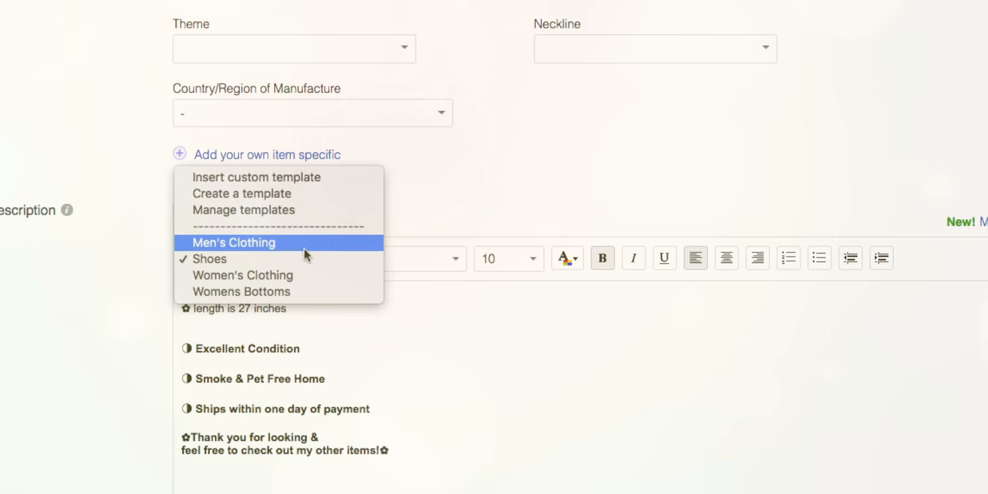
{"action": "left_click", "coordinate": [233, 242]}
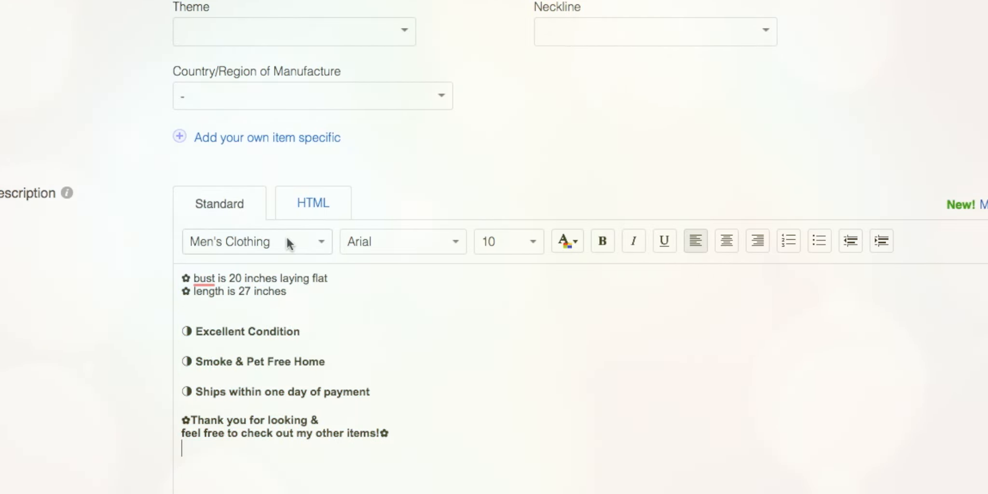
{"action": "left_click", "coordinate": [255, 242]}
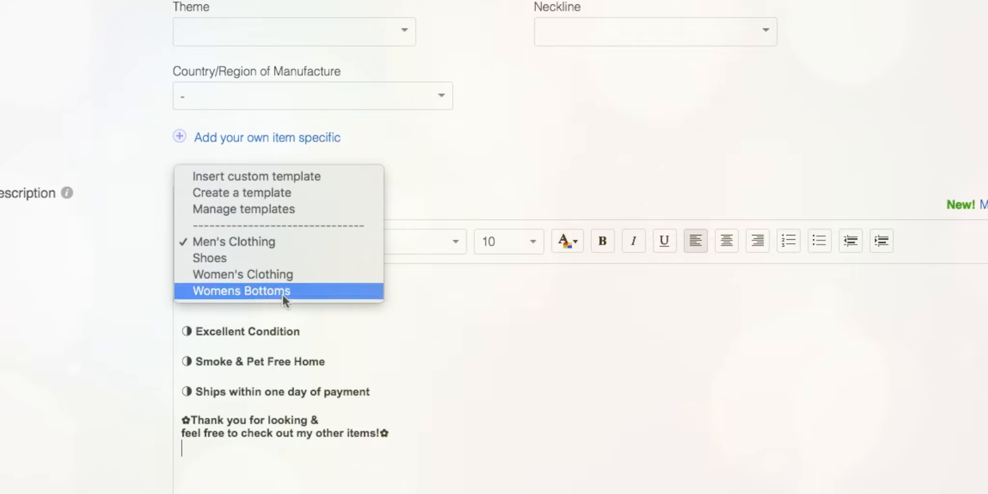
{"action": "mouse_move", "coordinate": [341, 271]}
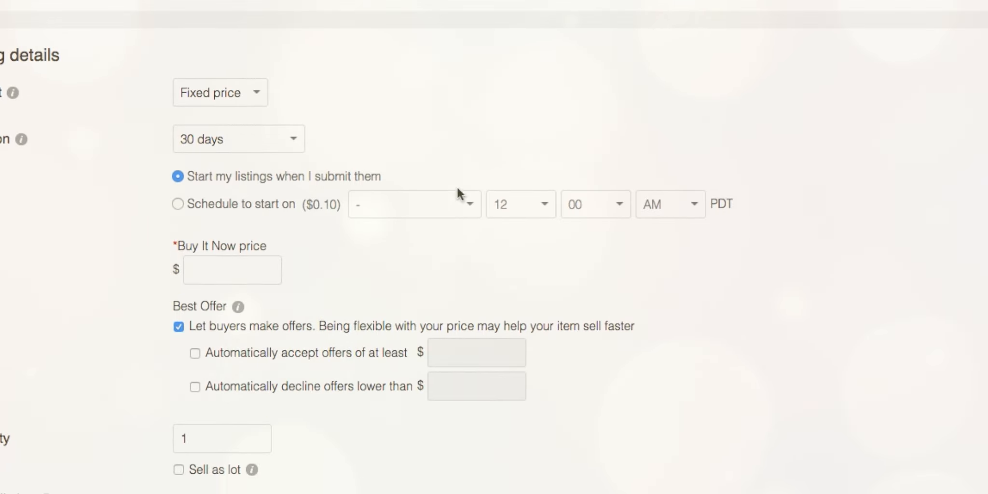
- Set the Buy It Now price to $18.99
{"action": "left_click", "coordinate": [232, 270]}
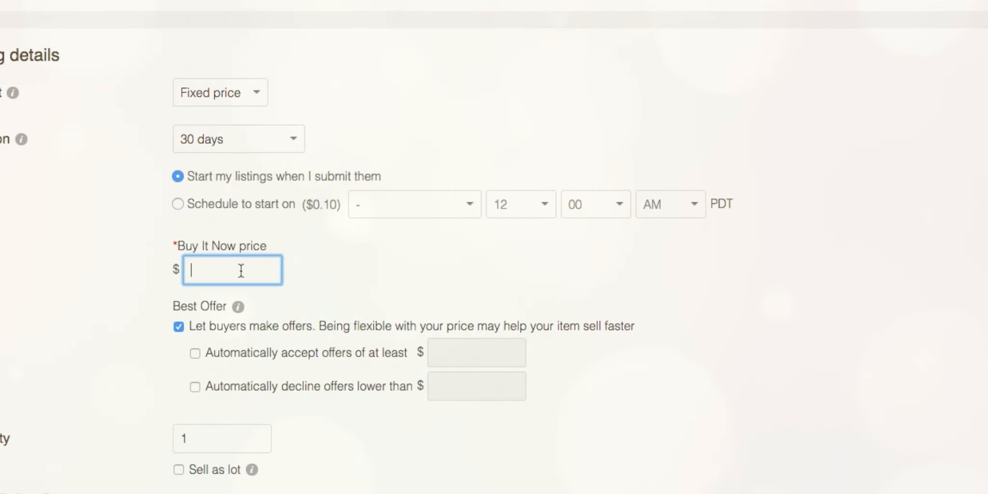
{"action": "type", "text": "18.99"}
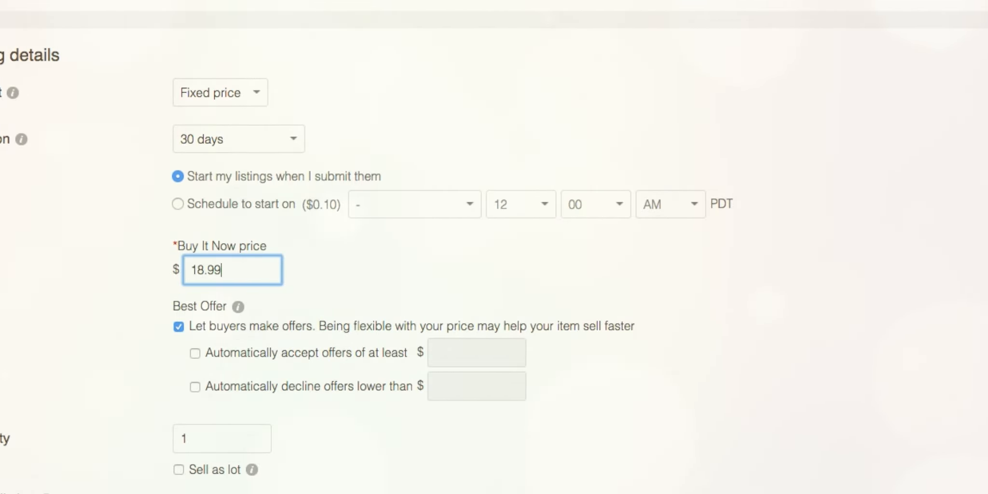
{"action": "scroll", "scroll_direction": "down", "scroll_amount": 3}
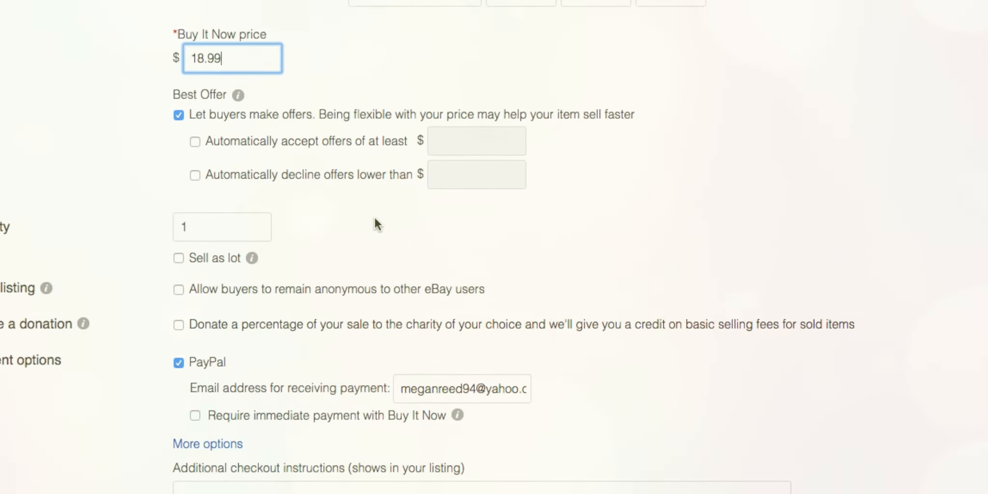
{"action": "scroll", "scroll_direction": "up", "scroll_amount": 3}
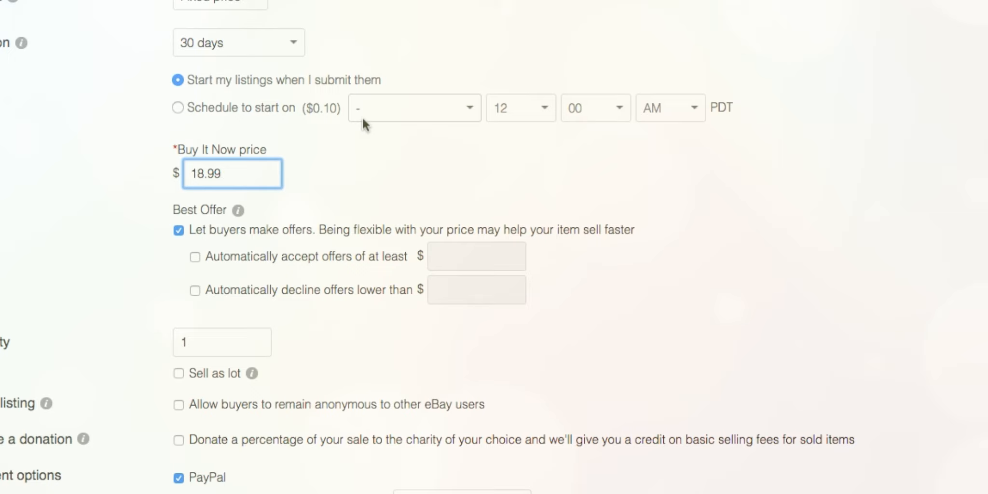
{"action": "scroll", "scroll_direction": "down", "scroll_amount": 3}
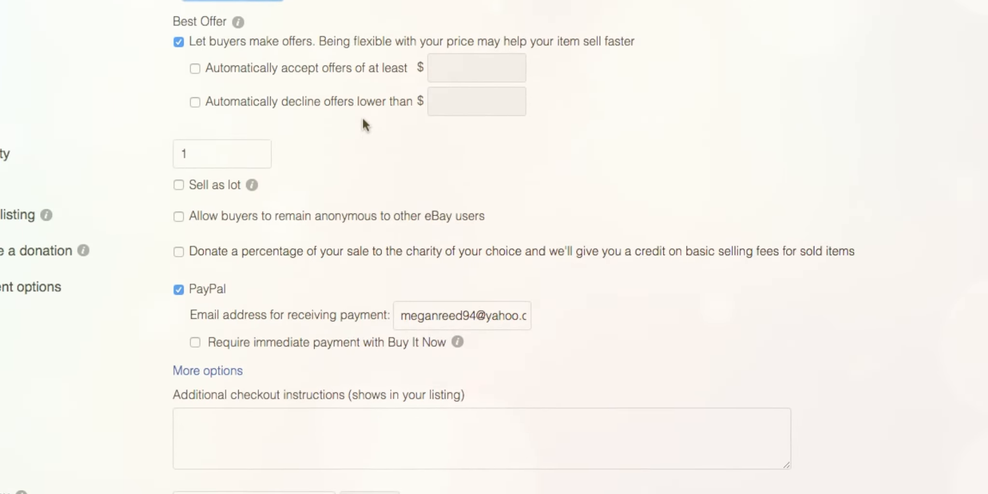
{"action": "scroll", "scroll_direction": "down", "scroll_amount": 3}
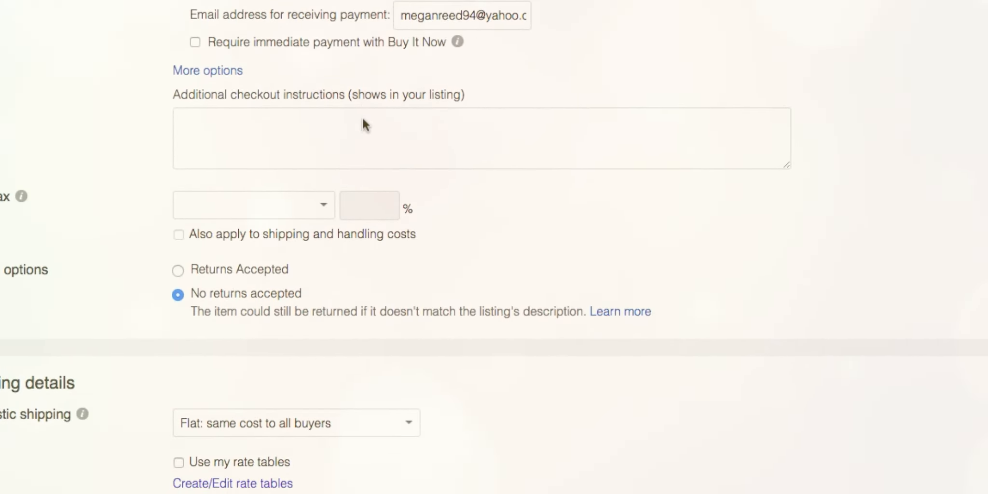
{"action": "scroll", "scroll_direction": "up", "scroll_amount": 3}
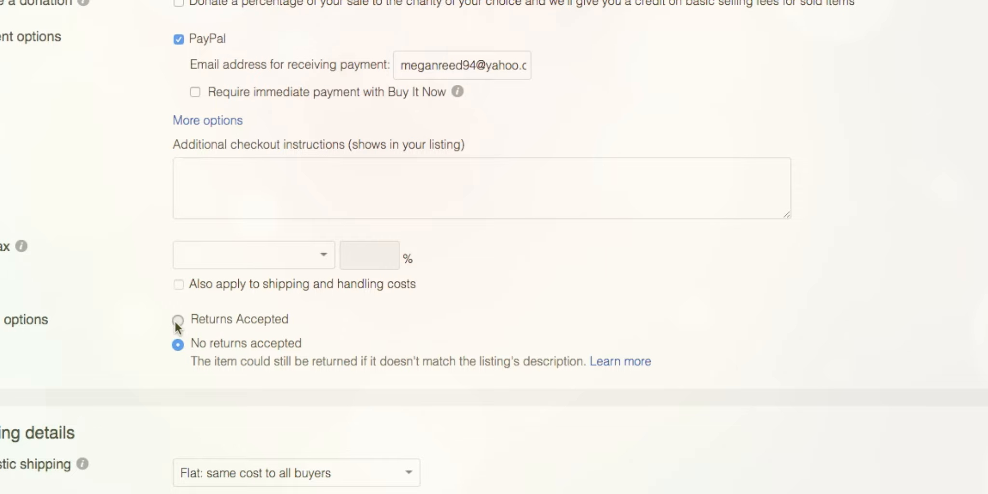
- Accept returns with a 30-day window and a 15% restocking fee
{"action": "left_click", "coordinate": [179, 319]}
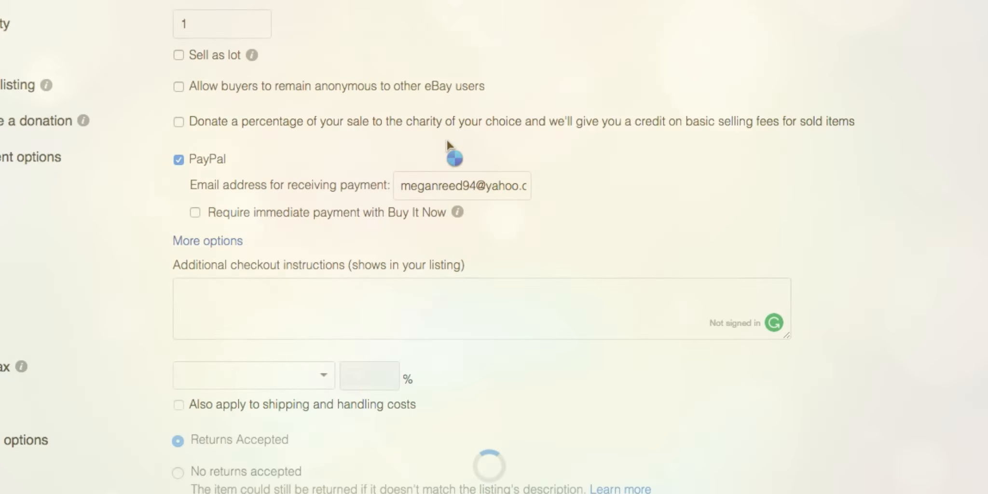
{"action": "scroll", "scroll_direction": "down", "scroll_amount": 3}
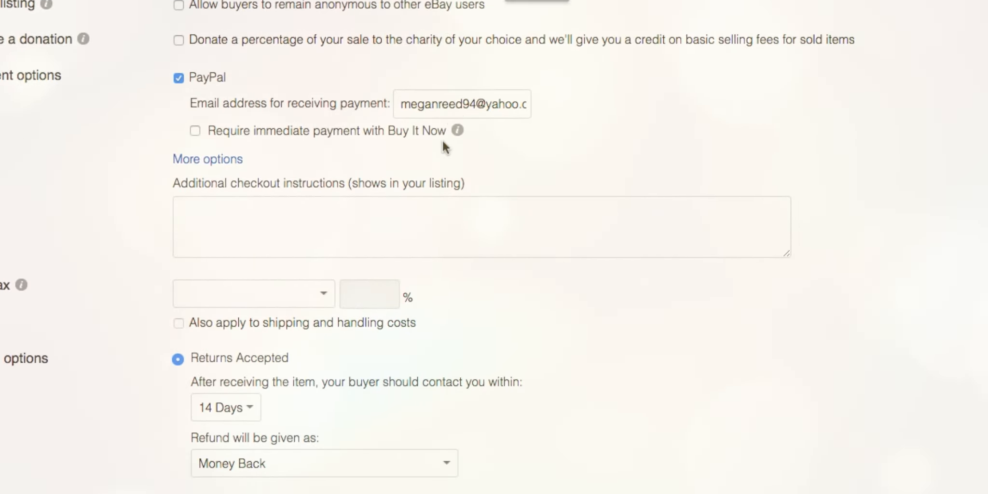
{"action": "left_click", "coordinate": [226, 408]}
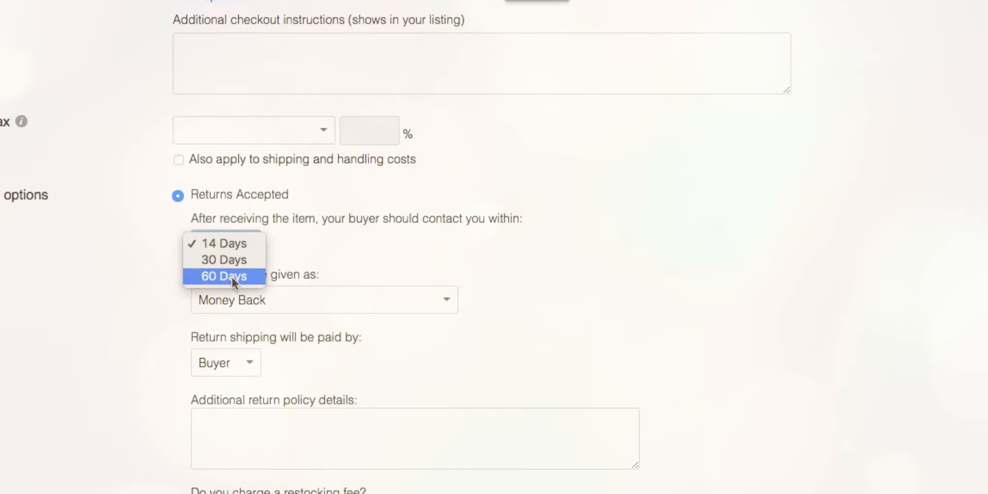
{"action": "left_click", "coordinate": [224, 259]}
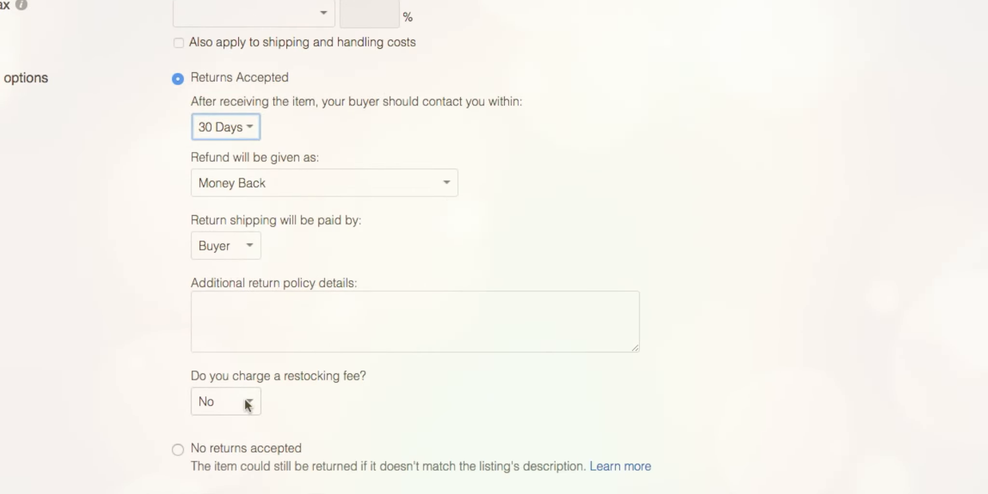
{"action": "left_click", "coordinate": [225, 401]}
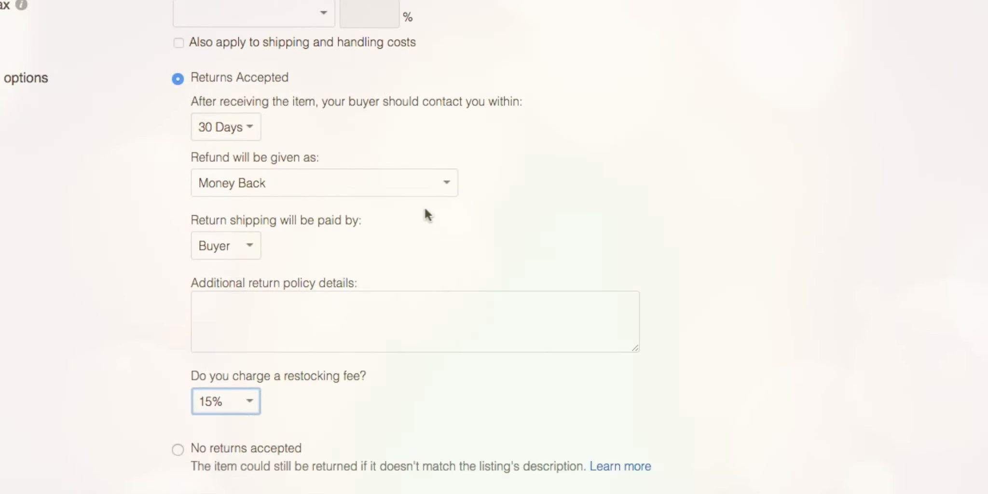
{"action": "scroll", "scroll_direction": "down", "scroll_amount": 3}
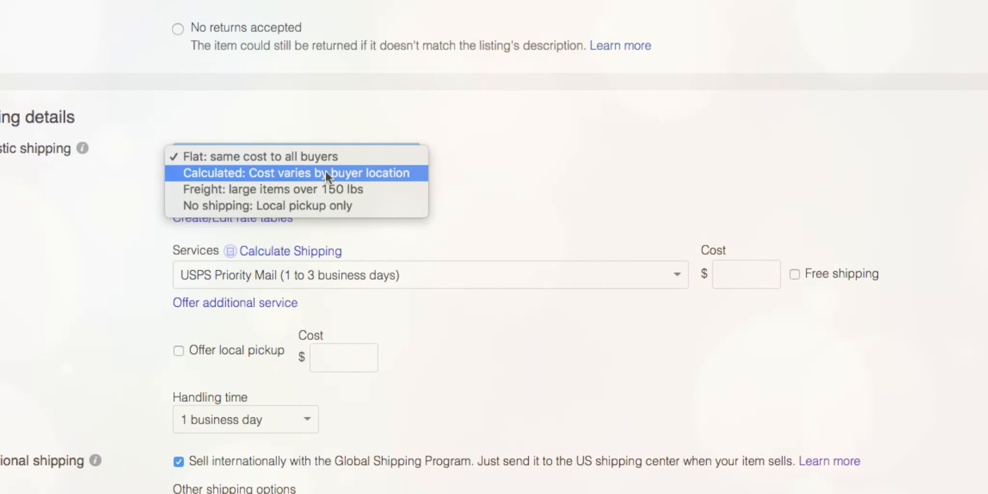
- Use calculated shipping via USPS First Class Package and enter a 4 oz package weight
{"action": "left_click", "coordinate": [296, 173]}
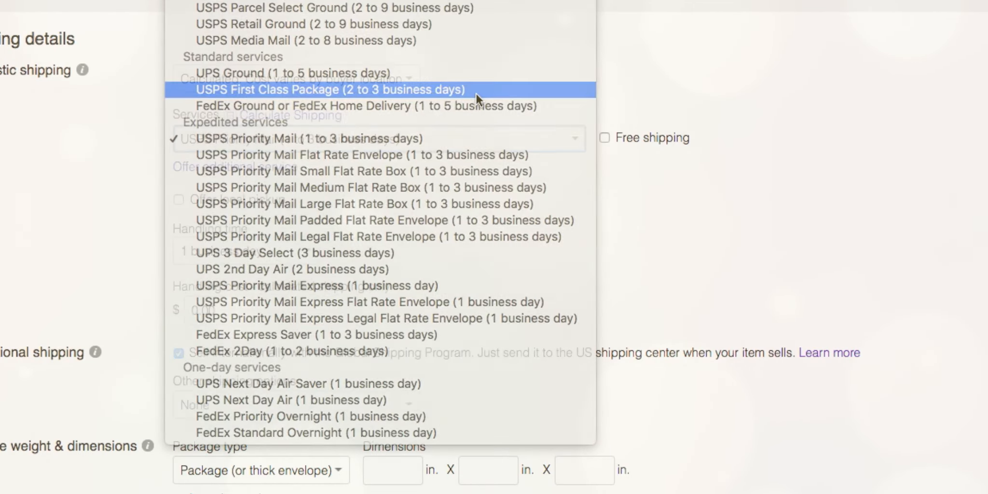
{"action": "left_click", "coordinate": [329, 88]}
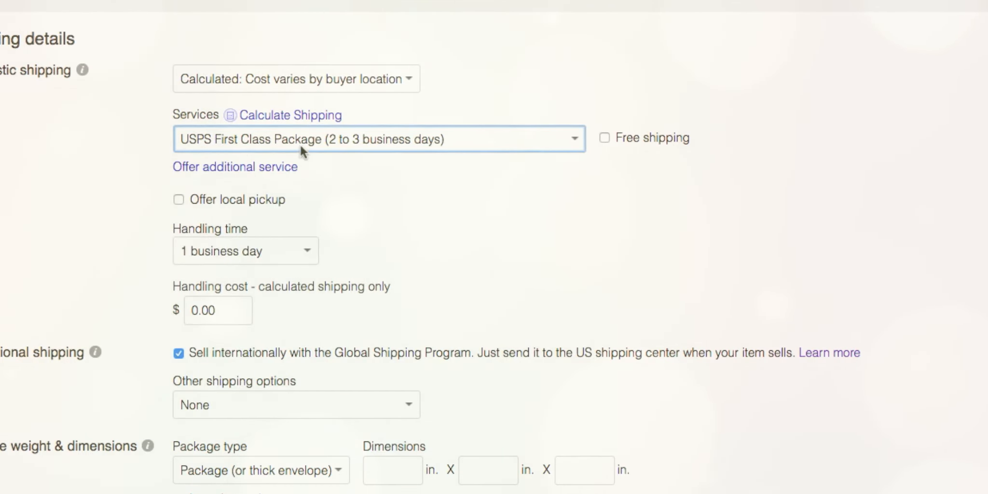
{"action": "mouse_move", "coordinate": [476, 149]}
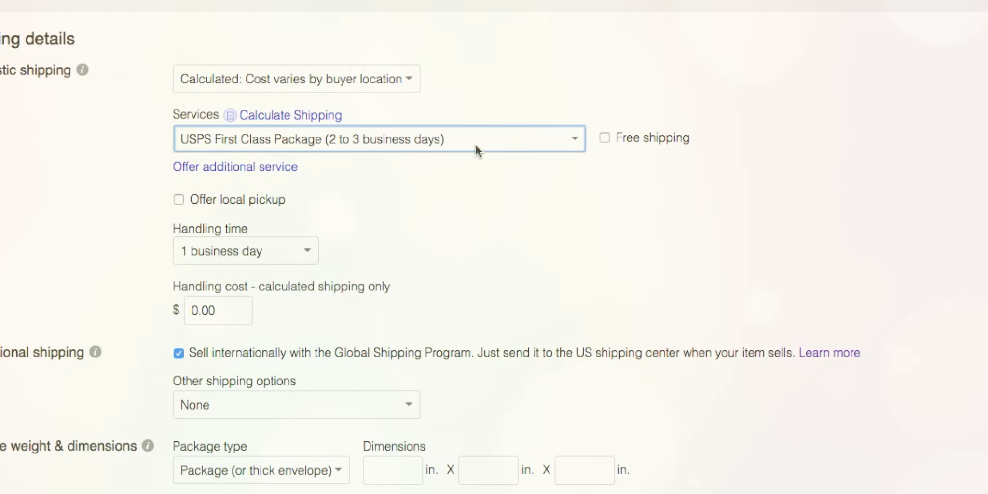
{"action": "mouse_move", "coordinate": [489, 100]}
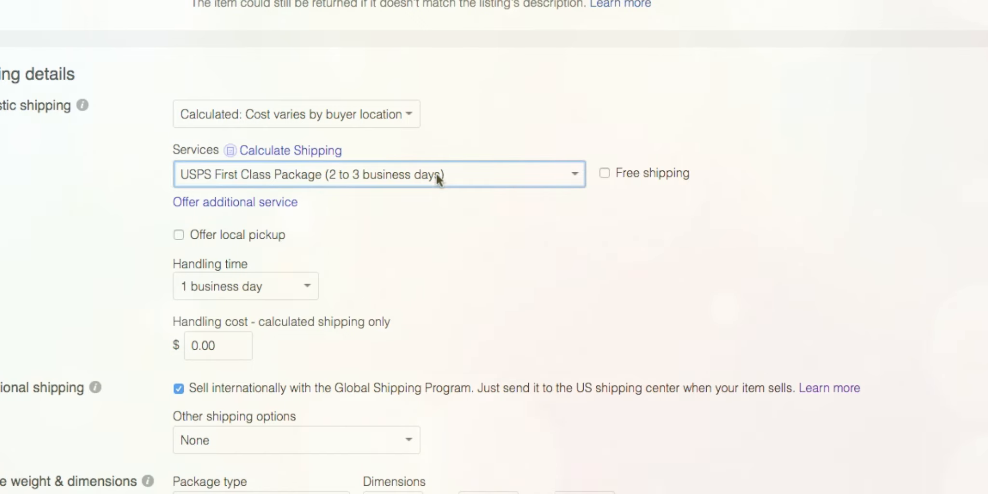
{"action": "mouse_move", "coordinate": [441, 107]}
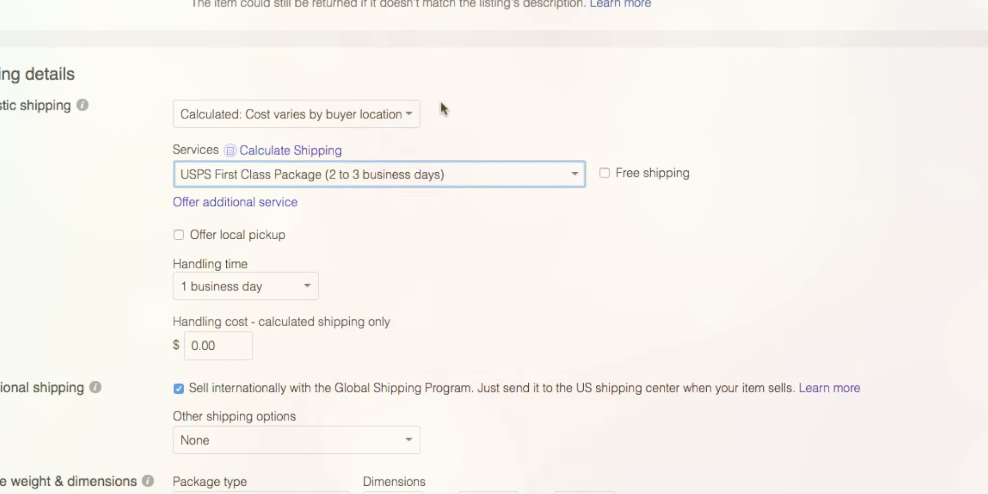
{"action": "mouse_move", "coordinate": [445, 117]}
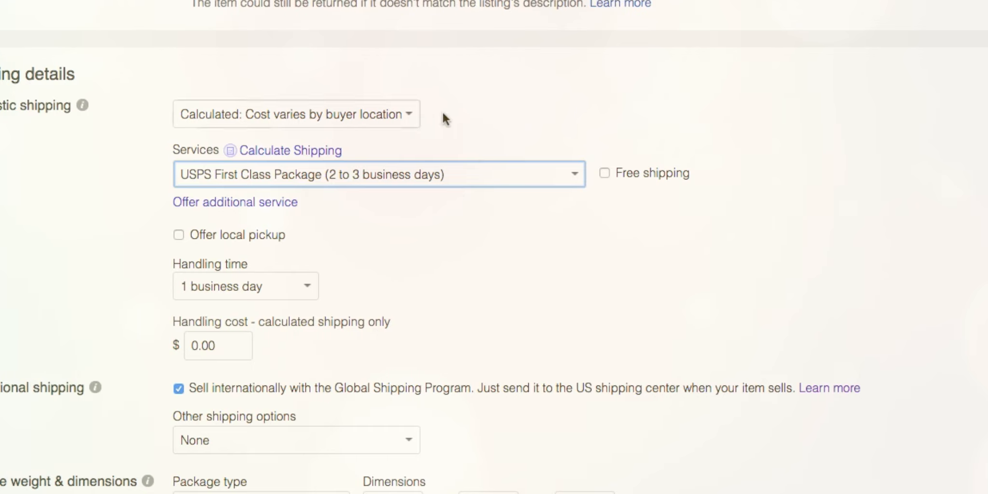
{"action": "mouse_move", "coordinate": [459, 101]}
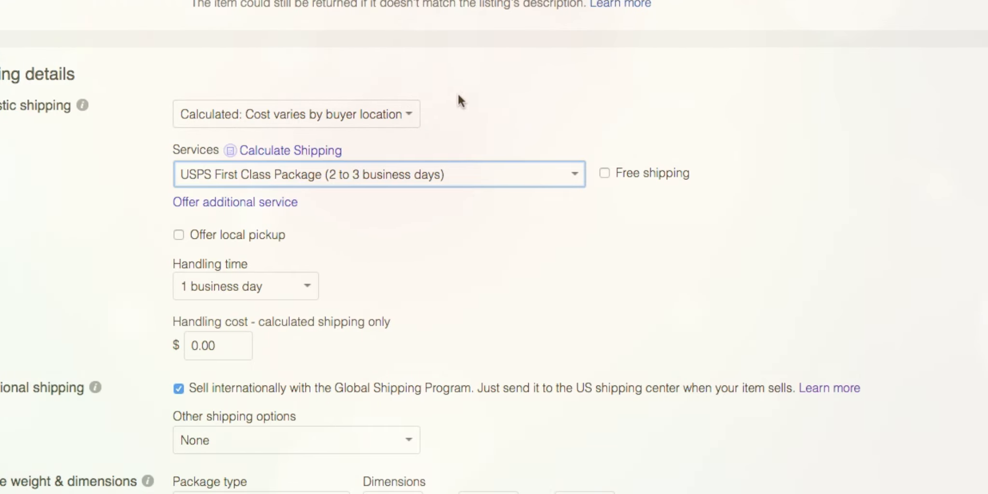
{"action": "scroll", "scroll_direction": "down", "scroll_amount": 3}
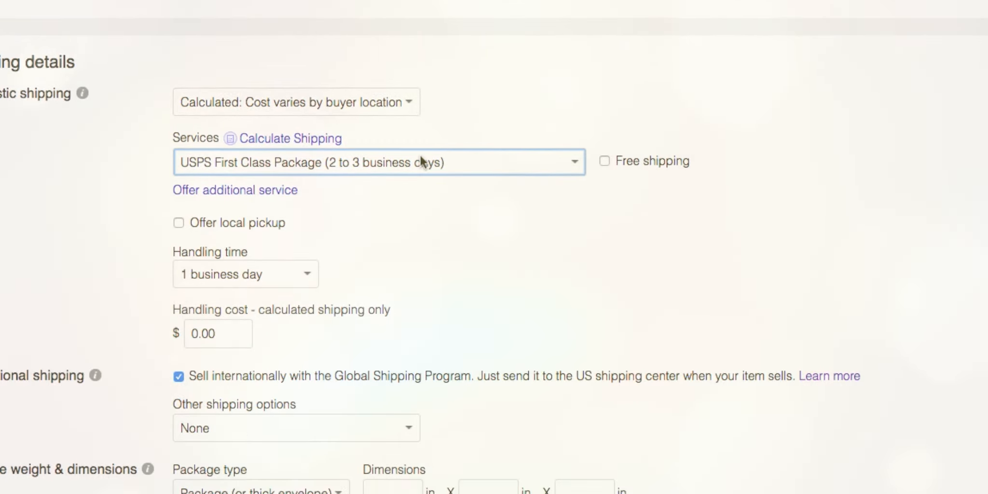
{"action": "scroll", "scroll_direction": "down", "scroll_amount": 3}
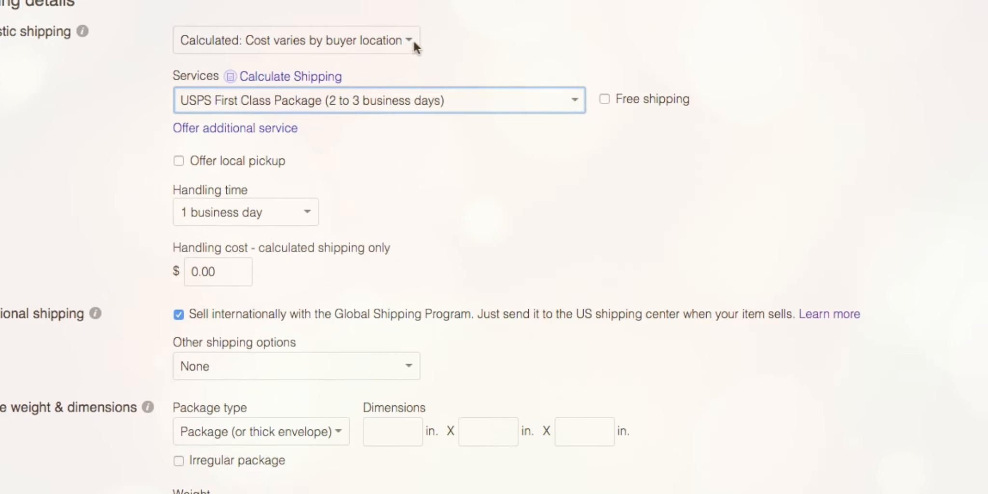
{"action": "mouse_move", "coordinate": [347, 115]}
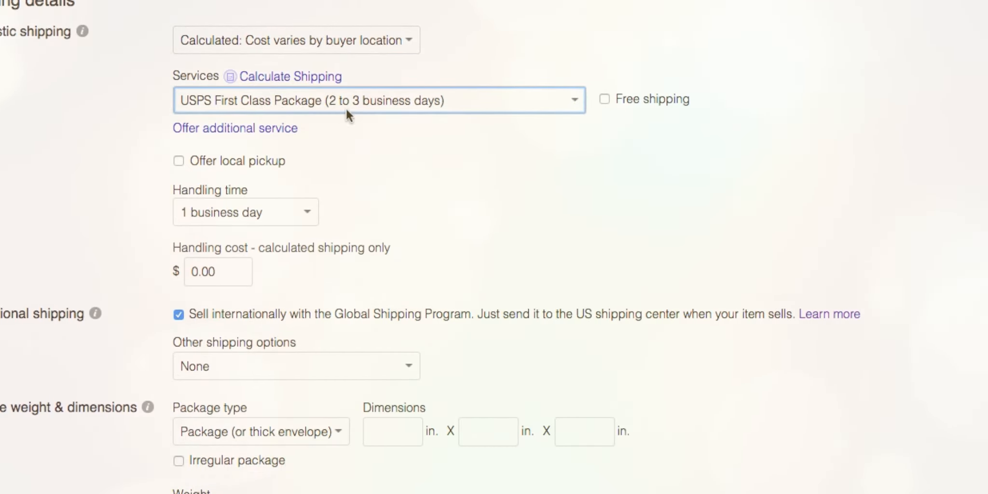
{"action": "scroll", "scroll_direction": "down", "scroll_amount": 3}
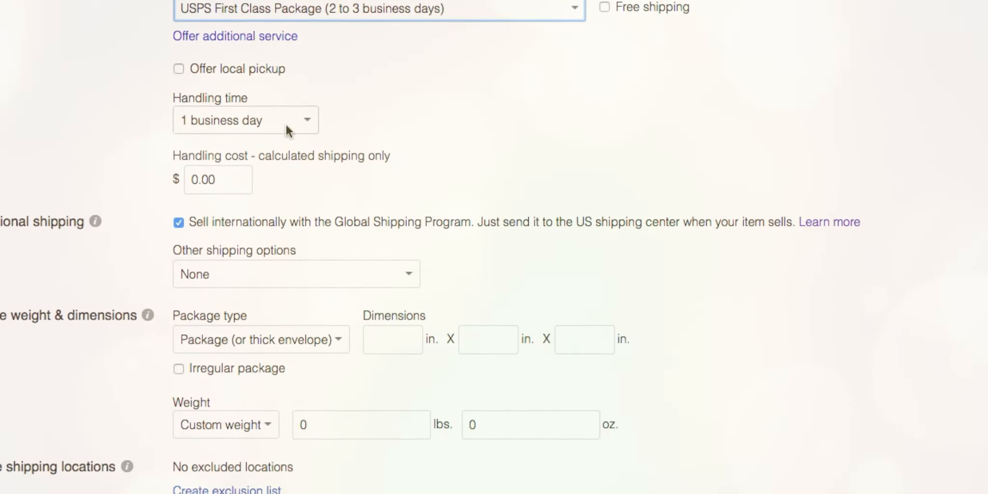
{"action": "scroll", "scroll_direction": "down", "scroll_amount": 3}
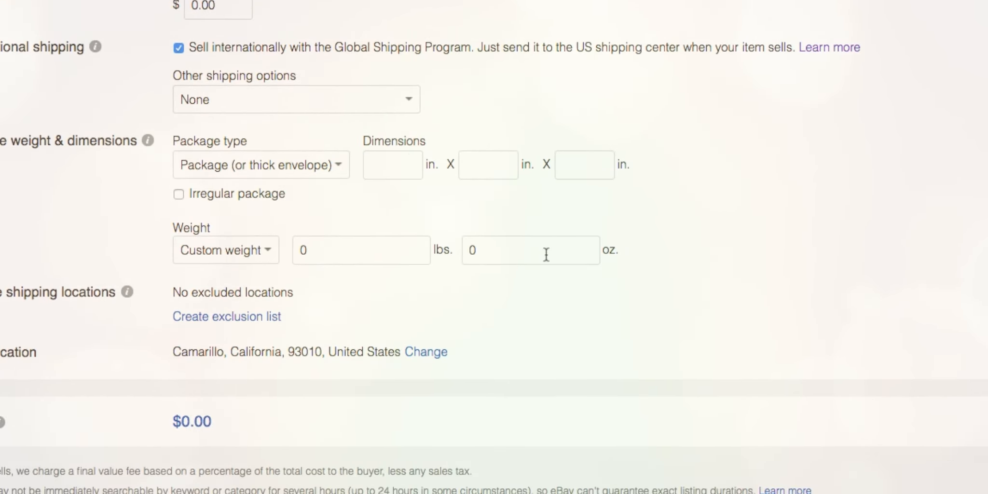
{"action": "type", "text": "4"}
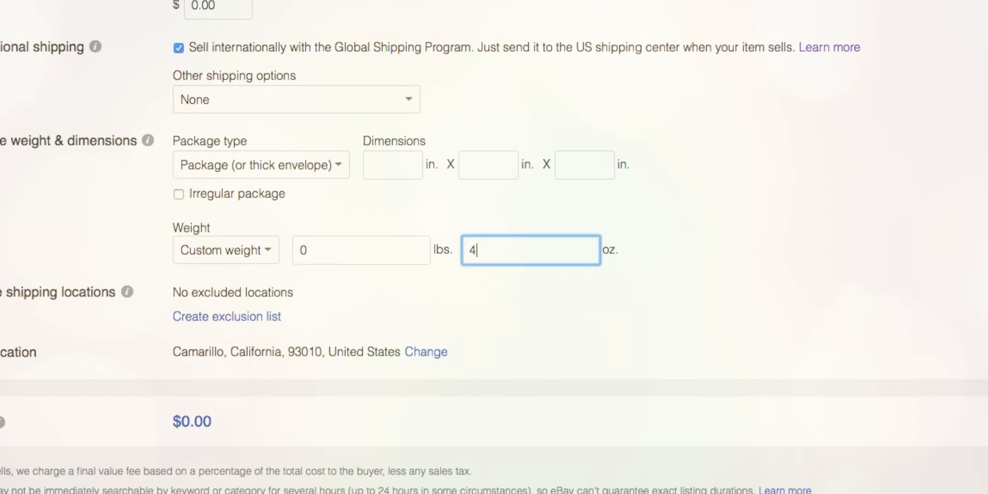
{"action": "mouse_move", "coordinate": [432, 323]}
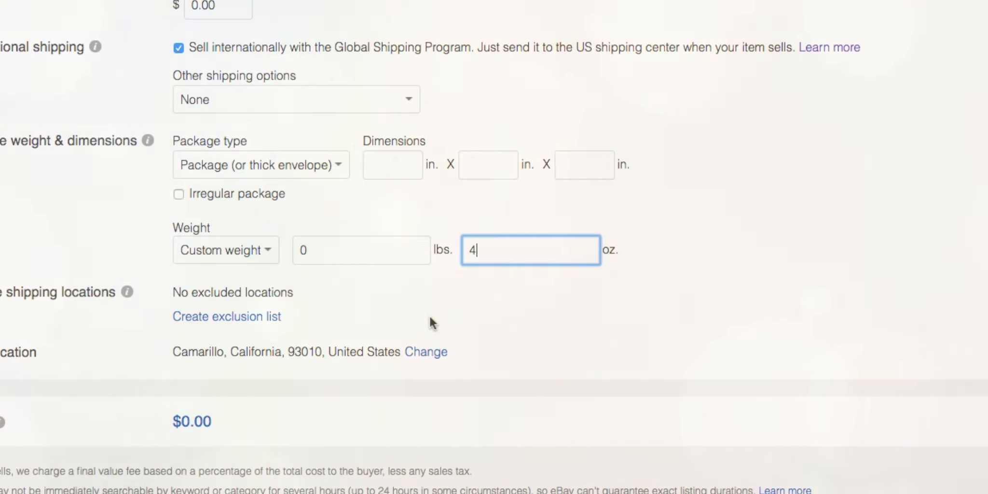
{"action": "mouse_move", "coordinate": [397, 466]}
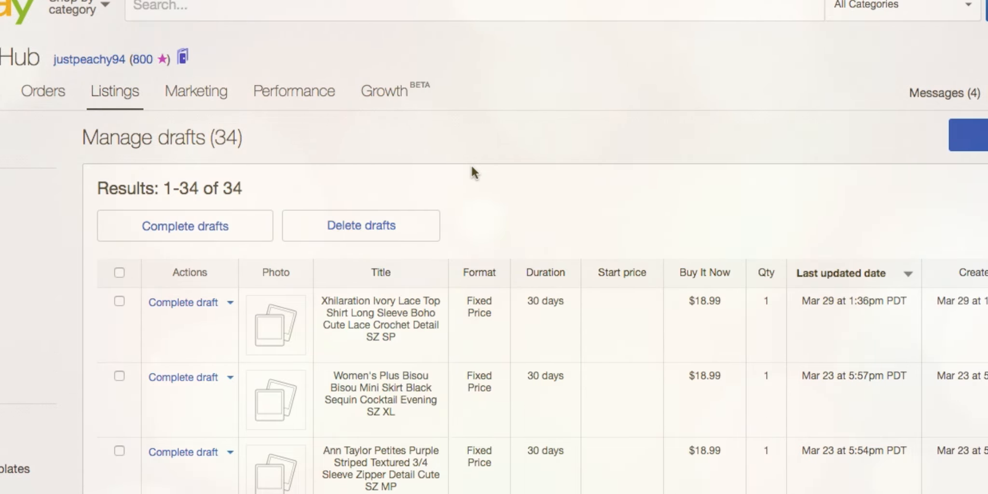
- Scroll the drafts list where the Xhilaration ivory lace top sits first at $18.99
{"action": "scroll", "scroll_direction": "down", "scroll_amount": 3}
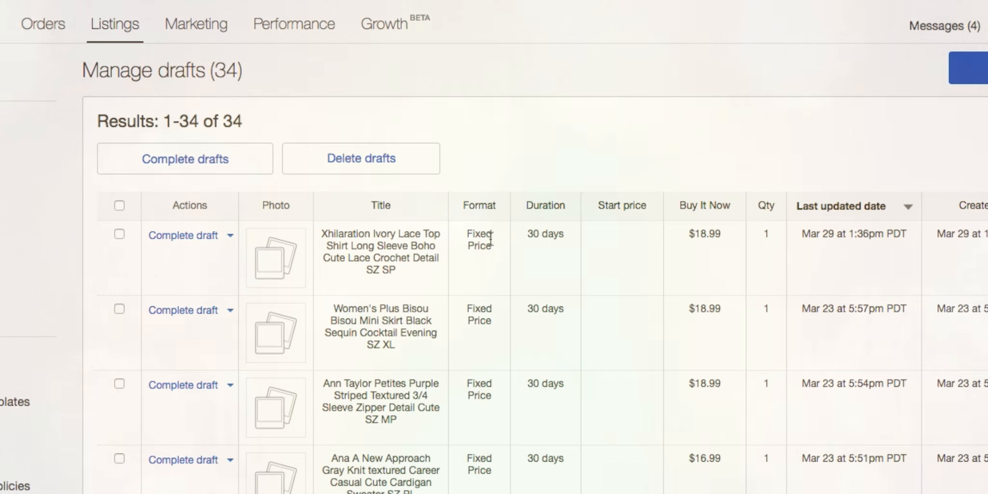
{"action": "mouse_move", "coordinate": [533, 87]}
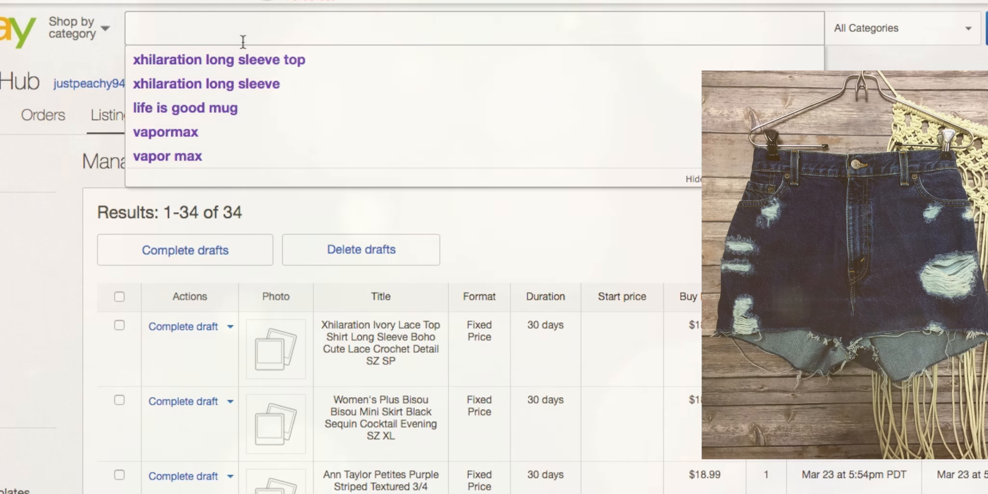
- Search 'levi high waist denim shorts' and scroll the results to compare prices
{"action": "type", "text": "levi"}
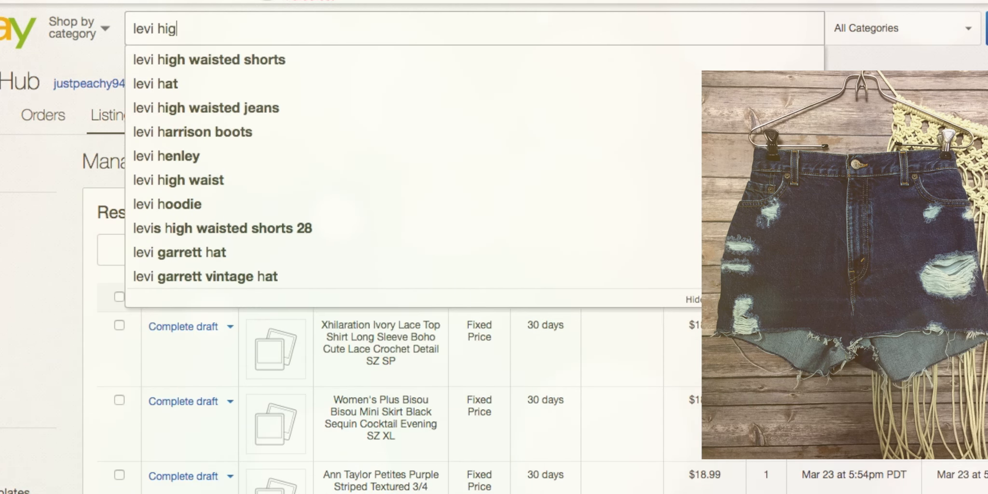
{"action": "type", "text": "high waist denim shorts"}
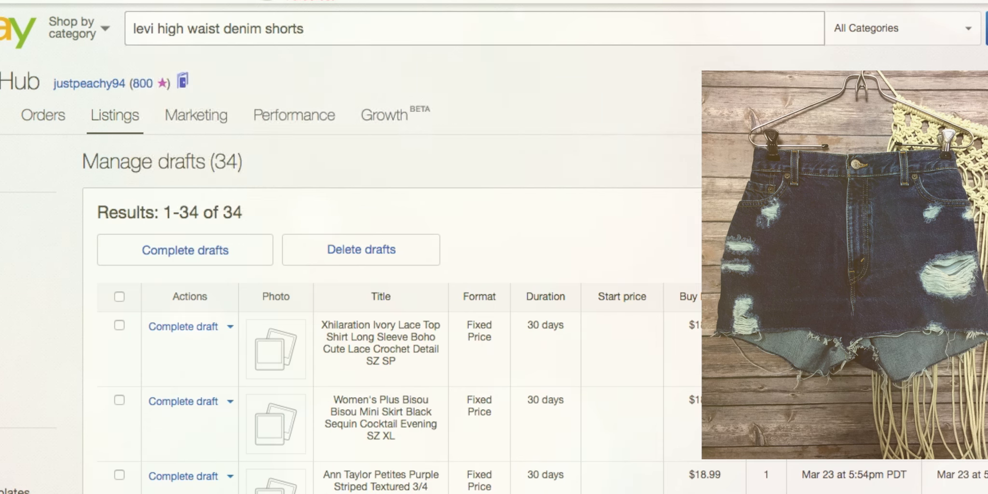
{"action": "mouse_move", "coordinate": [389, 179]}
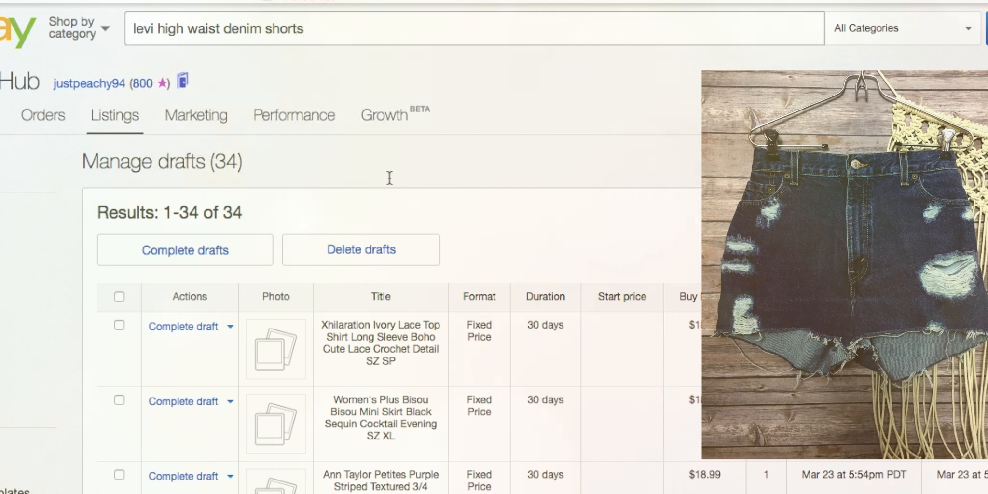
{"action": "mouse_move", "coordinate": [416, 179]}
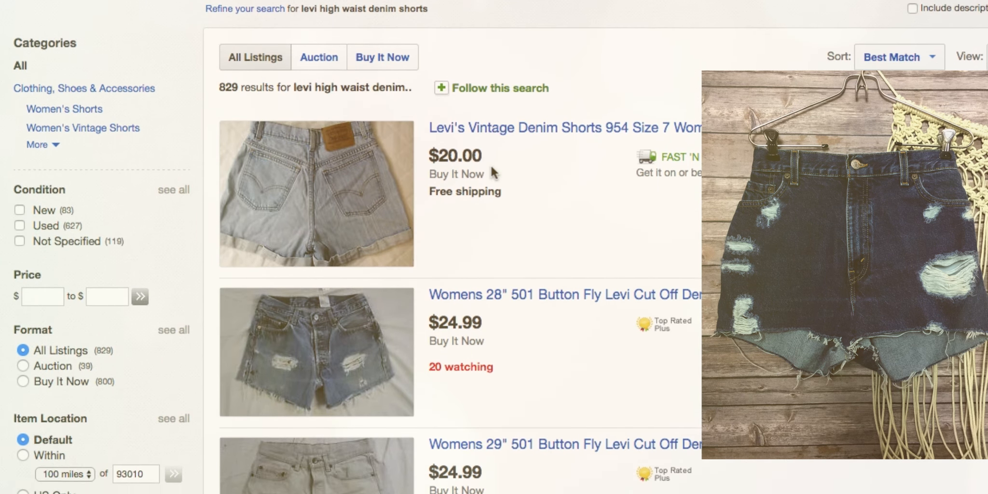
{"action": "scroll", "scroll_direction": "down", "scroll_amount": 3}
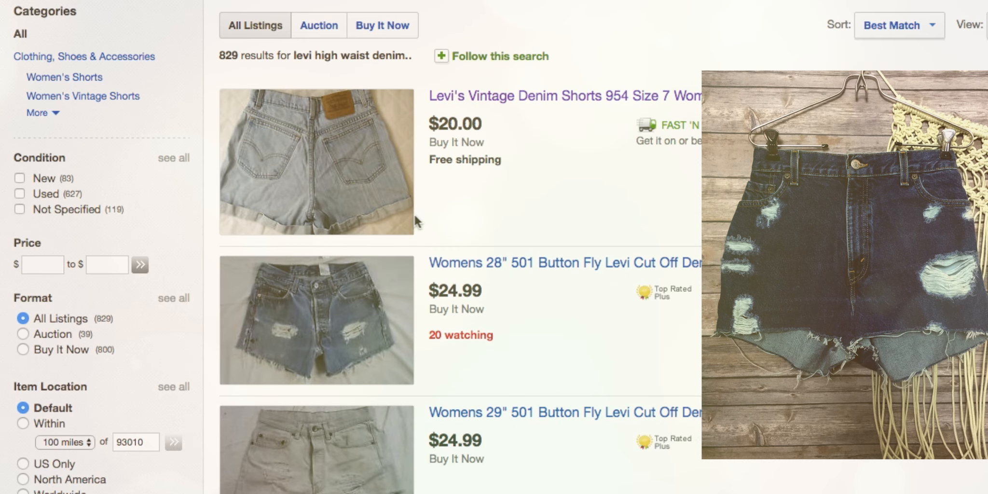
{"action": "scroll", "scroll_direction": "down", "scroll_amount": 3}
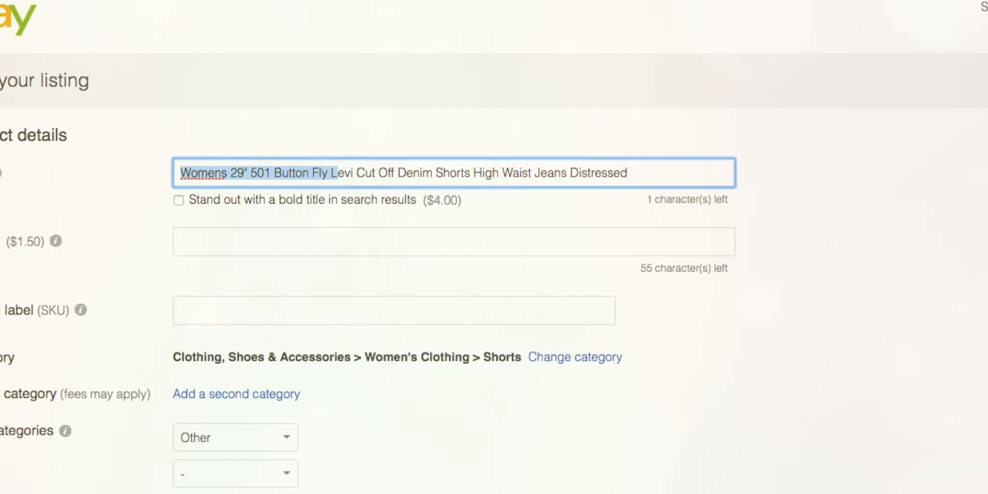
- Remove the copied title prefix, start with 'L' and trim 'Jeans' to 'Jean'
{"action": "key", "text": "Backspace"}
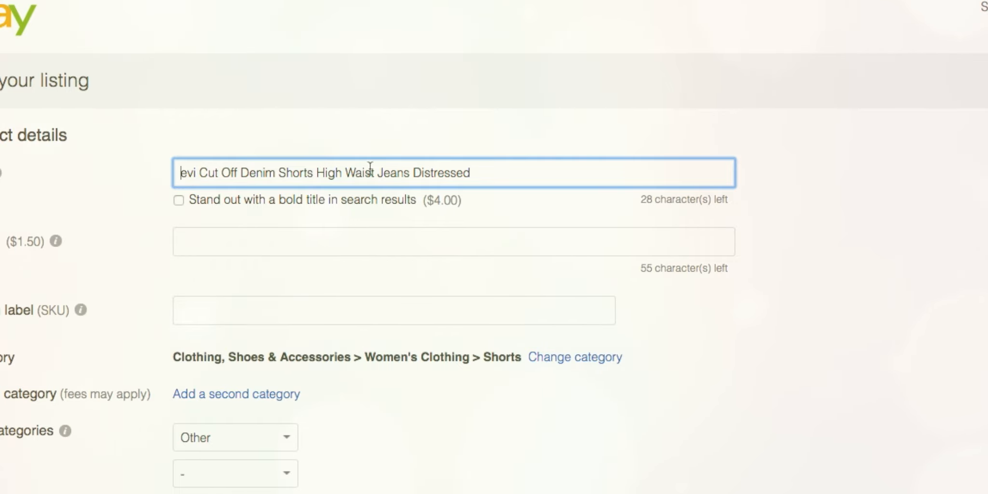
{"action": "type", "text": "L"}
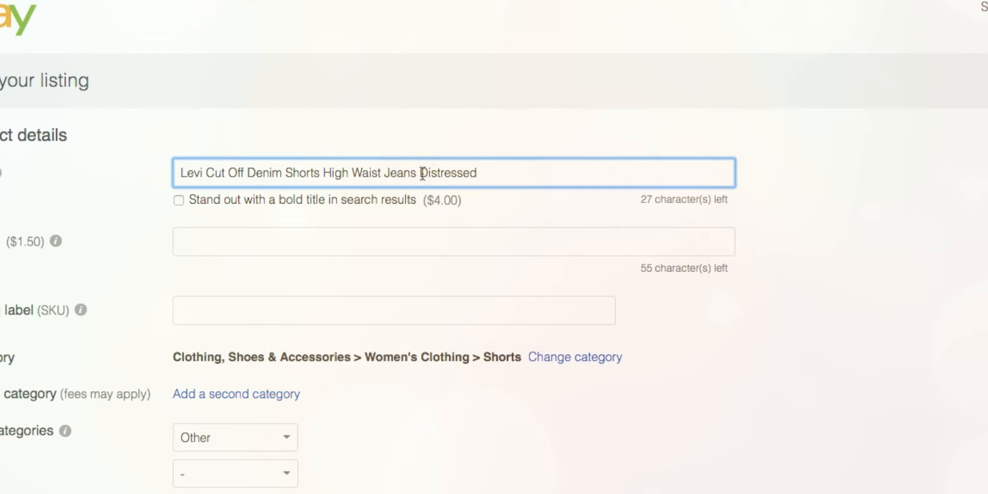
{"action": "key", "text": "Backspace"}
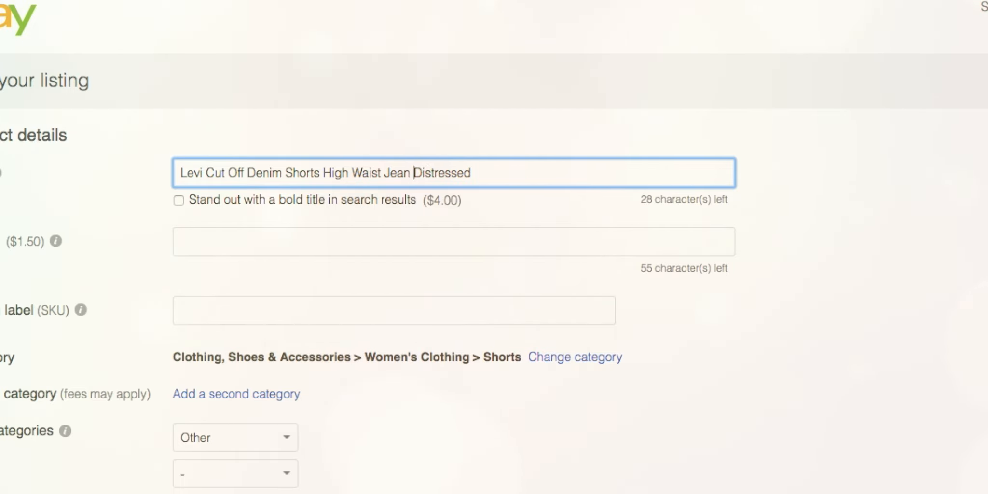
- Extend the title with 'Shorts', 'Medium Wash' and 'SZ 28'
{"action": "type", "text": "Shorts"}
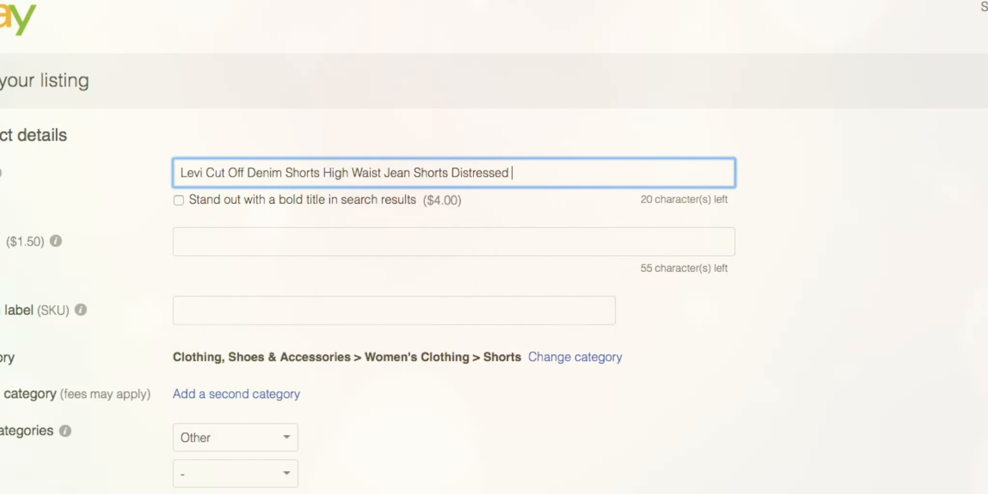
{"action": "type", "text": "M"}
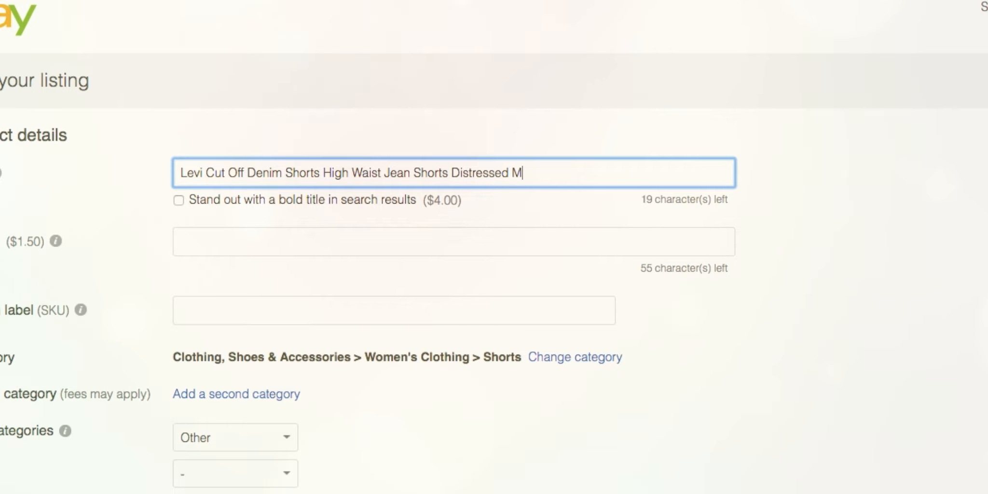
{"action": "type", "text": "edi"}
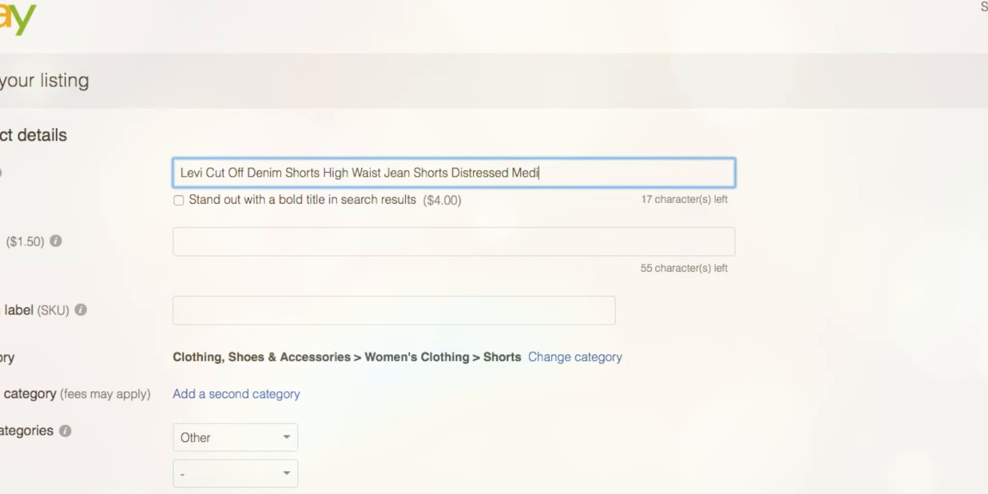
{"action": "type", "text": "um Wash"}
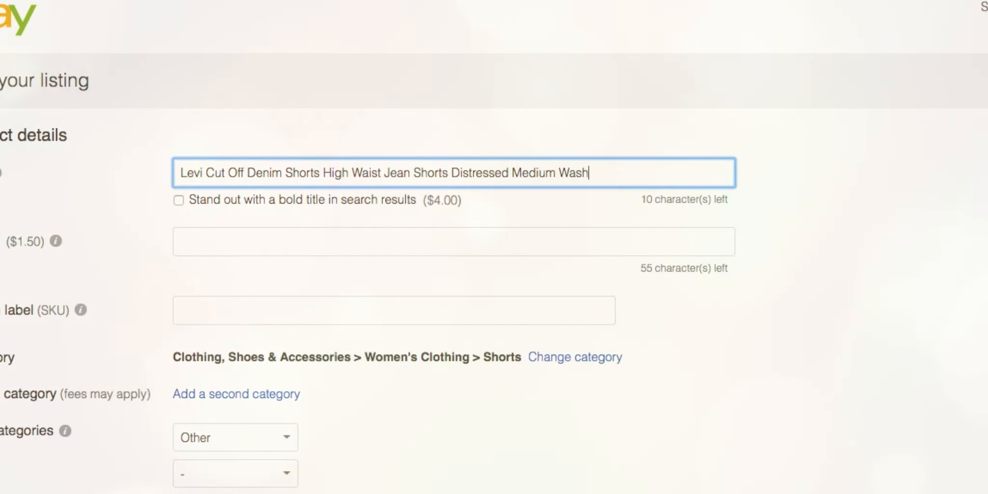
{"action": "type", "text": "SZ"}
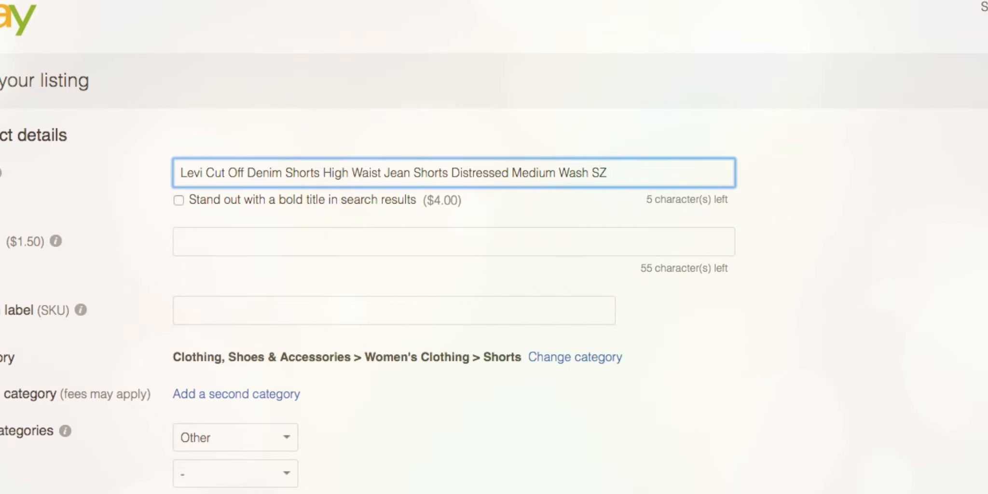
{"action": "type", "text": "2"}
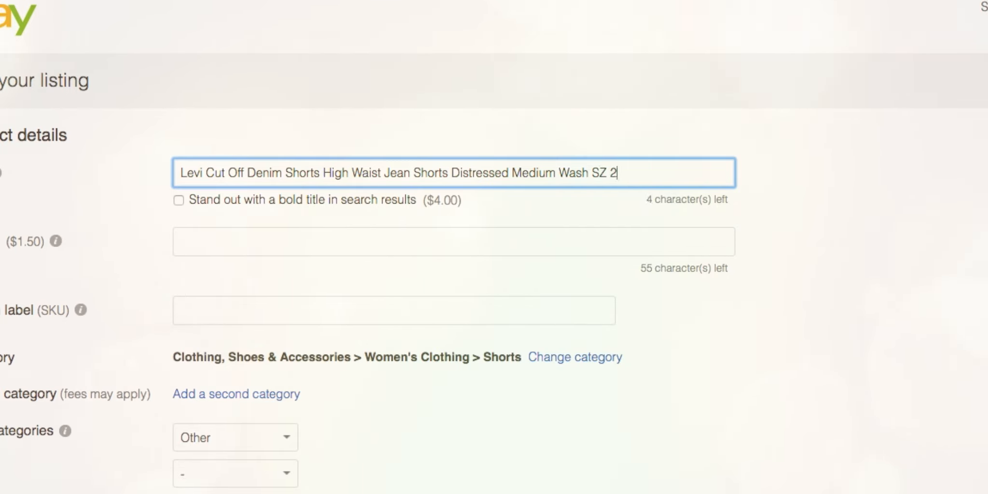
{"action": "type", "text": "8"}
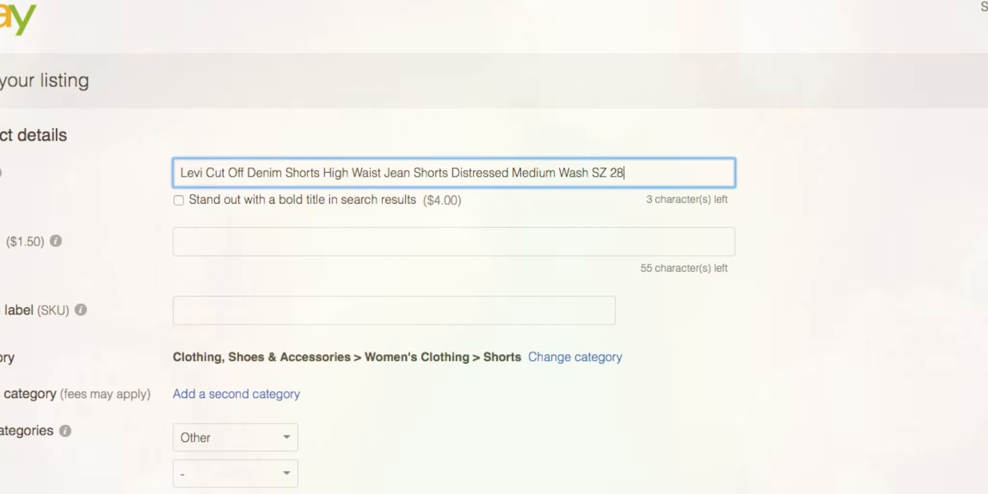
- File the listing under store category Shorts and mark its condition Pre-owned
{"action": "scroll", "scroll_direction": "down", "scroll_amount": 3}
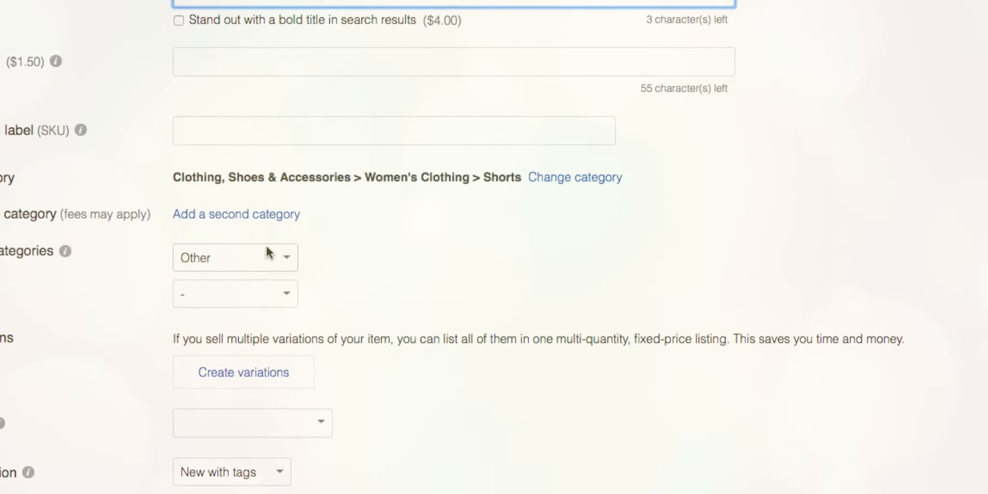
{"action": "left_click", "coordinate": [235, 257]}
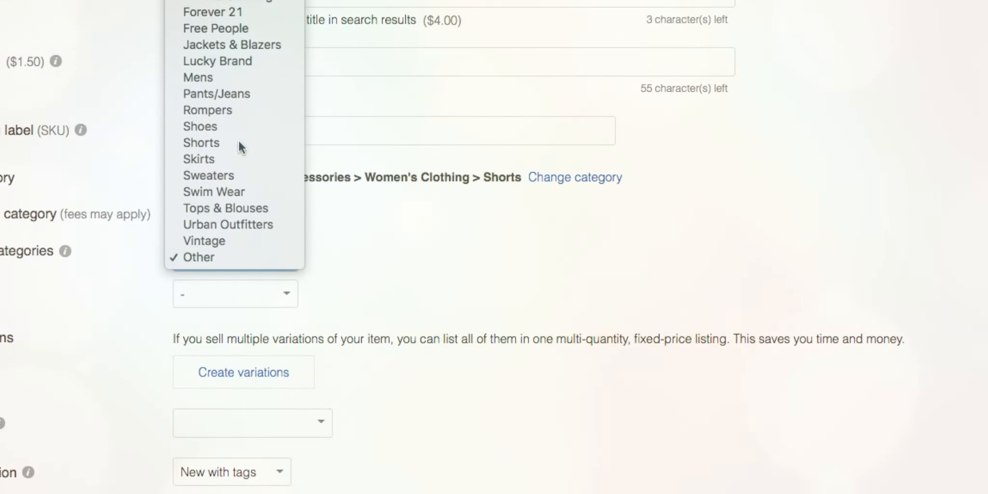
{"action": "left_click", "coordinate": [200, 143]}
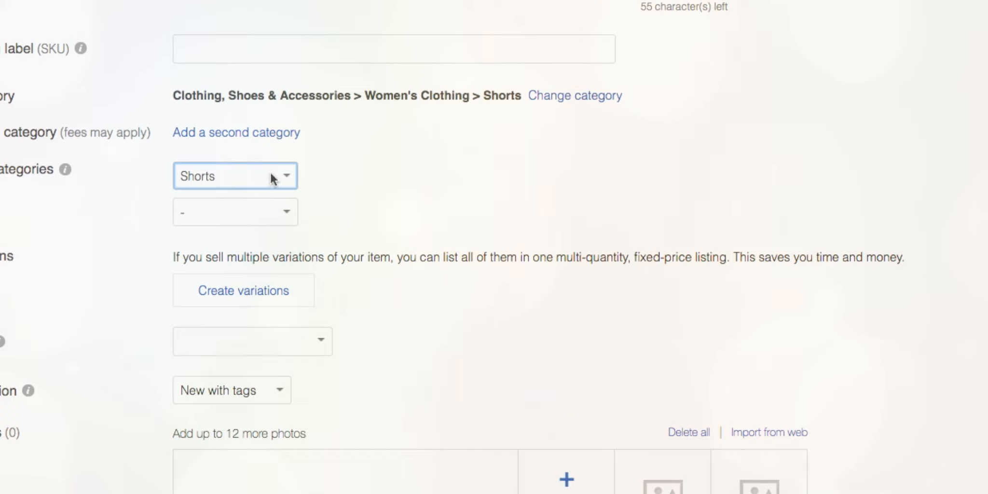
{"action": "scroll", "scroll_direction": "up", "scroll_amount": 3}
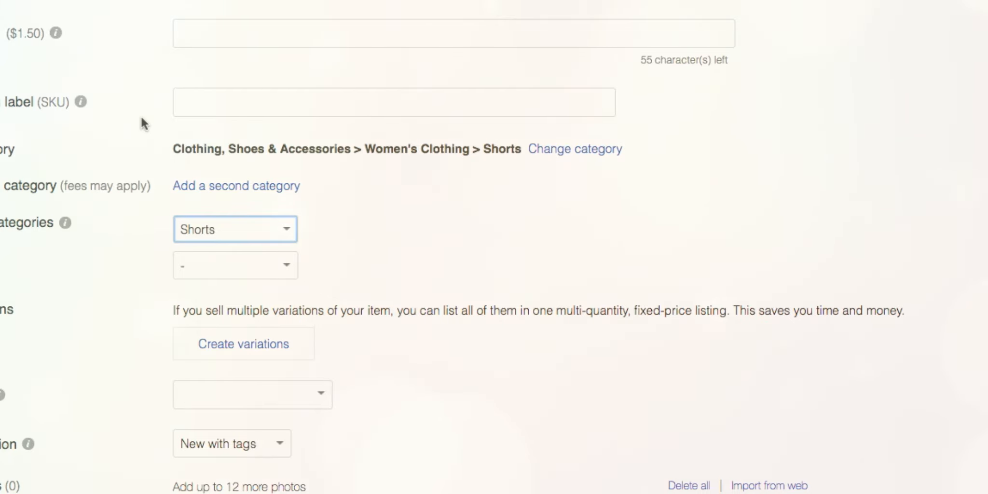
{"action": "scroll", "scroll_direction": "down", "scroll_amount": 3}
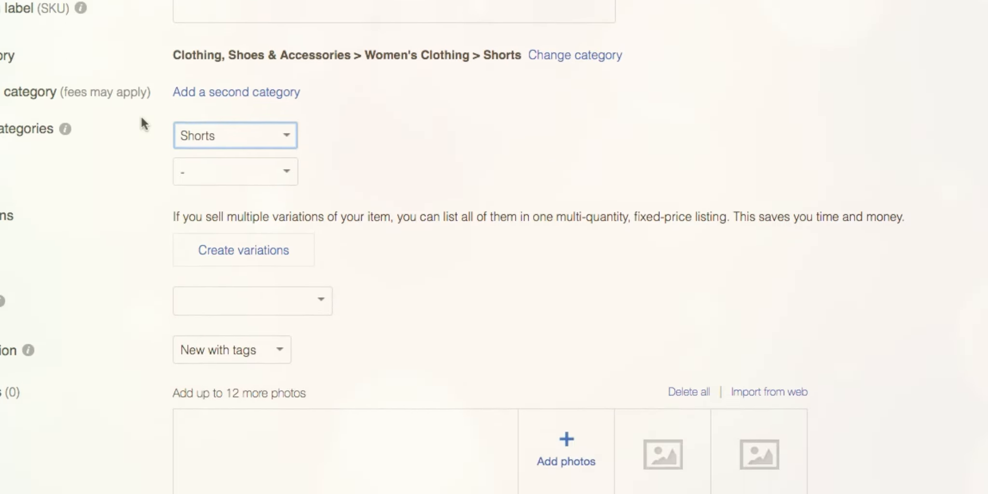
{"action": "scroll", "scroll_direction": "down", "scroll_amount": 3}
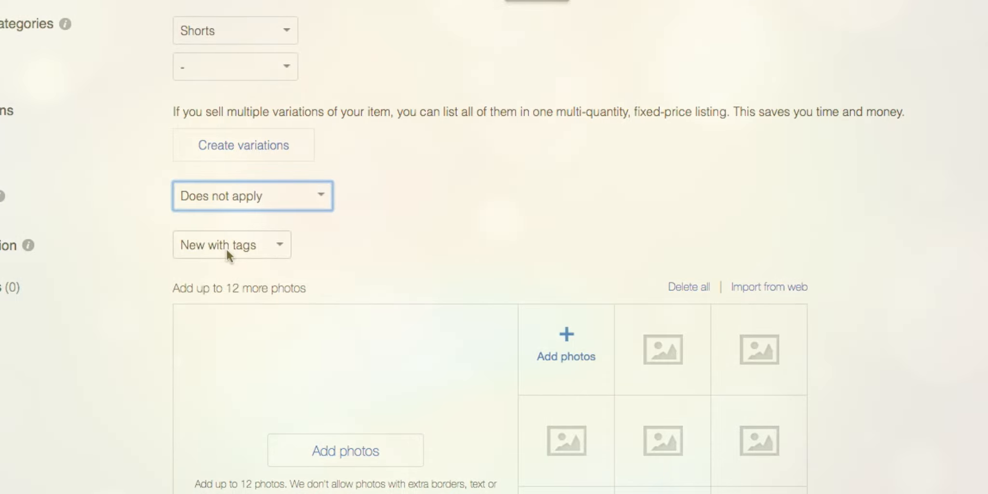
{"action": "left_click", "coordinate": [232, 244]}
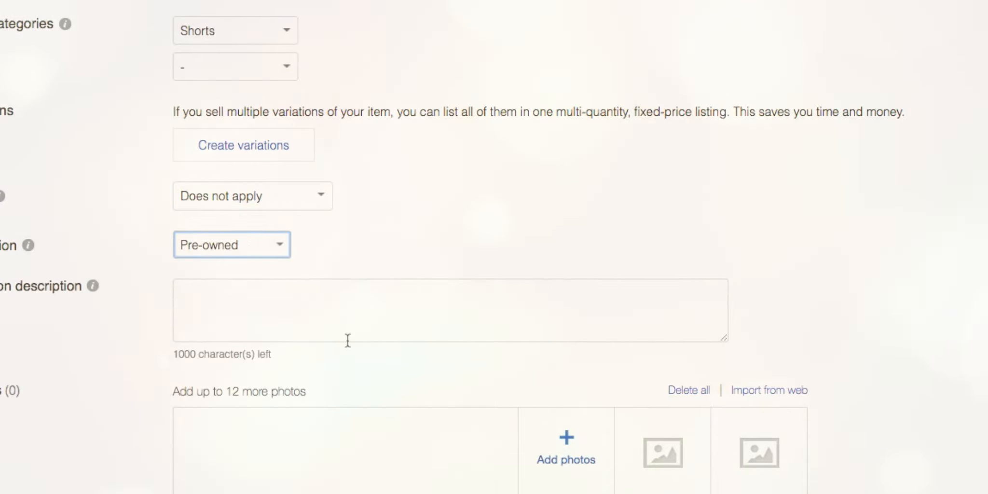
{"action": "left_click", "coordinate": [450, 310]}
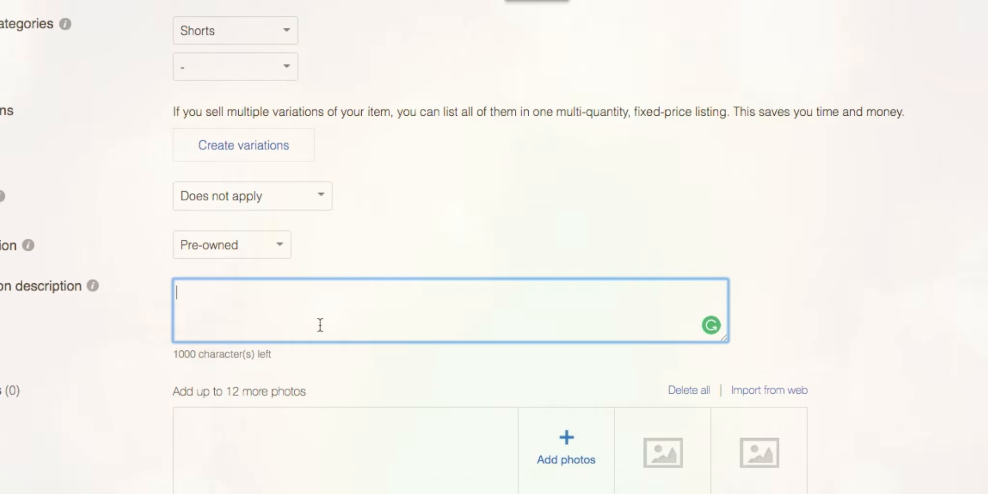
- Add condition description 'no holes, stains or flaws' and set Front Style to Flat
{"action": "type", "text": "no holes, stains or flaws"}
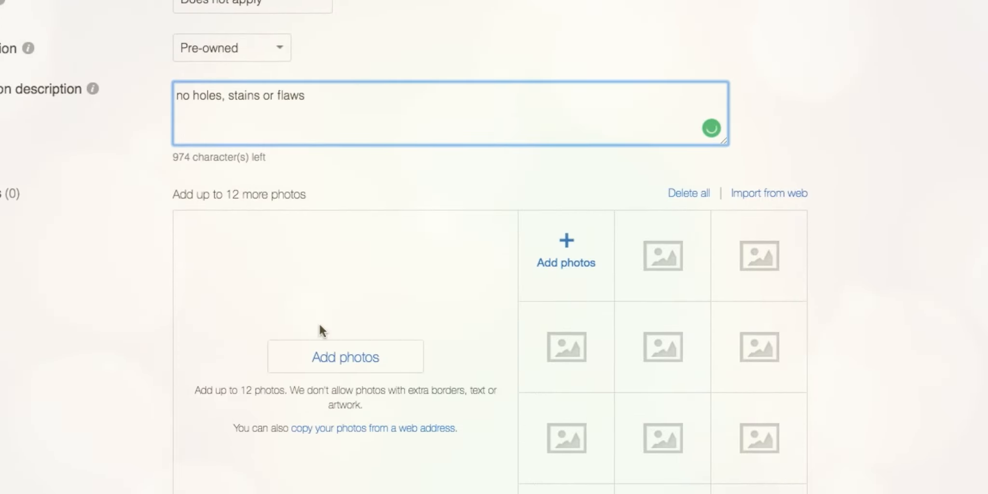
{"action": "scroll", "scroll_direction": "down", "scroll_amount": 3}
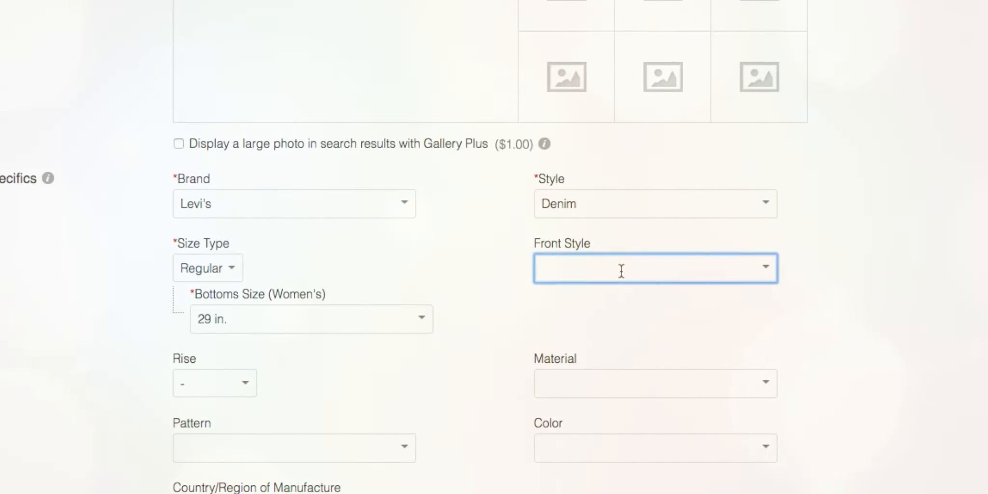
{"action": "type", "text": "fl"}
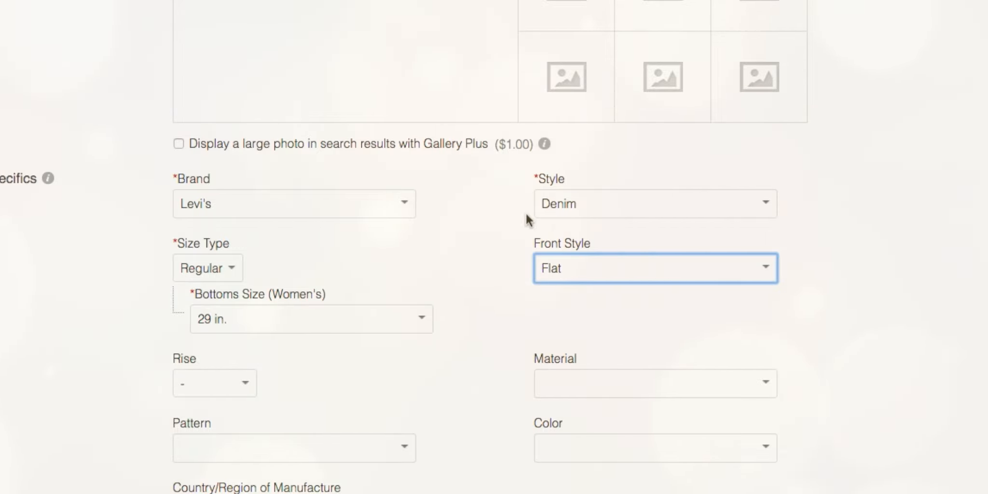
{"action": "scroll", "scroll_direction": "down", "scroll_amount": 3}
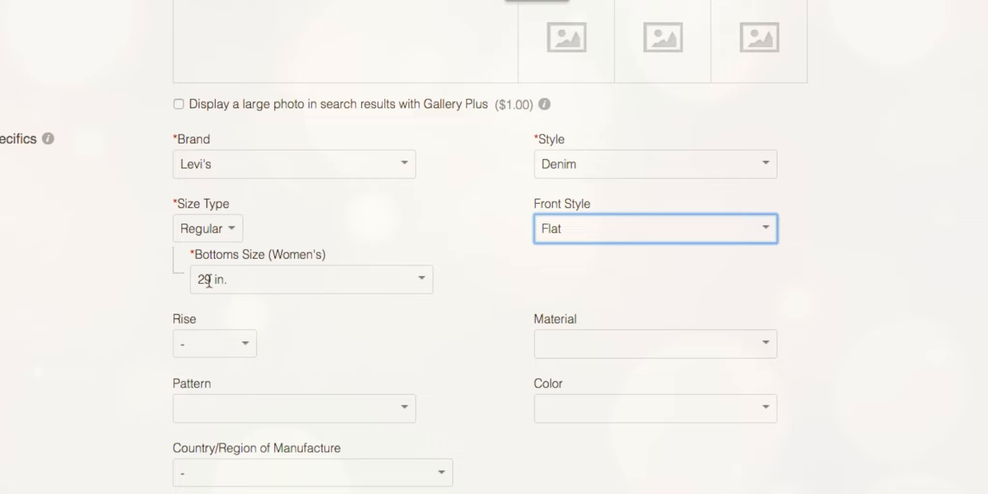
- Set Bottoms Size 28 in., Rise High Waist and Color solid
{"action": "left_click", "coordinate": [310, 279]}
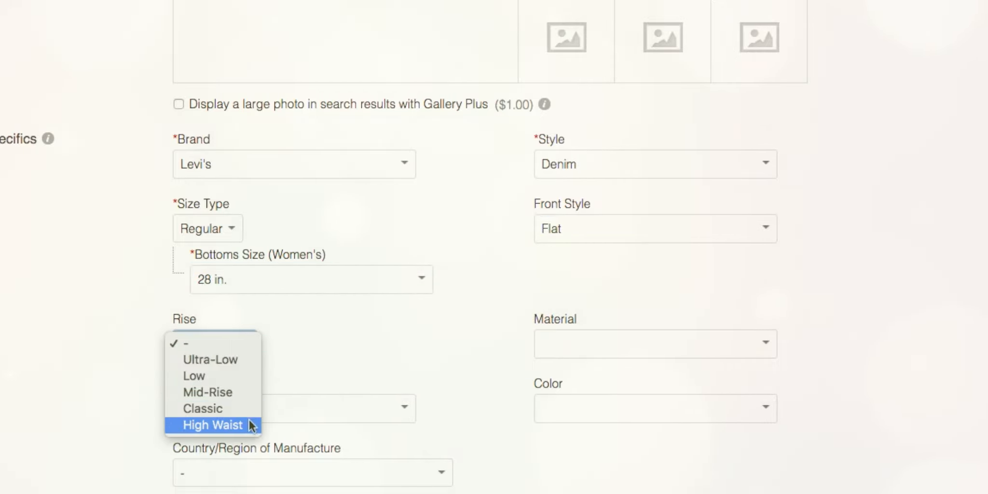
{"action": "left_click", "coordinate": [213, 425]}
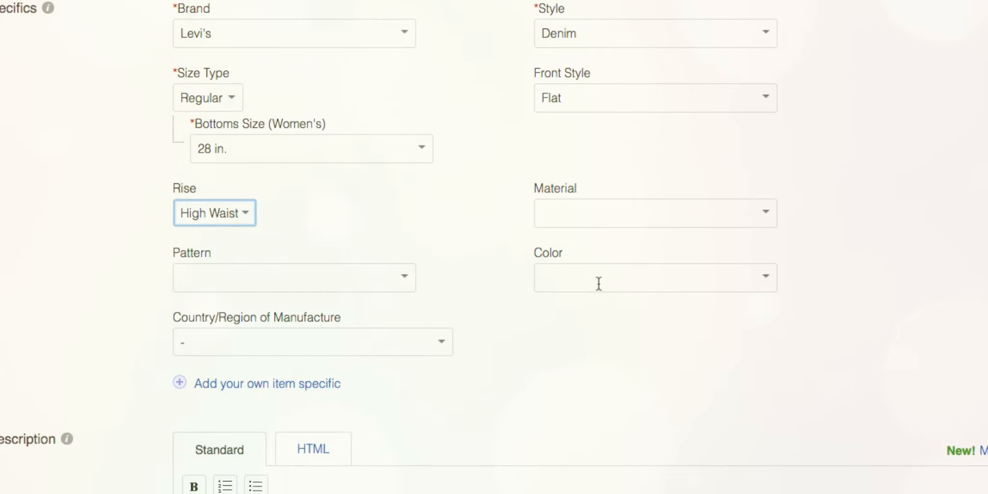
{"action": "type", "text": "med"}
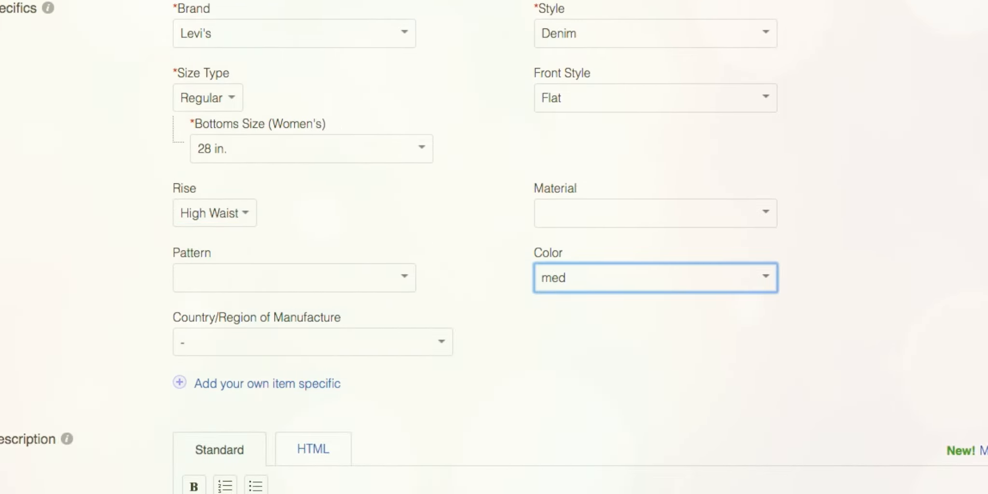
{"action": "type", "text": "sol"}
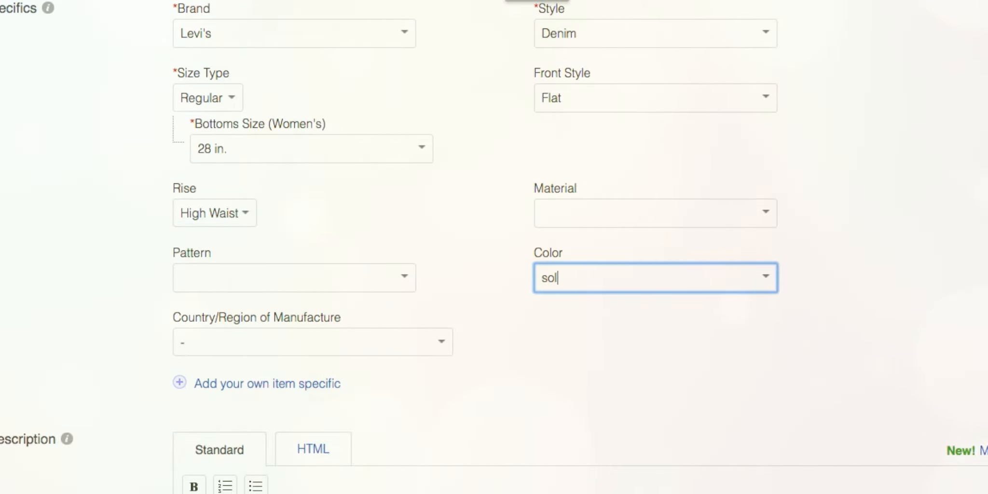
{"action": "type", "text": "id"}
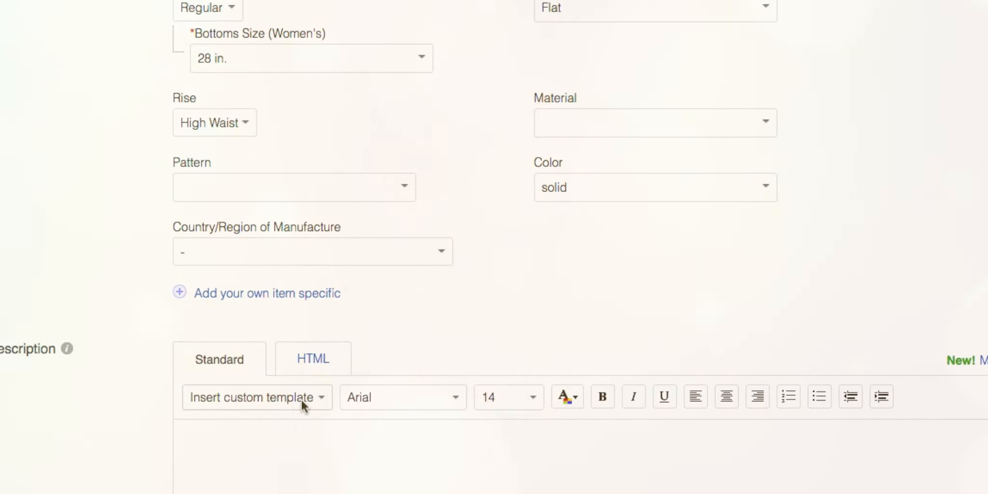
{"action": "mouse_move", "coordinate": [413, 379]}
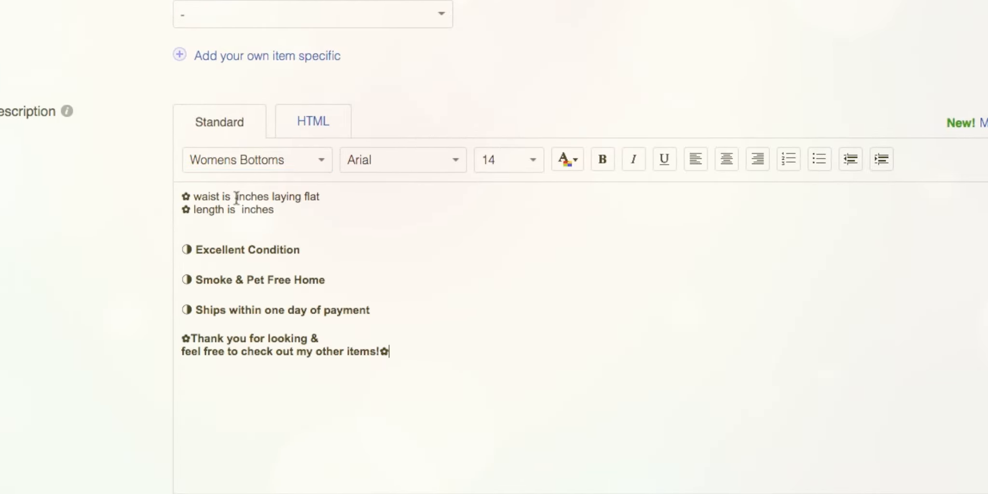
- Fill the Womens Bottoms template with waist 14 inches and length 14 inches
{"action": "left_click", "coordinate": [507, 159]}
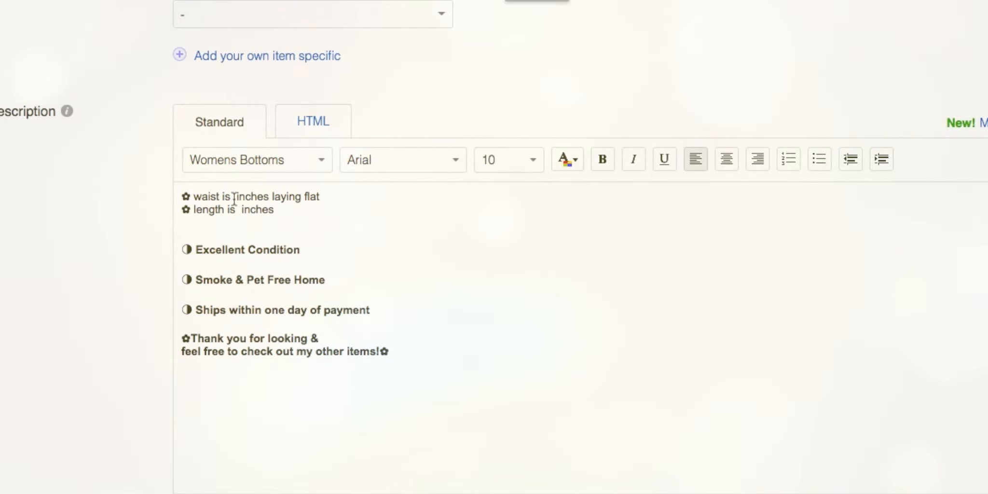
{"action": "type", "text": "14"}
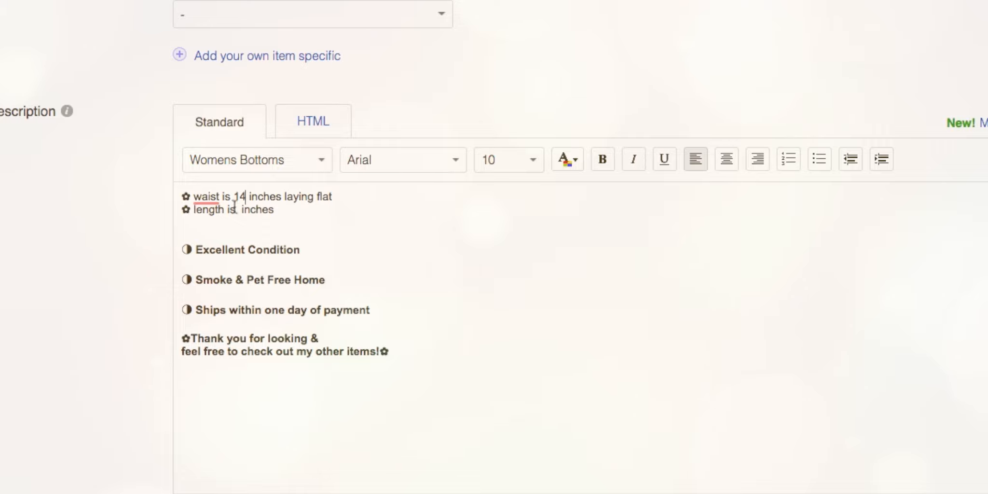
{"action": "type", "text": "14"}
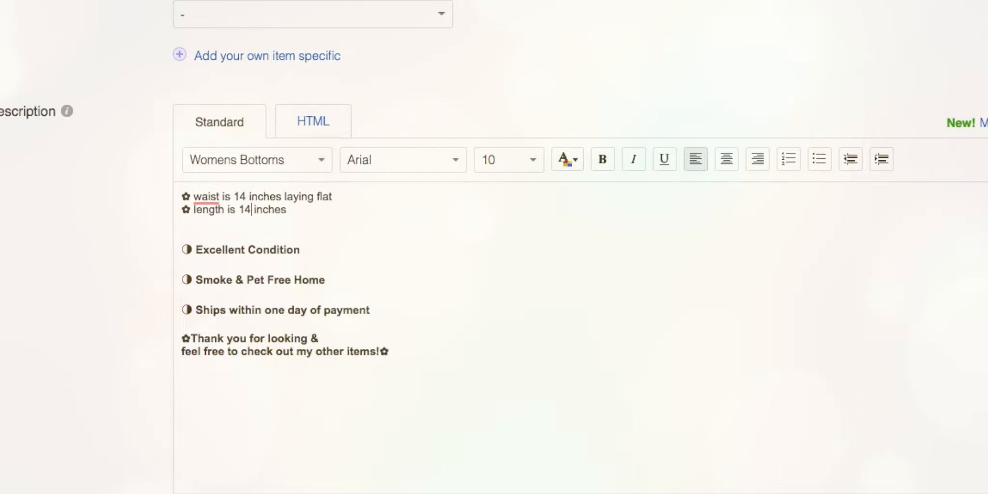
{"action": "scroll", "scroll_direction": "down", "scroll_amount": 3}
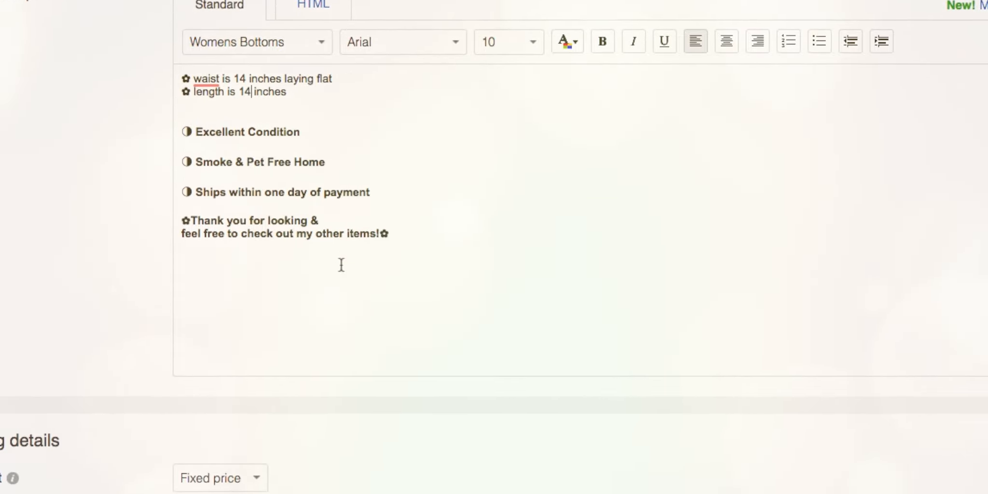
- Set a $21.99 Buy It Now price and accept returns with a 15% restocking fee
{"action": "scroll", "scroll_direction": "down", "scroll_amount": 3}
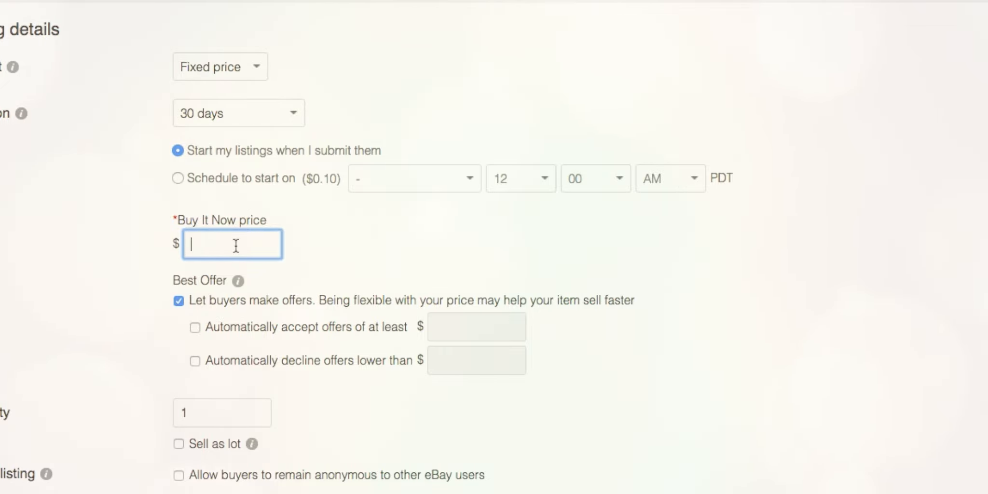
{"action": "type", "text": "21.99"}
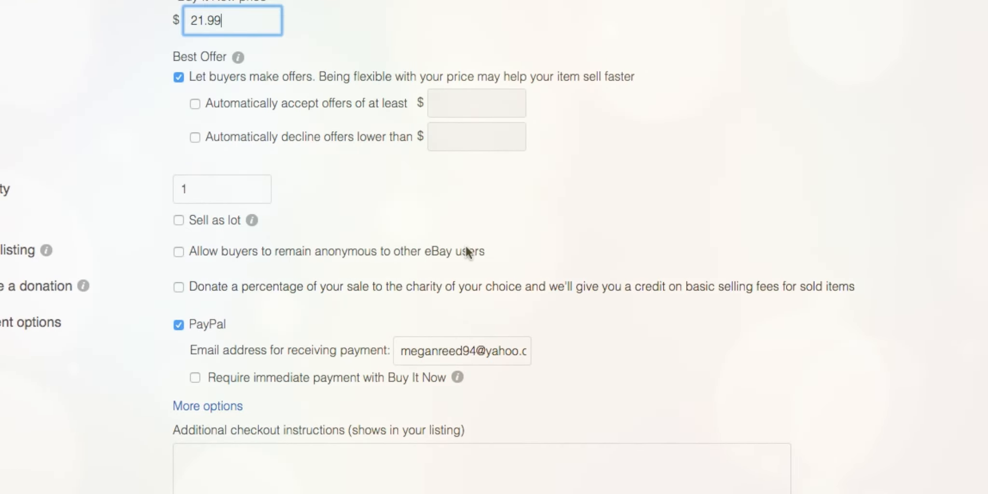
{"action": "scroll", "scroll_direction": "down", "scroll_amount": 3}
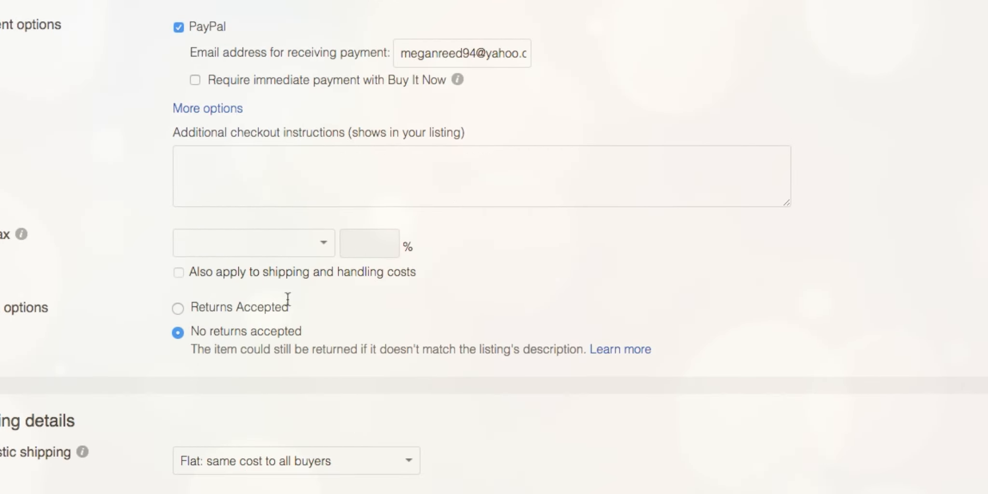
{"action": "left_click", "coordinate": [177, 307]}
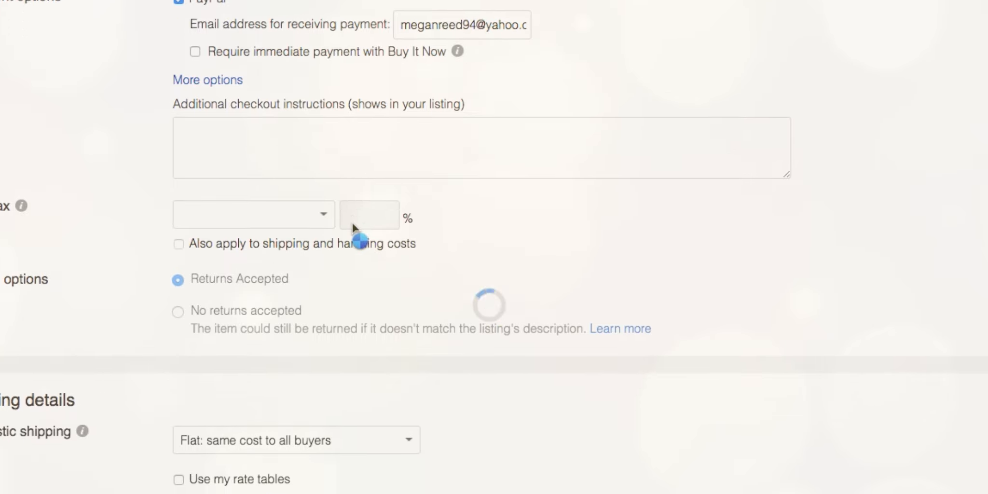
{"action": "scroll", "scroll_direction": "down", "scroll_amount": 3}
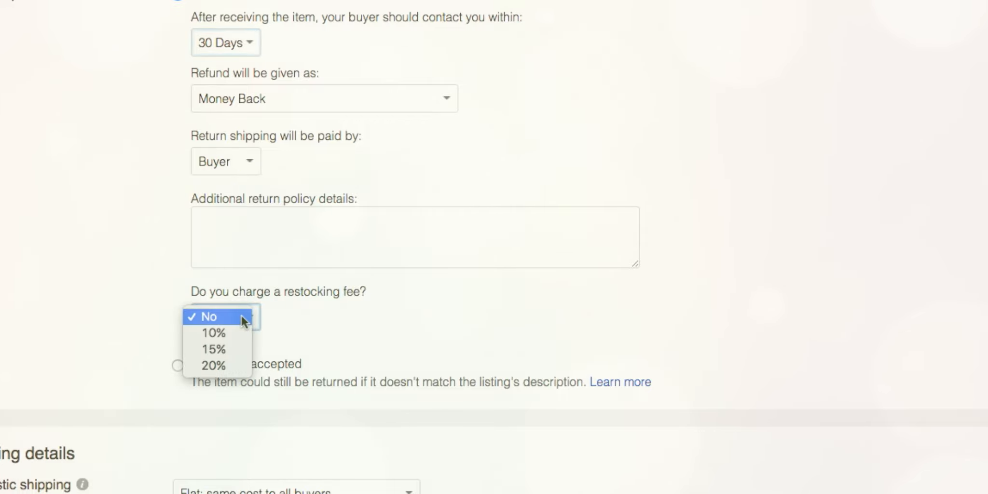
{"action": "left_click", "coordinate": [214, 348]}
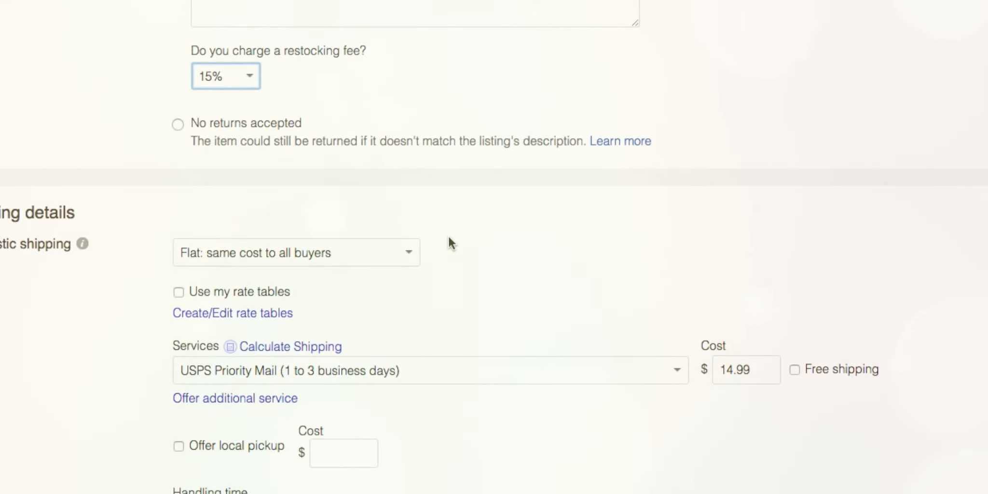
- Ship via USPS First Class Package with domestic cost calculated by buyer location, ready for the ounce weight
{"action": "scroll", "scroll_direction": "down", "scroll_amount": 3}
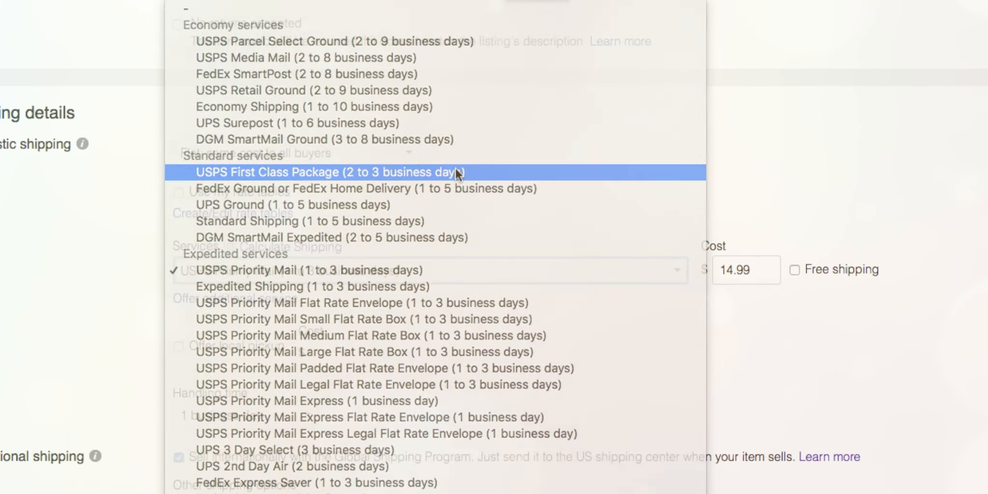
{"action": "left_click", "coordinate": [331, 171]}
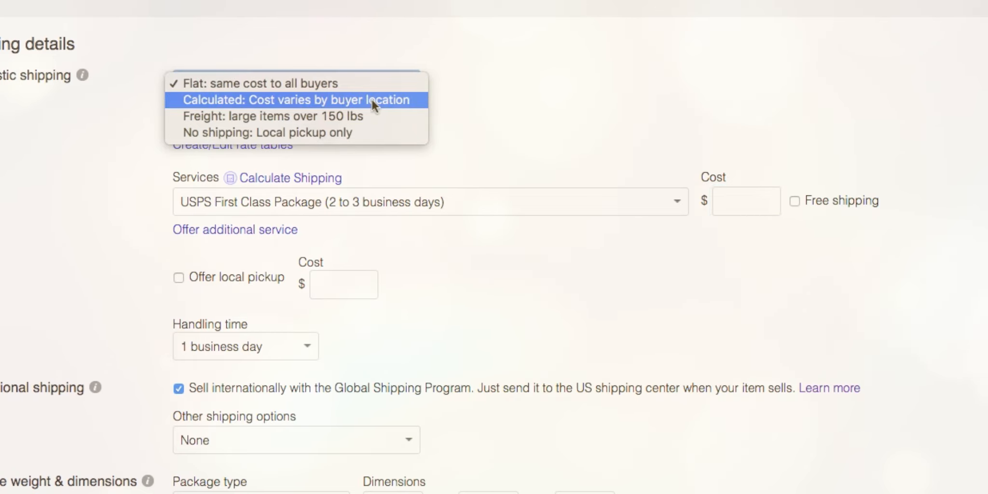
{"action": "left_click", "coordinate": [295, 100]}
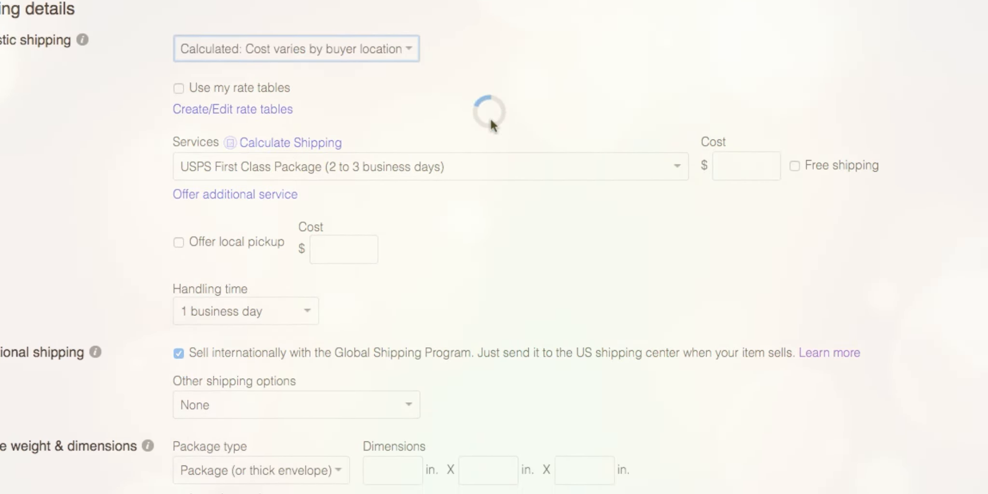
{"action": "scroll", "scroll_direction": "down", "scroll_amount": 3}
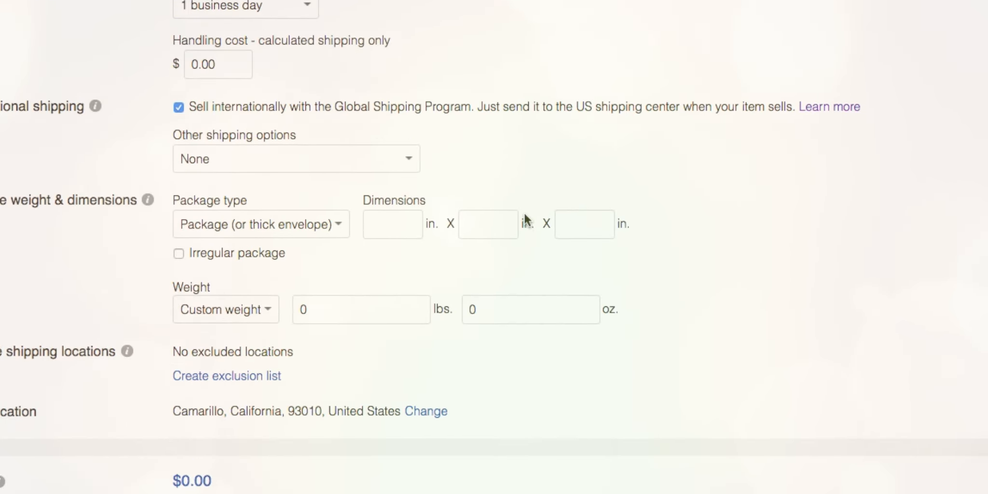
{"action": "left_click", "coordinate": [530, 309]}
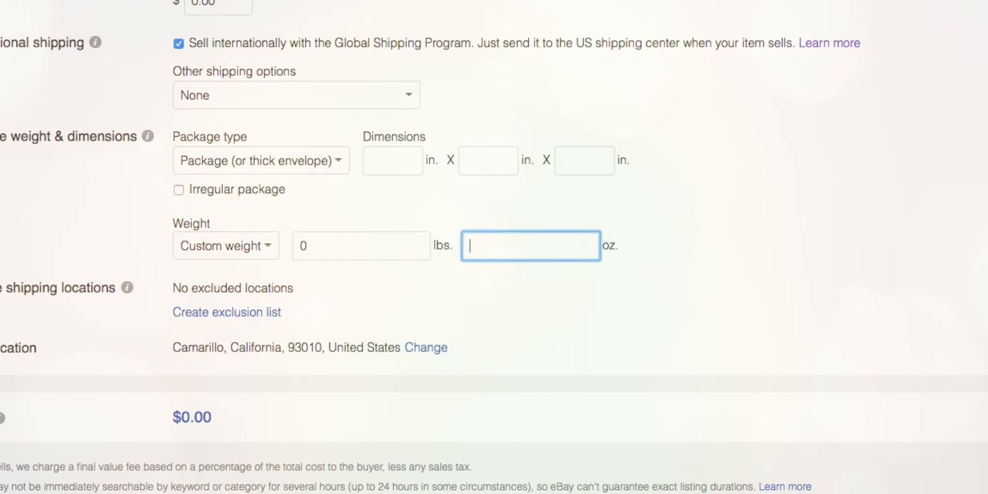